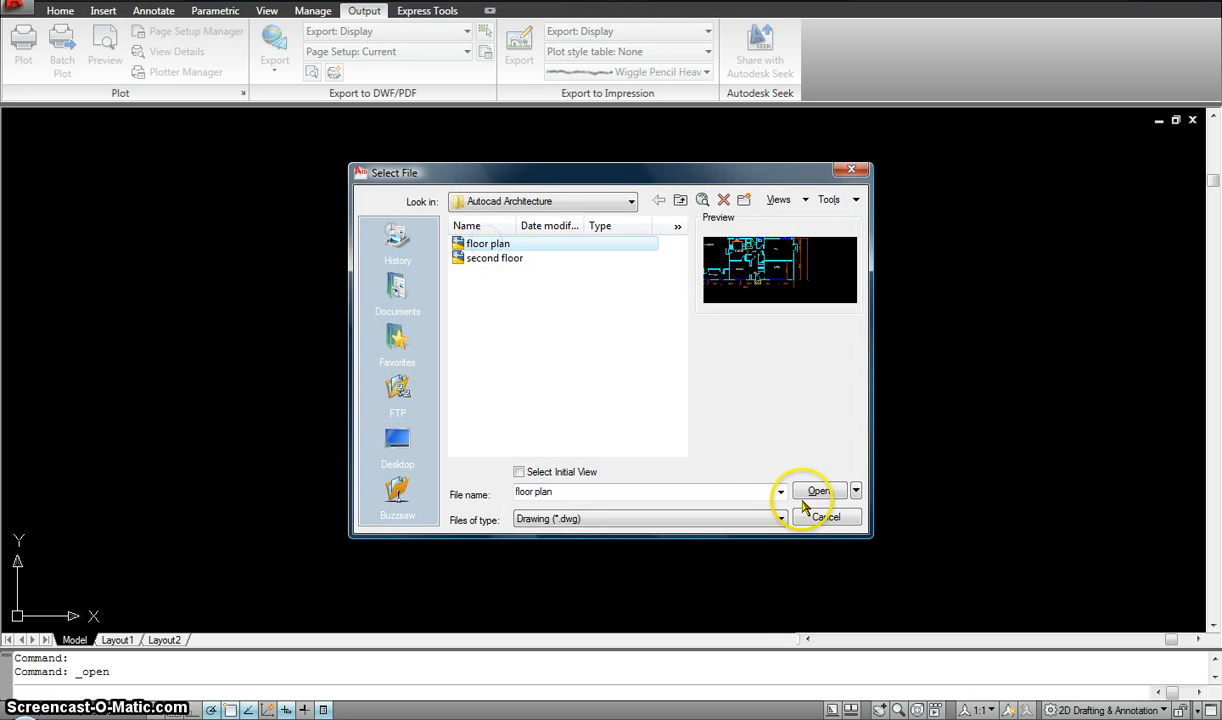
- Open the 'floor plan' drawing from the Select File dialog
click(817, 491)
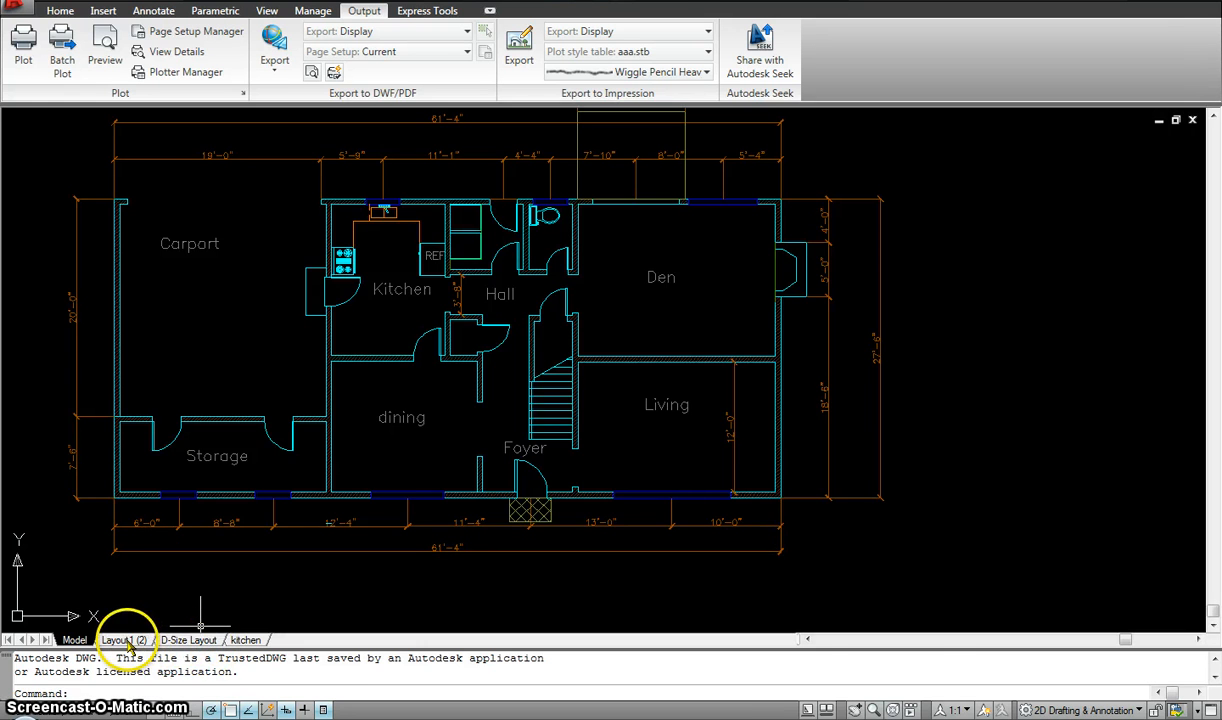
- Review the Layout1 (2), D-Size Layout and kitchen tabs, ending on the D-Size Layout sheet
click(188, 640)
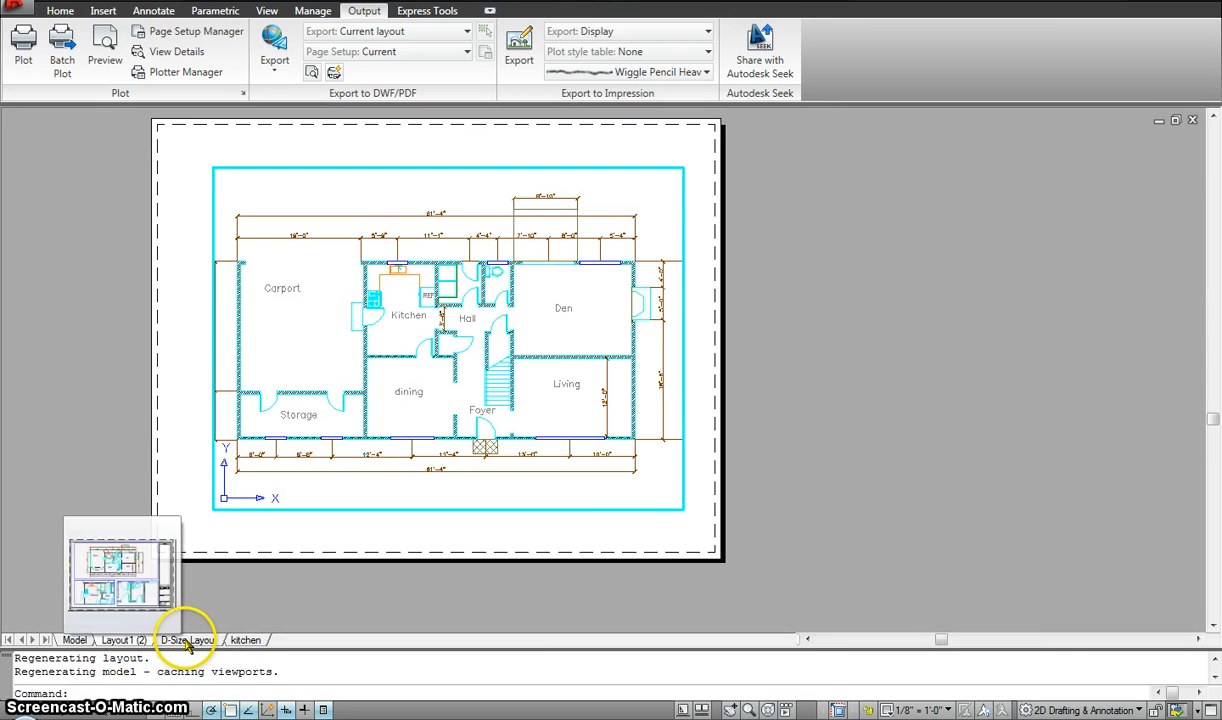
click(246, 640)
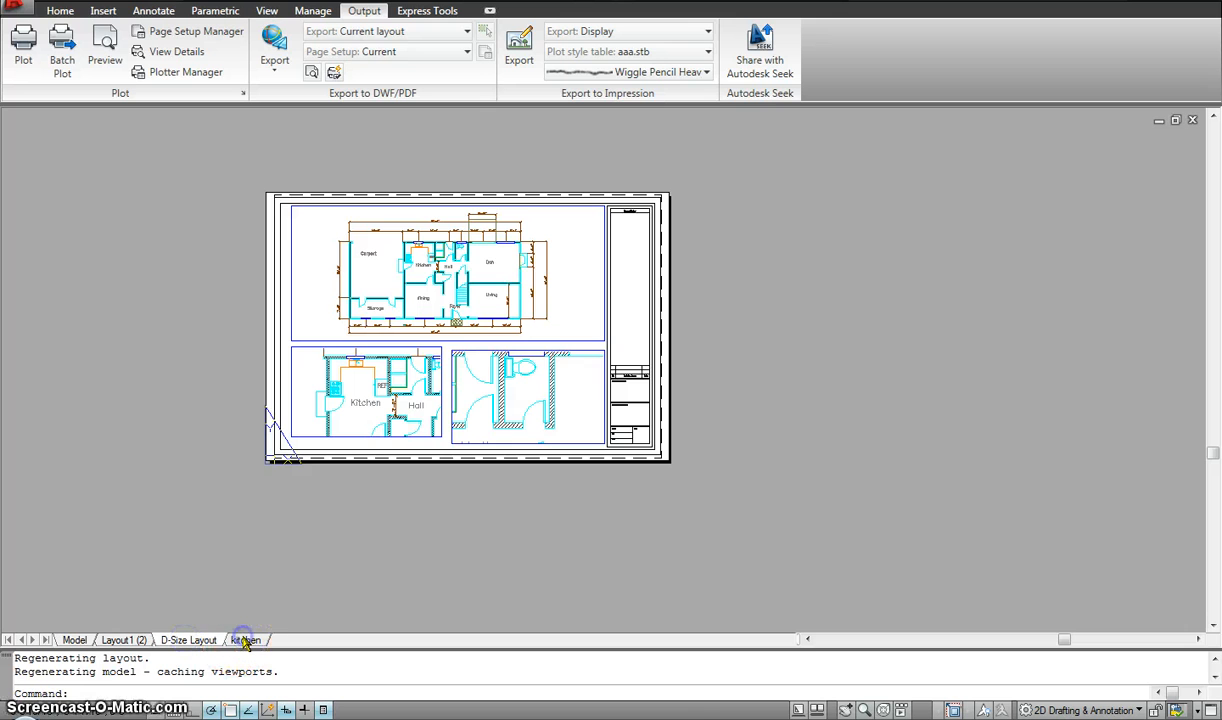
click(189, 640)
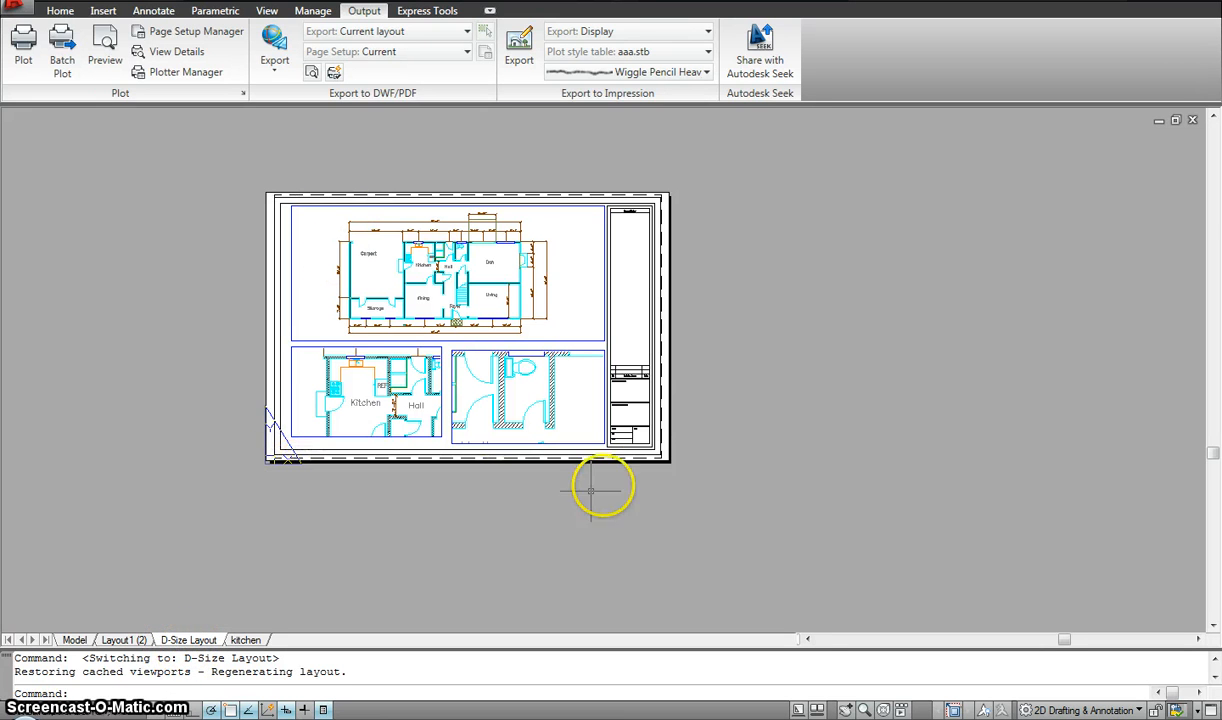
click(246, 640)
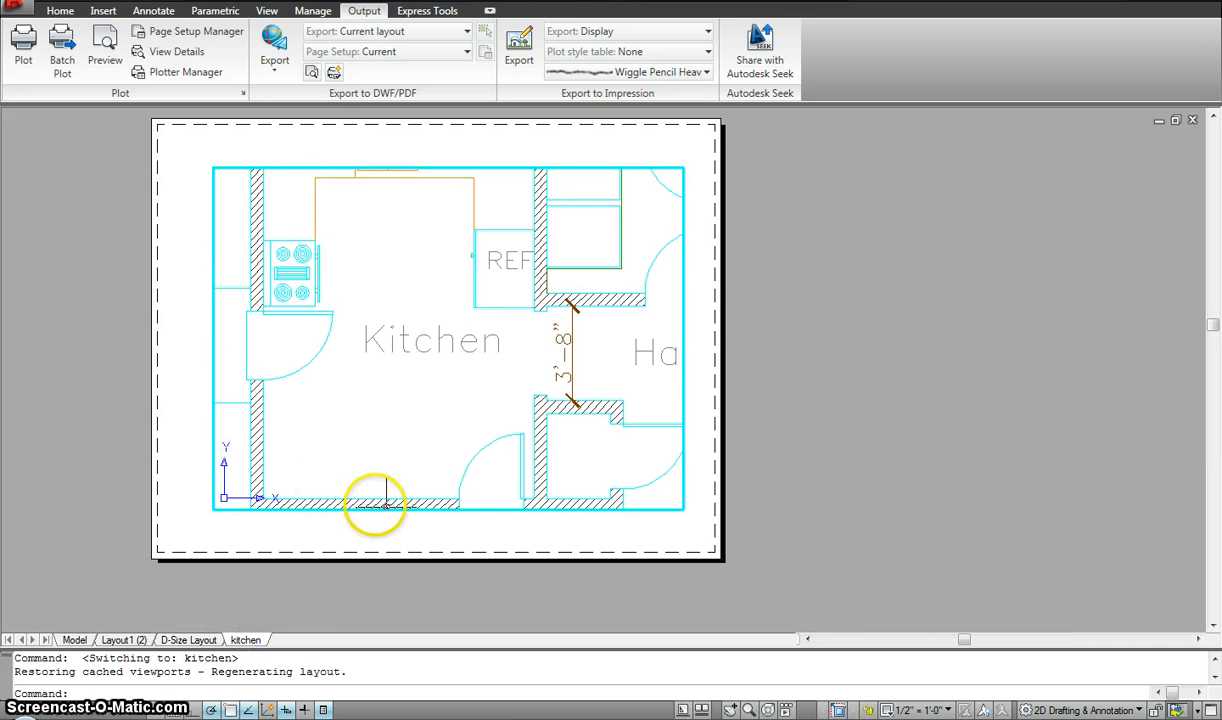
mouse_move(100, 605)
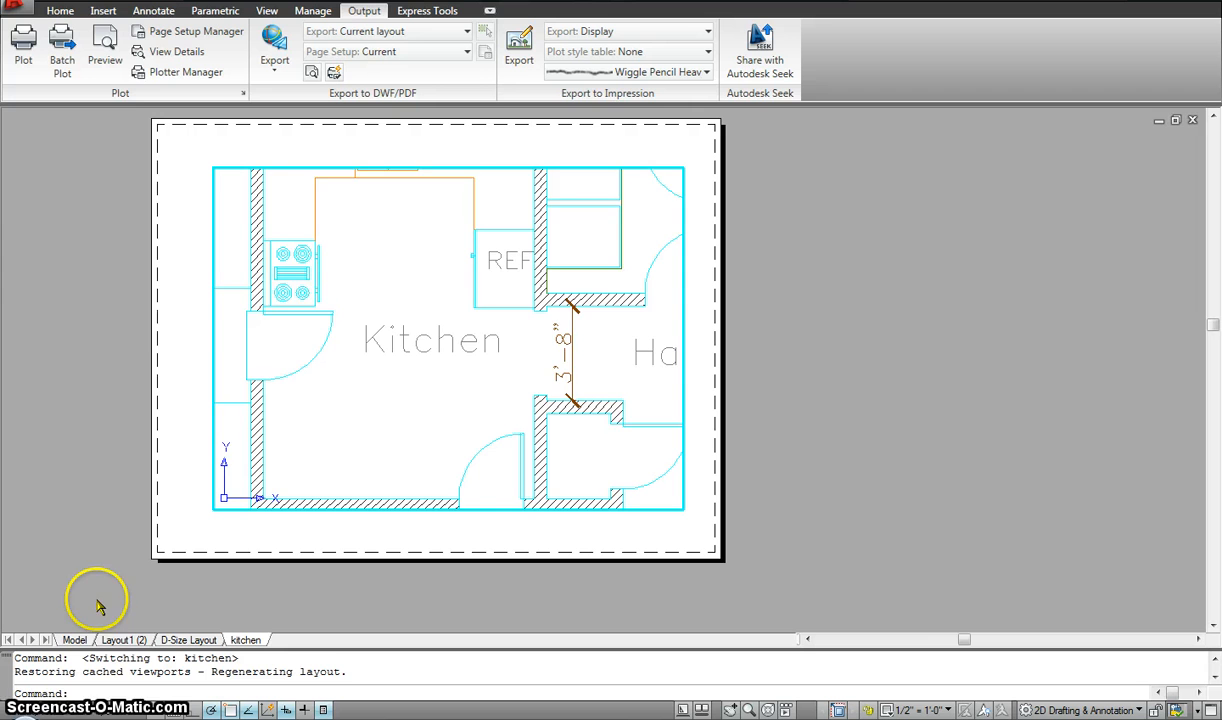
click(122, 640)
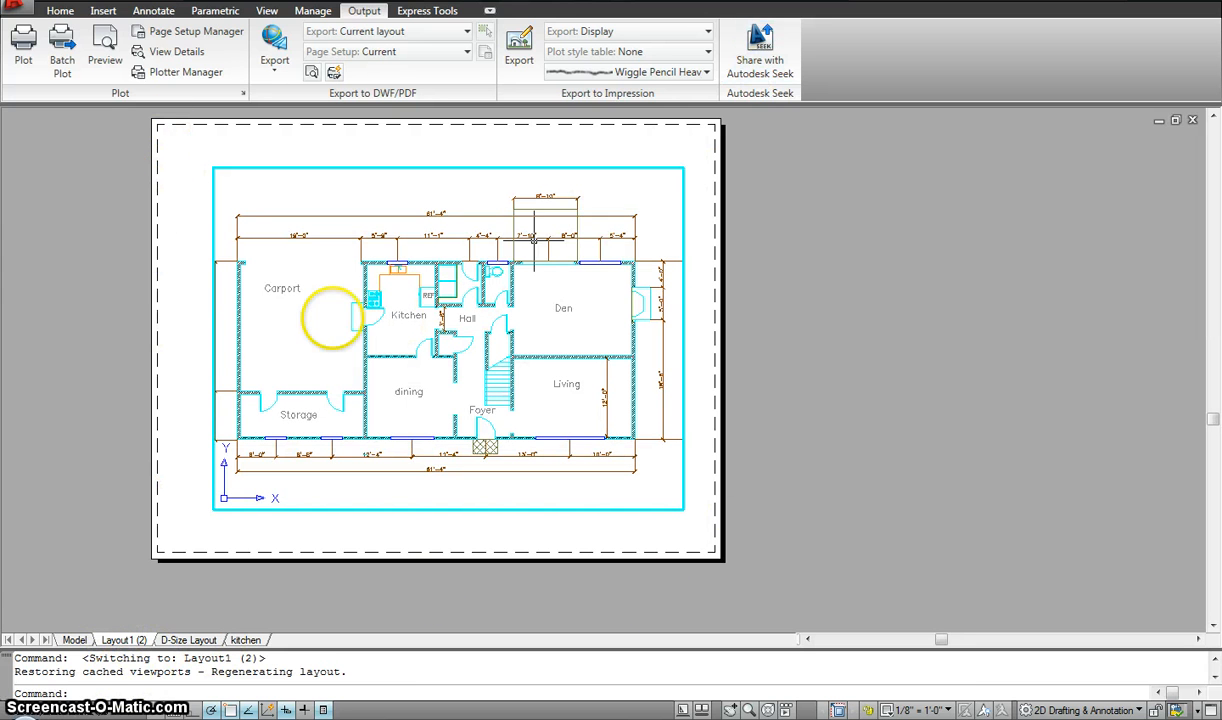
mouse_move(218, 578)
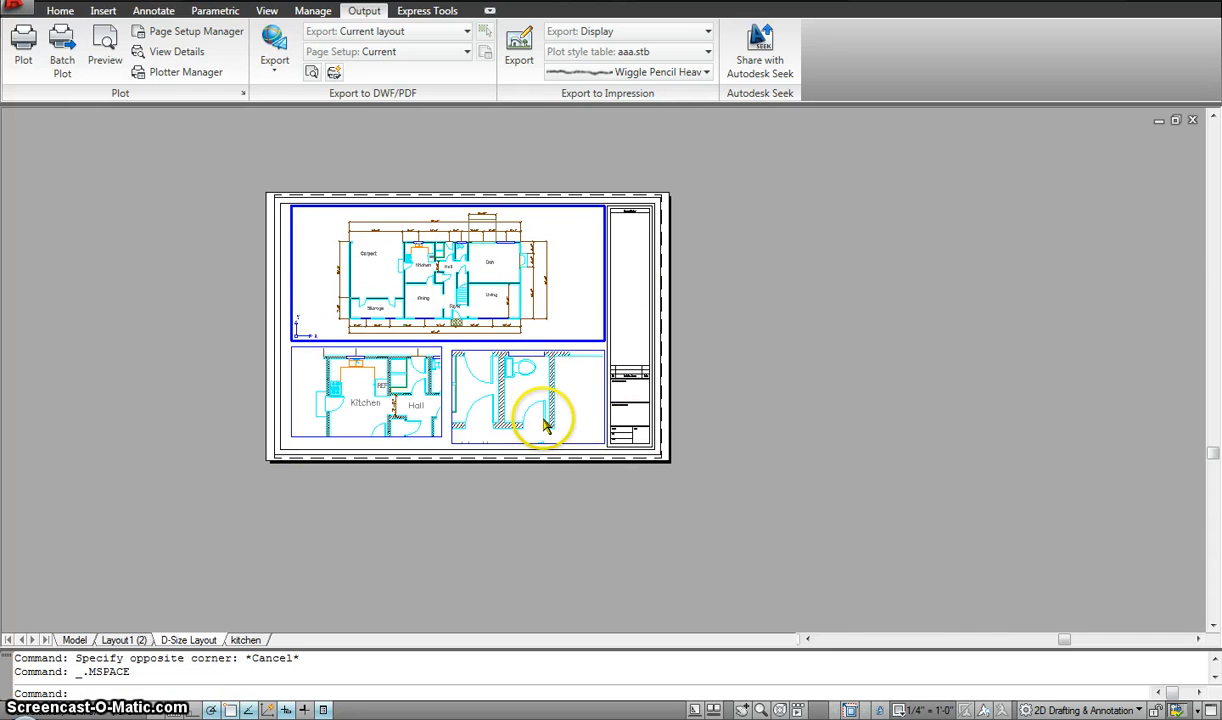
click(365, 395)
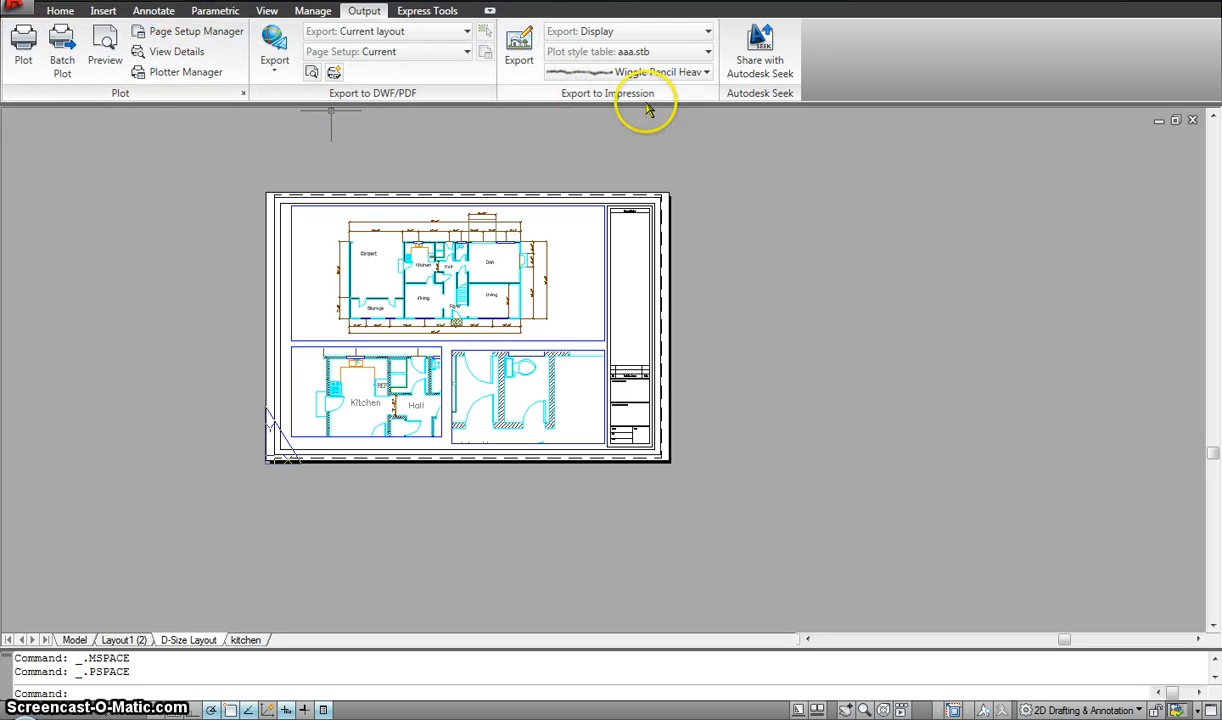
mouse_move(243, 298)
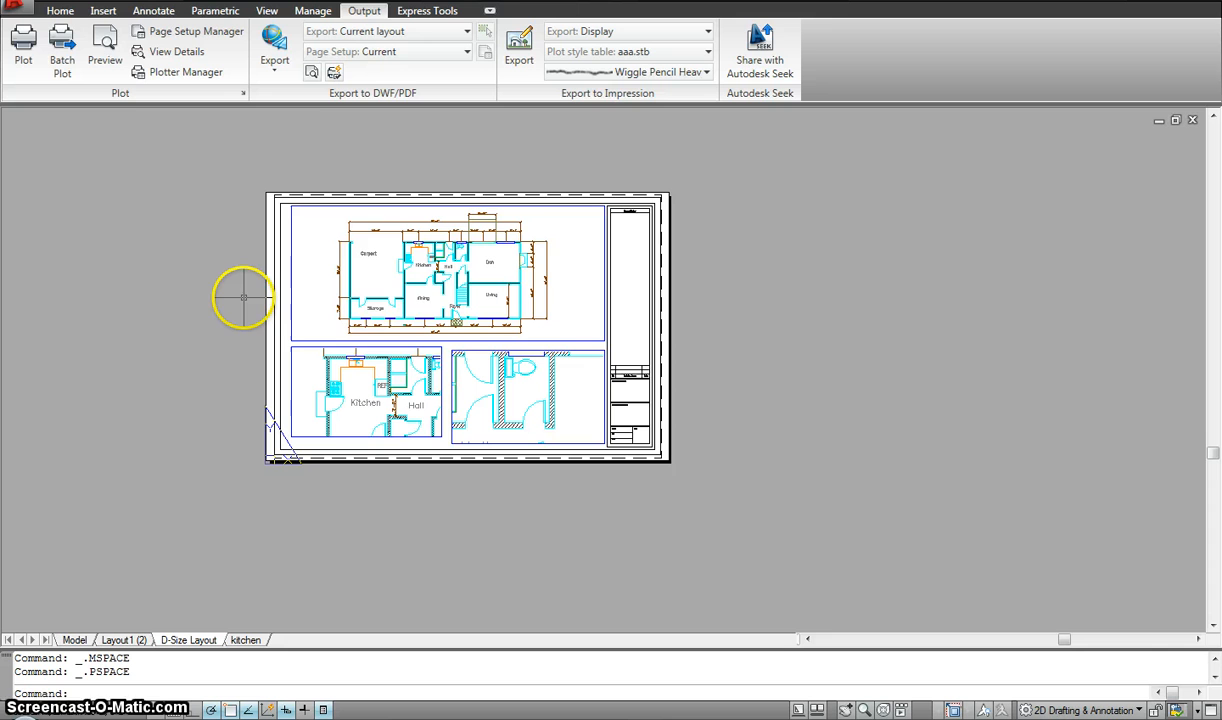
mouse_move(505, 188)
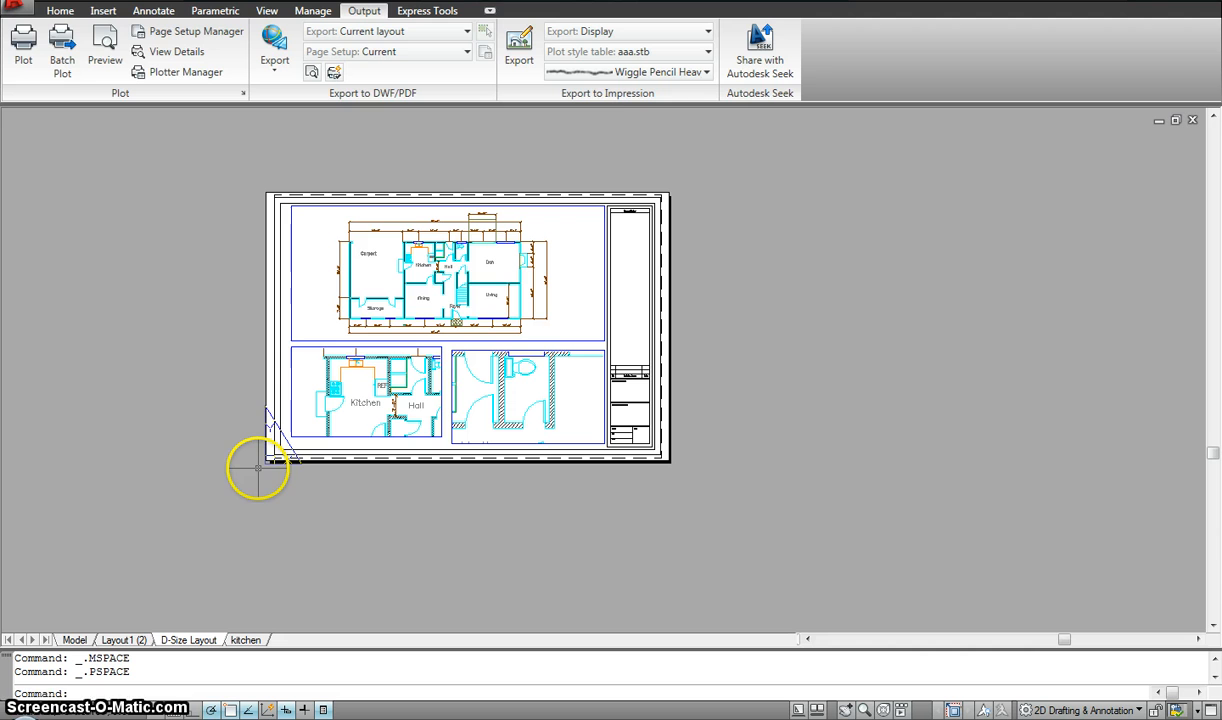
mouse_move(278, 190)
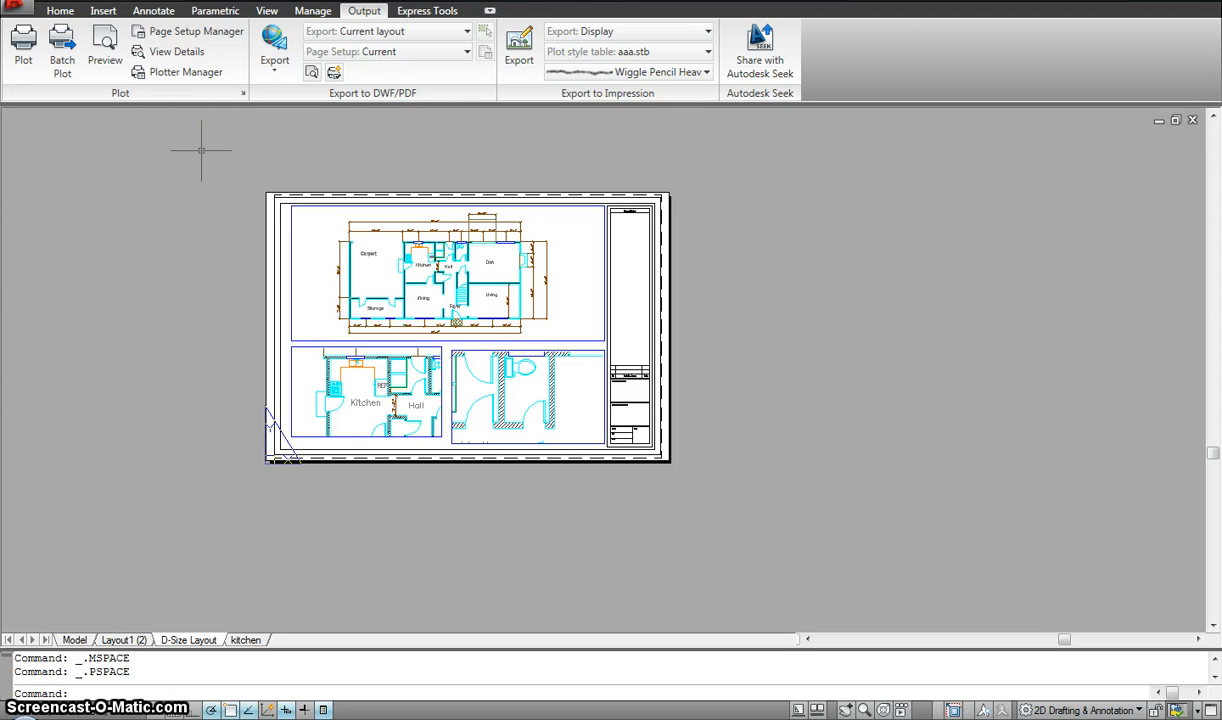
click(23, 45)
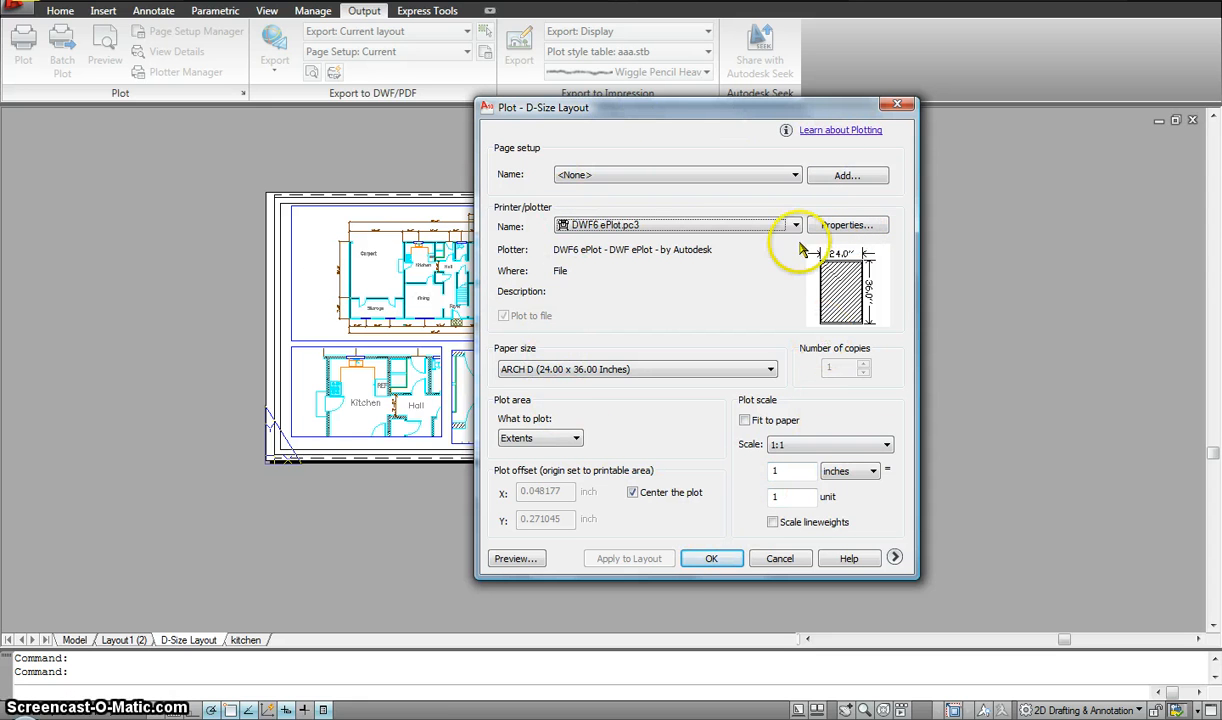
mouse_move(510, 213)
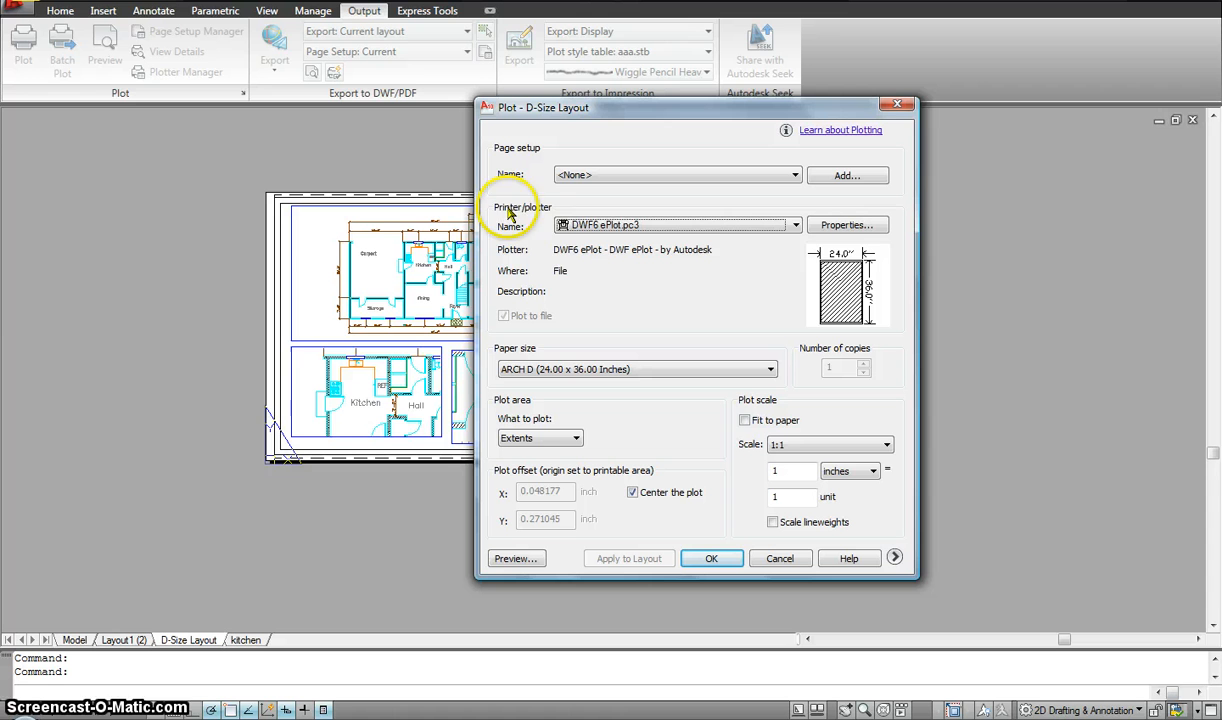
mouse_move(795, 224)
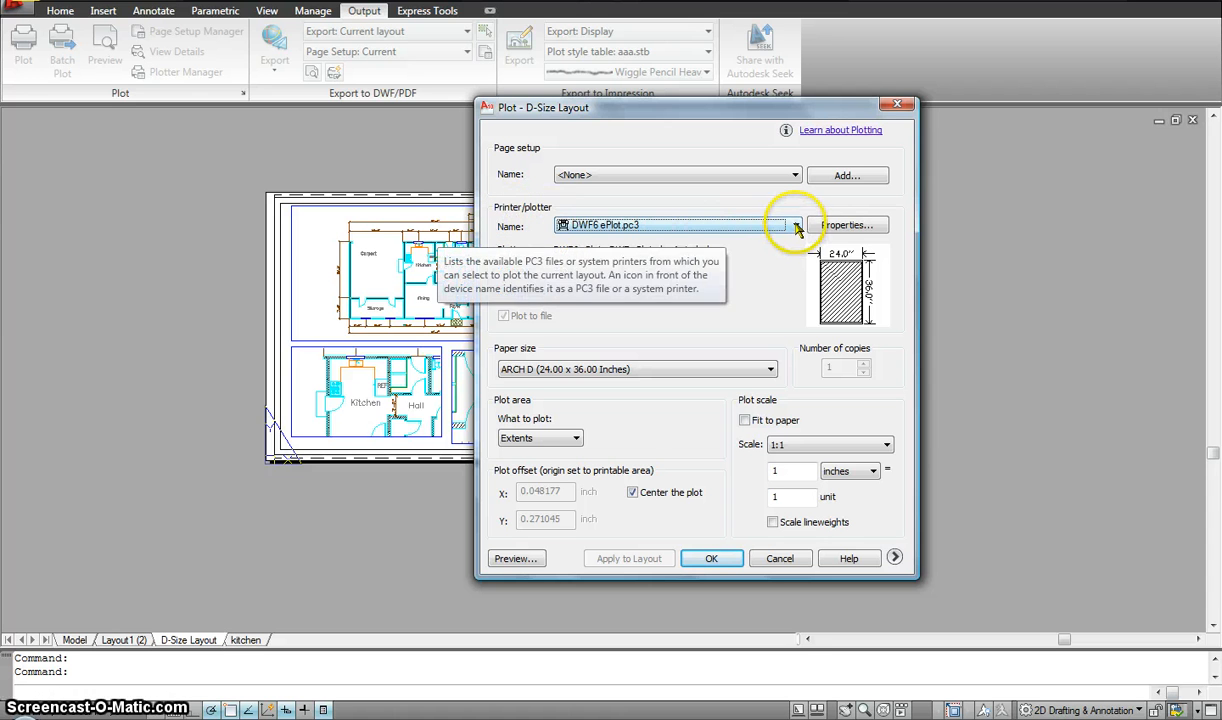
- Check the plotter list, keeping DWF6 ePlot.pc3 with ARCH D paper for the D-Size Layout
click(795, 224)
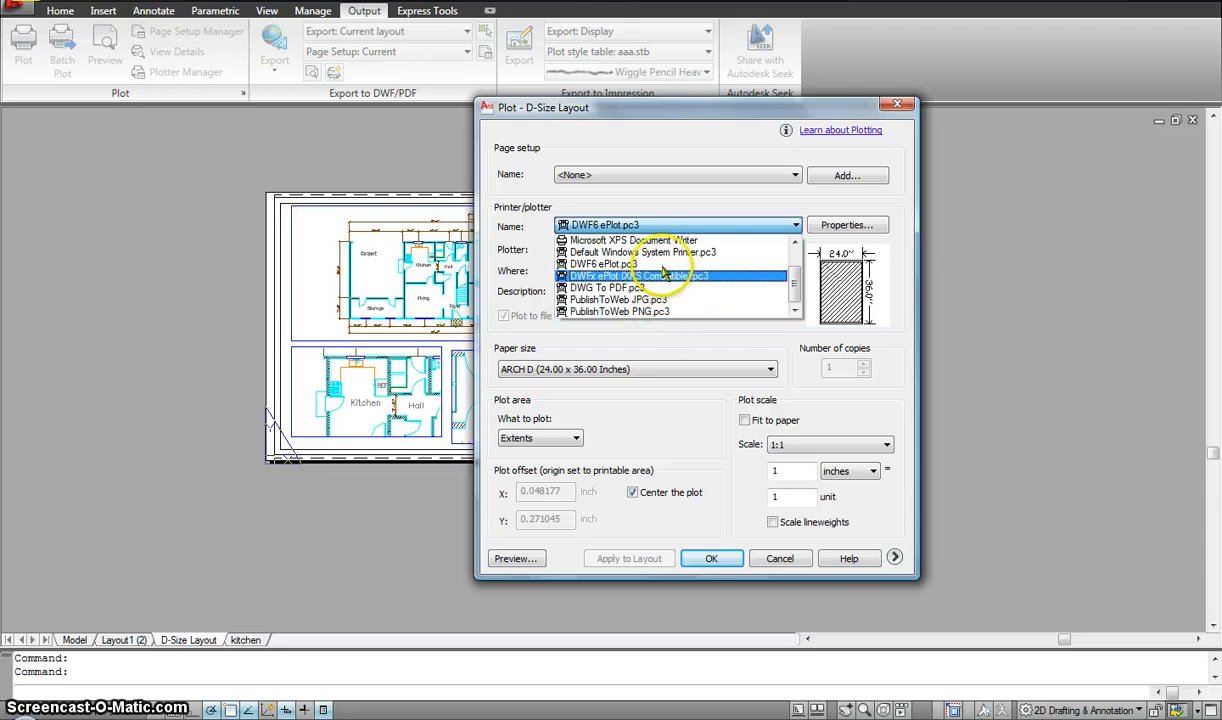
mouse_move(665, 252)
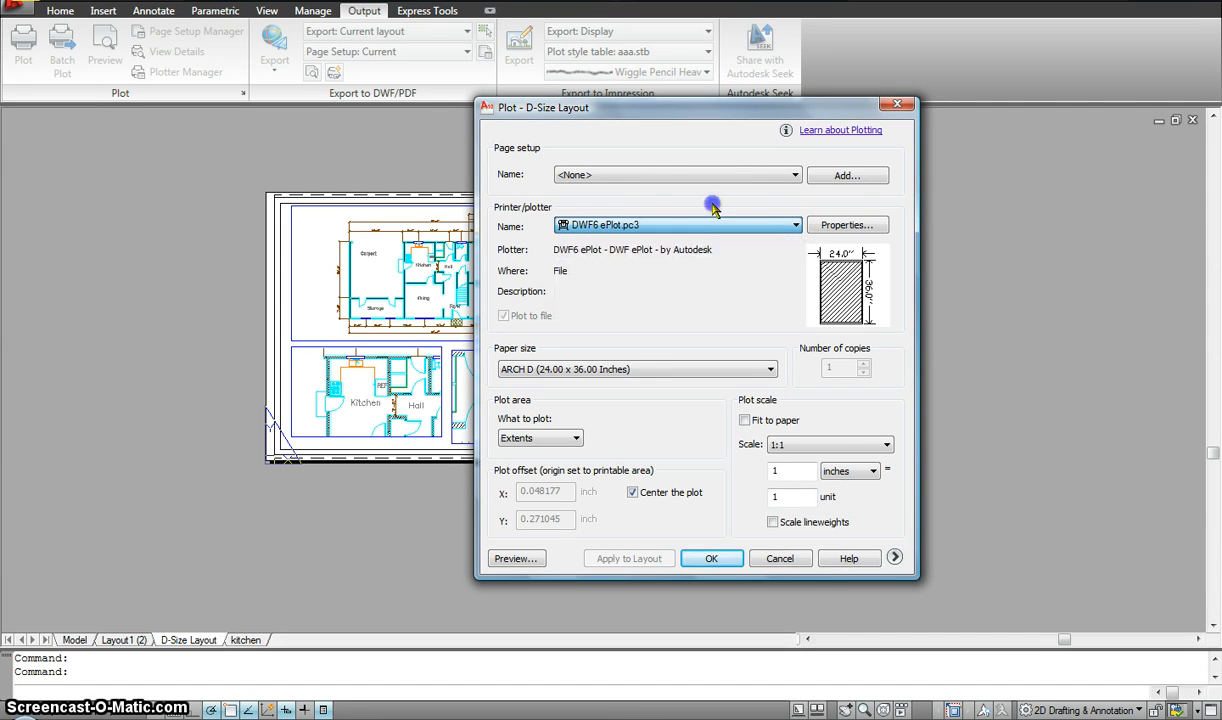
mouse_move(575, 330)
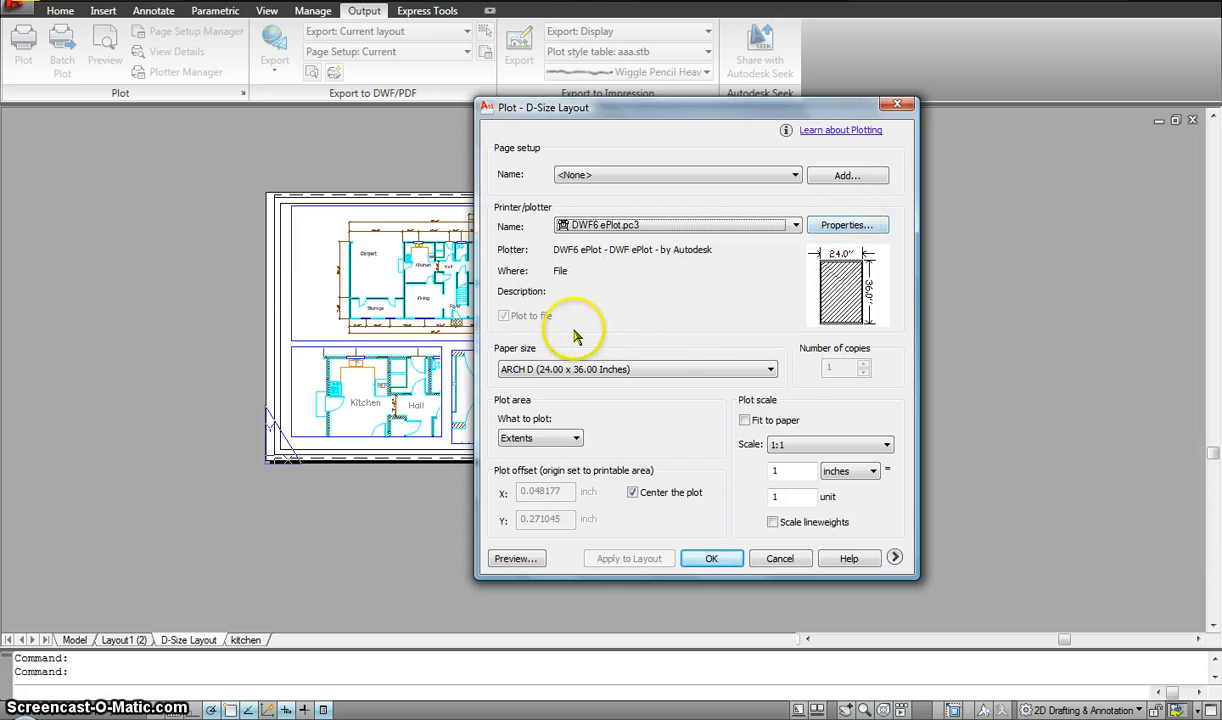
mouse_move(668, 375)
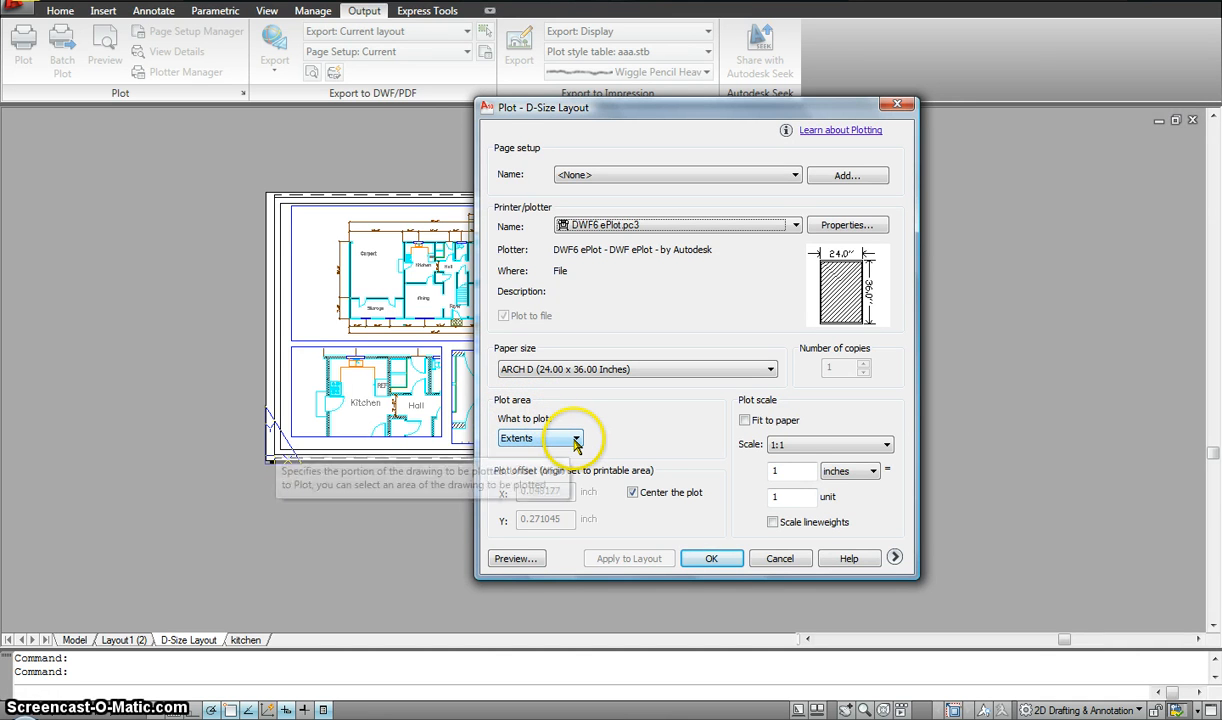
mouse_move(270, 195)
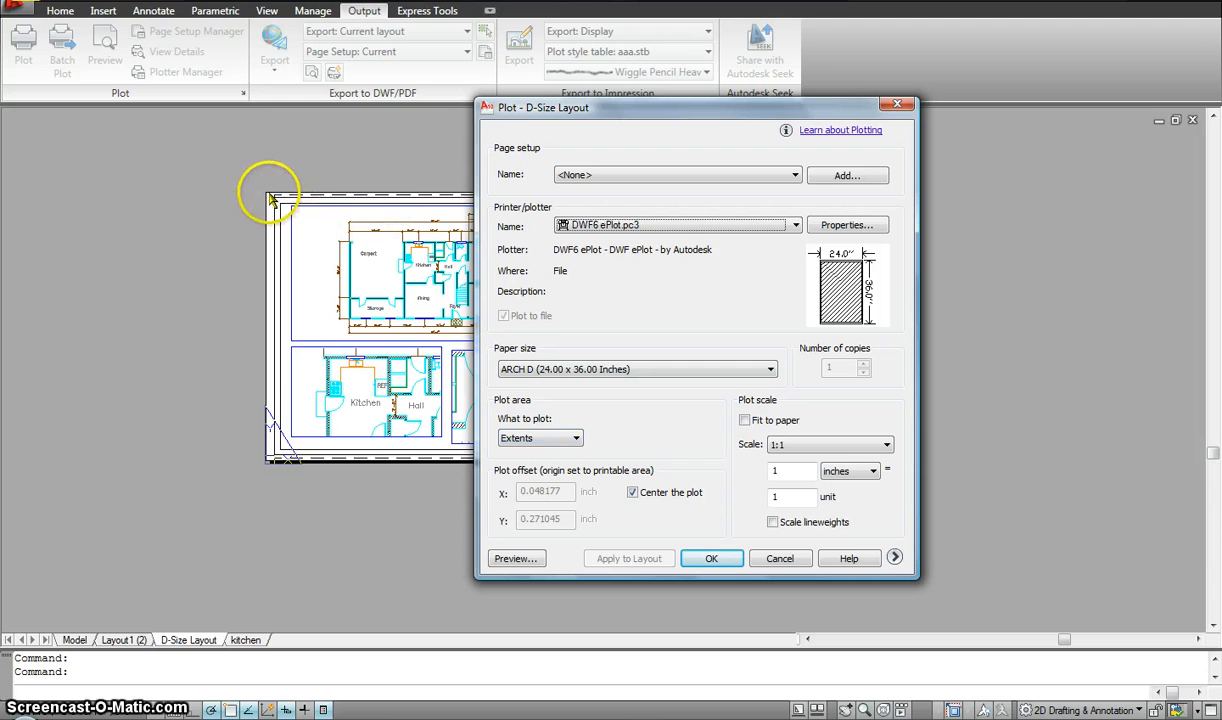
mouse_move(460, 467)
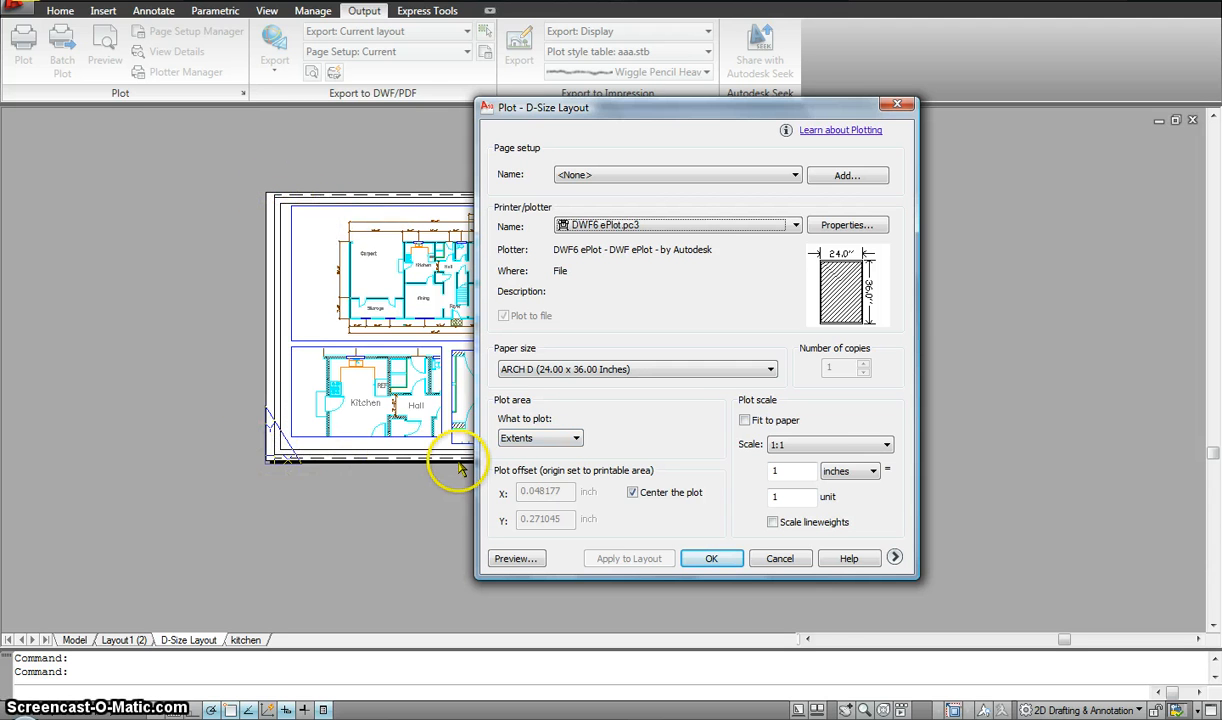
mouse_move(558, 440)
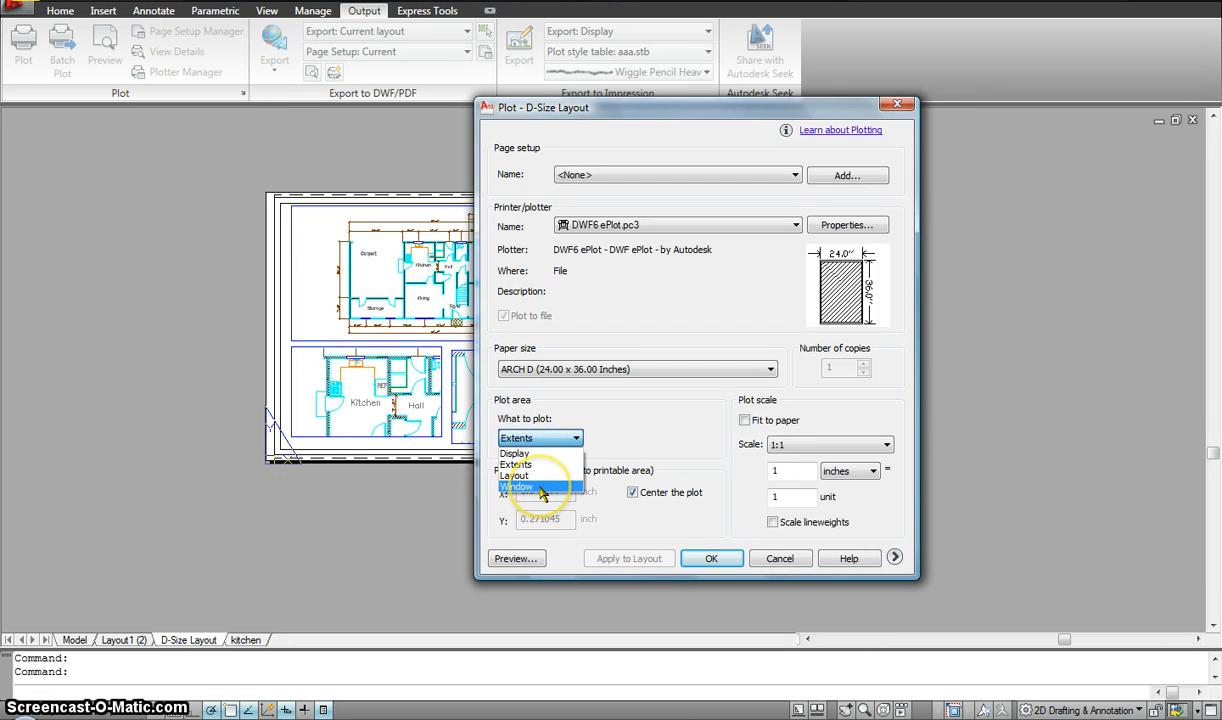
- Set What to plot to Window, picking corners around the D-Size sheet
click(517, 486)
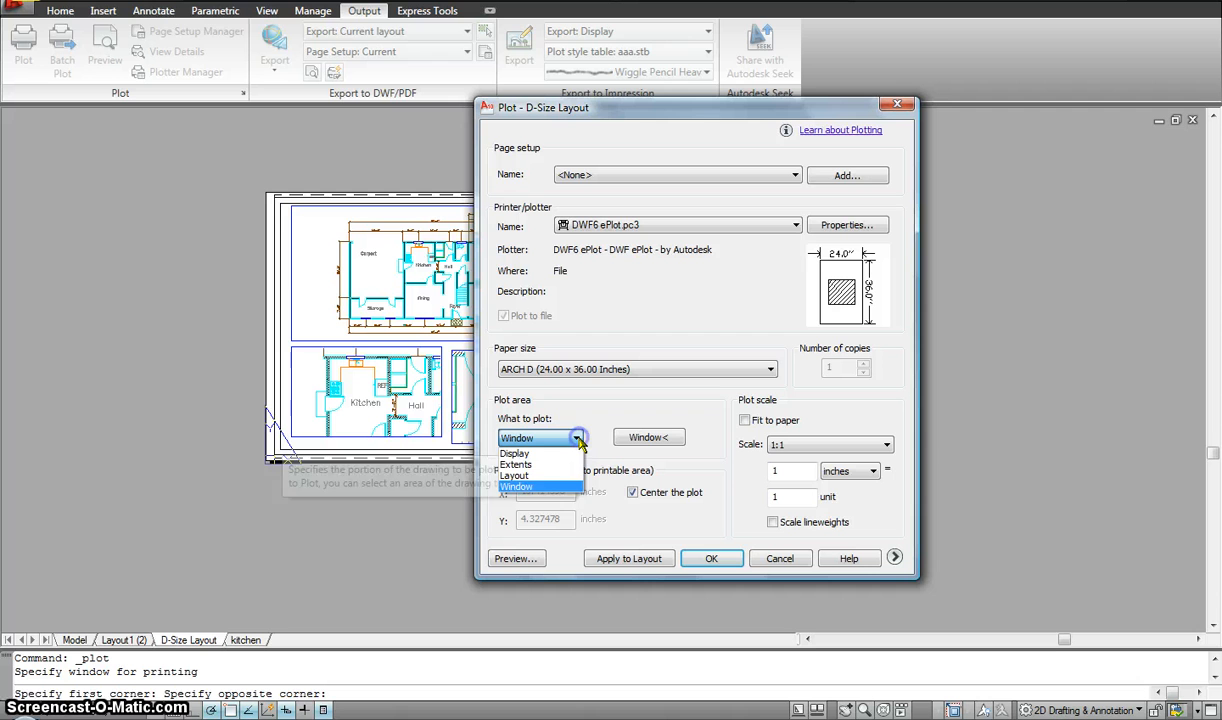
click(515, 464)
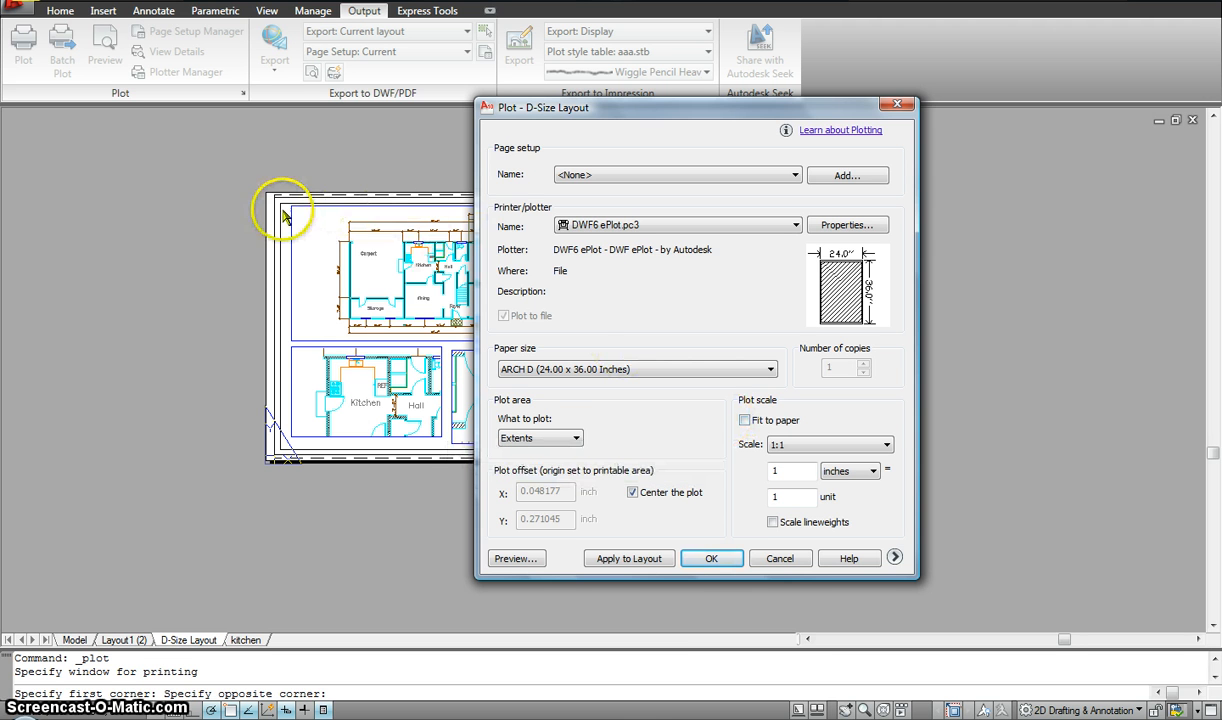
mouse_move(460, 460)
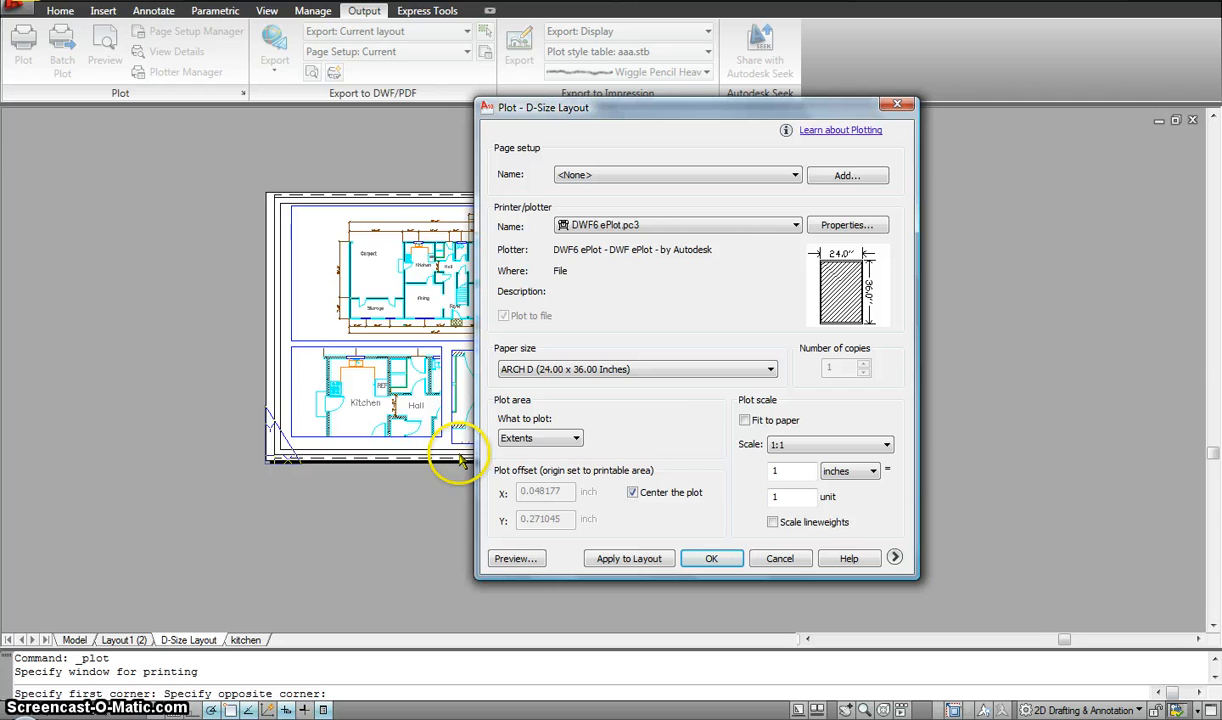
mouse_move(744, 420)
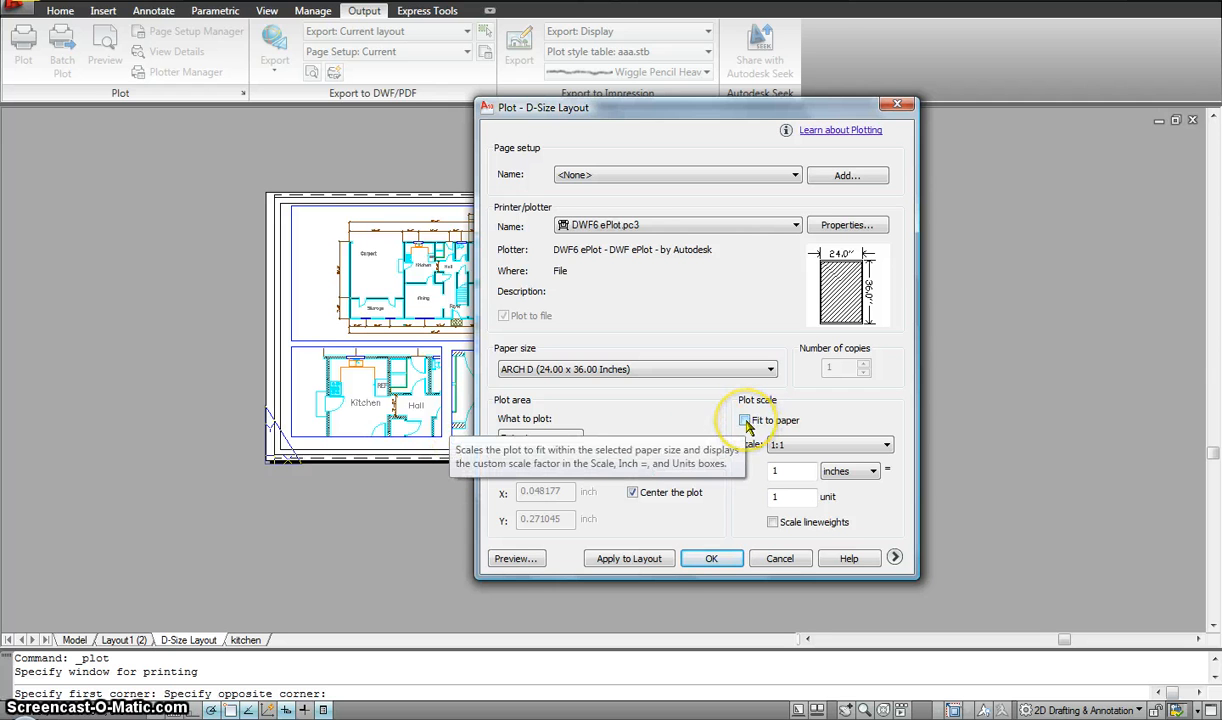
click(744, 420)
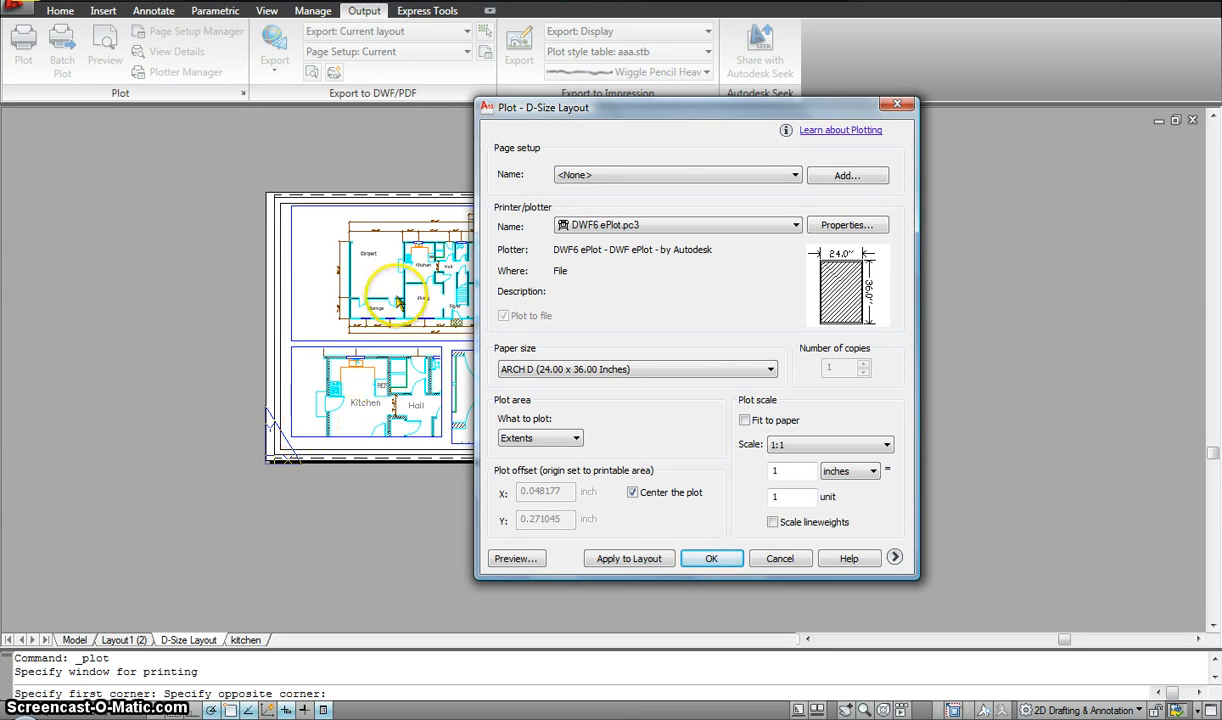
mouse_move(435, 285)
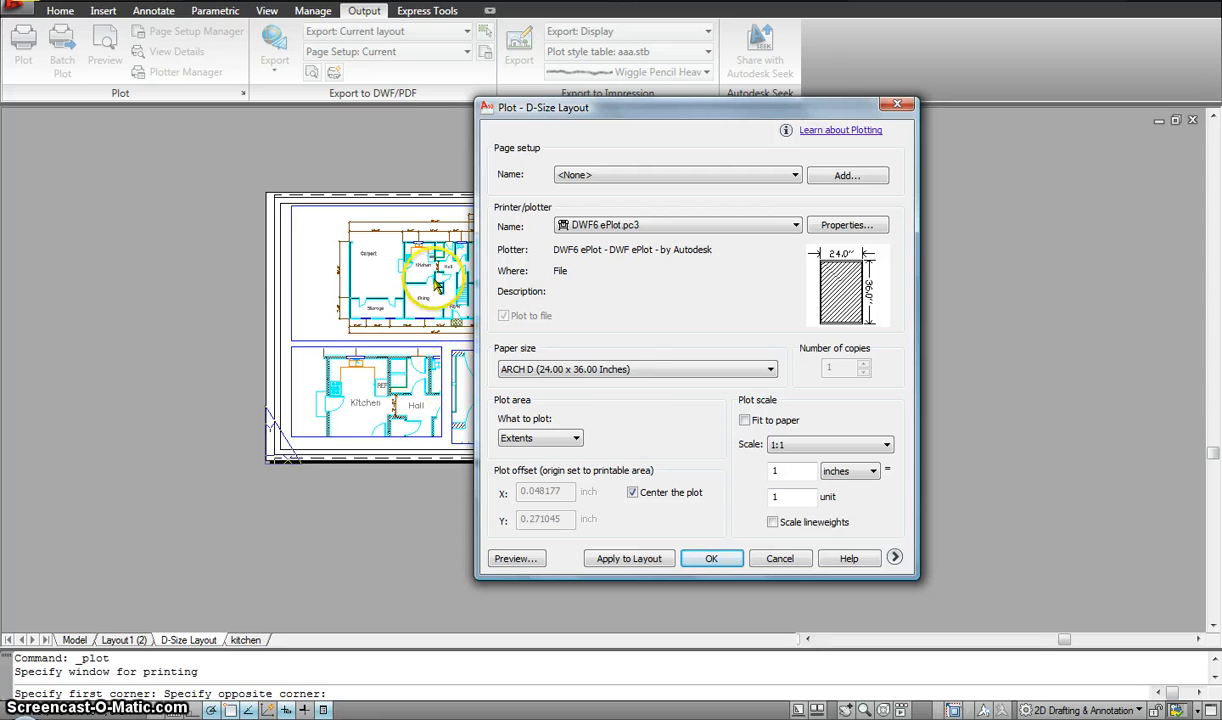
mouse_move(744, 420)
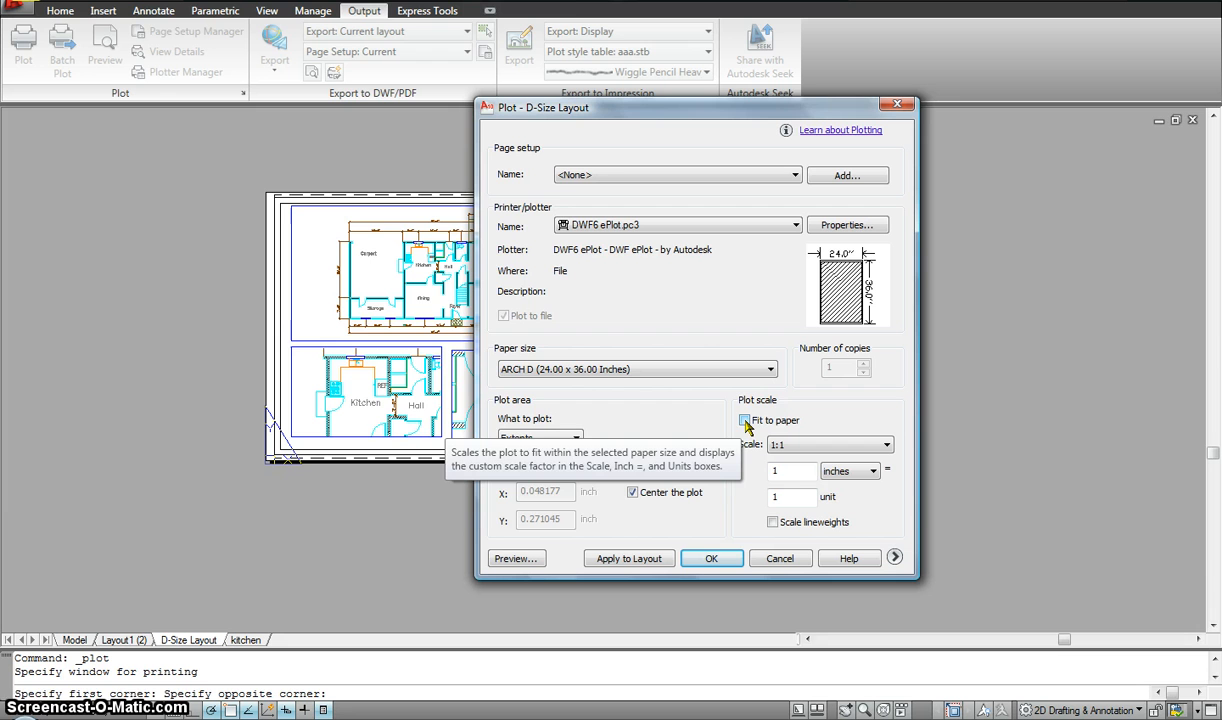
click(744, 420)
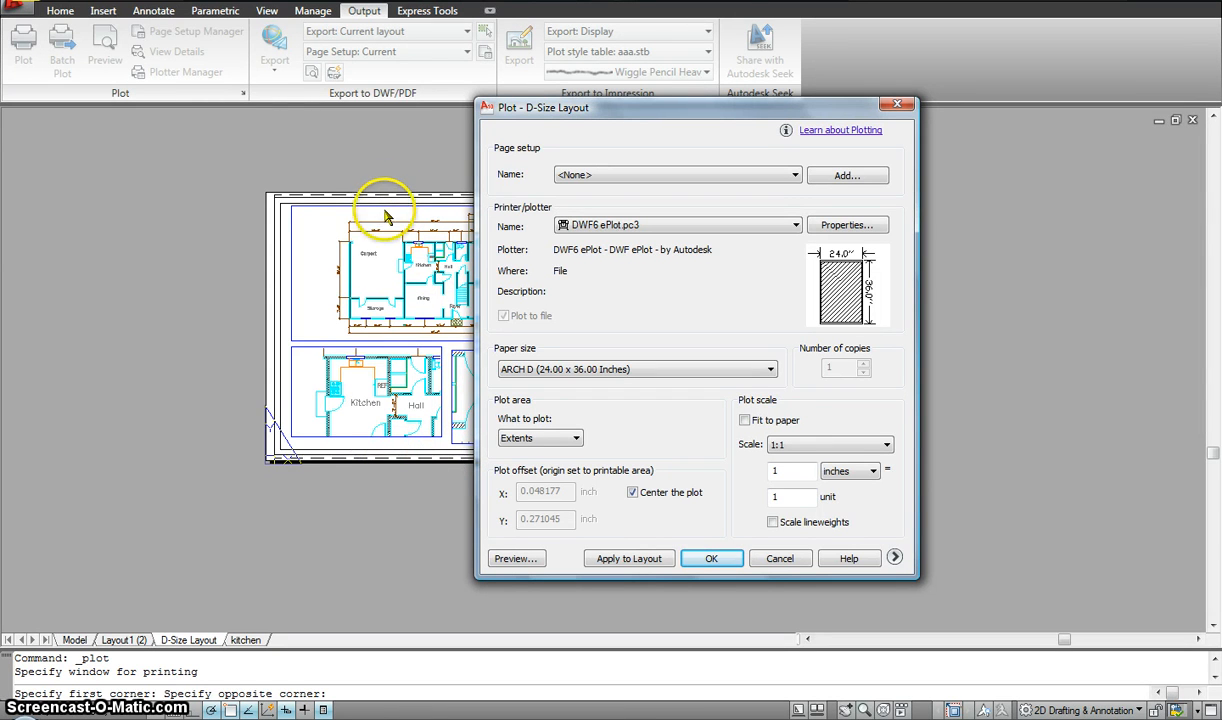
mouse_move(362, 367)
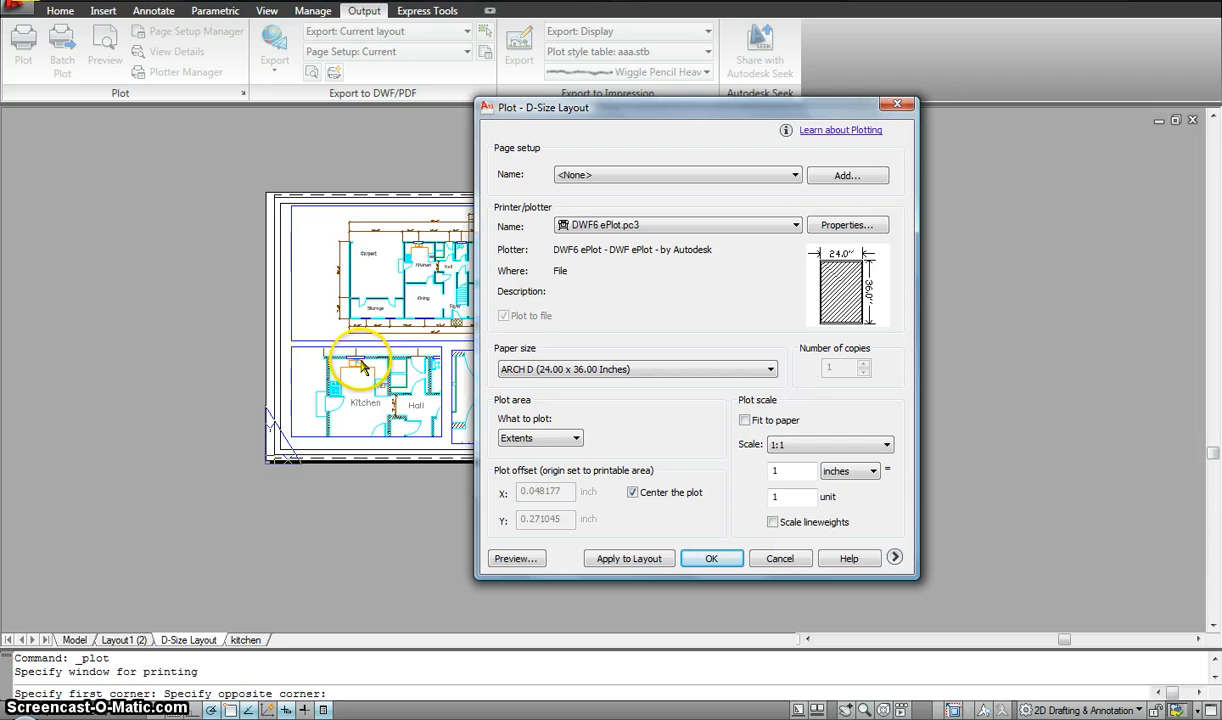
mouse_move(380, 570)
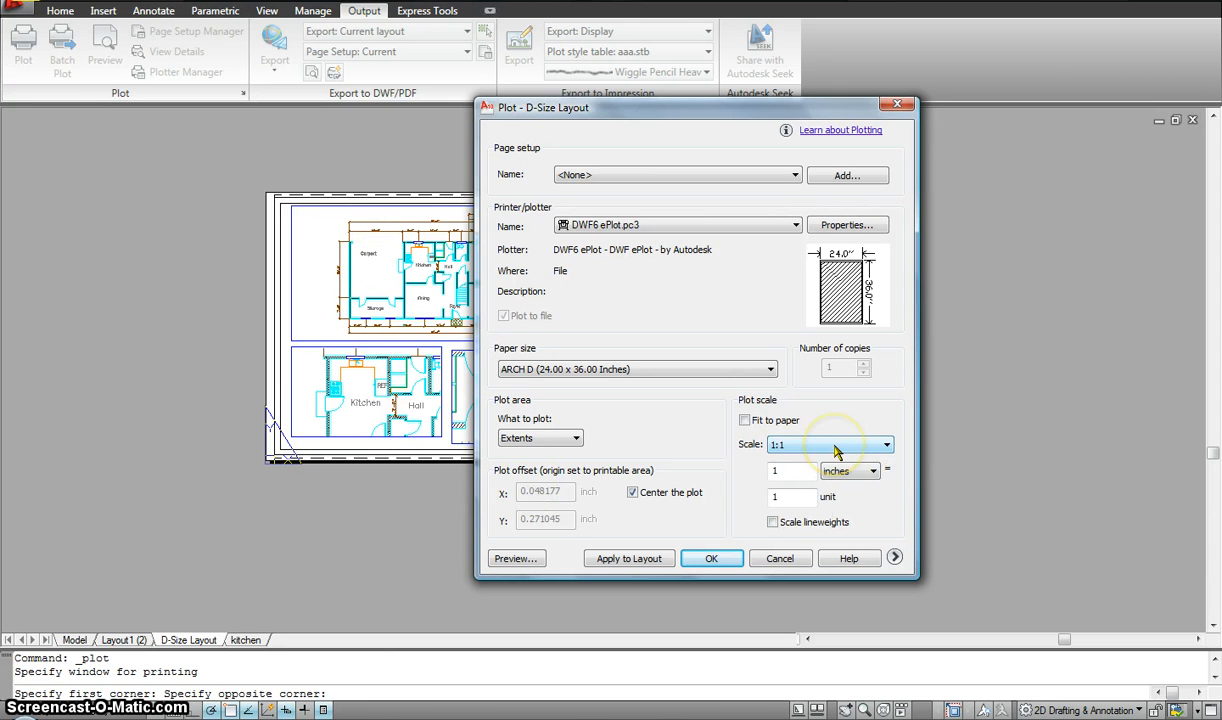
mouse_move(835, 445)
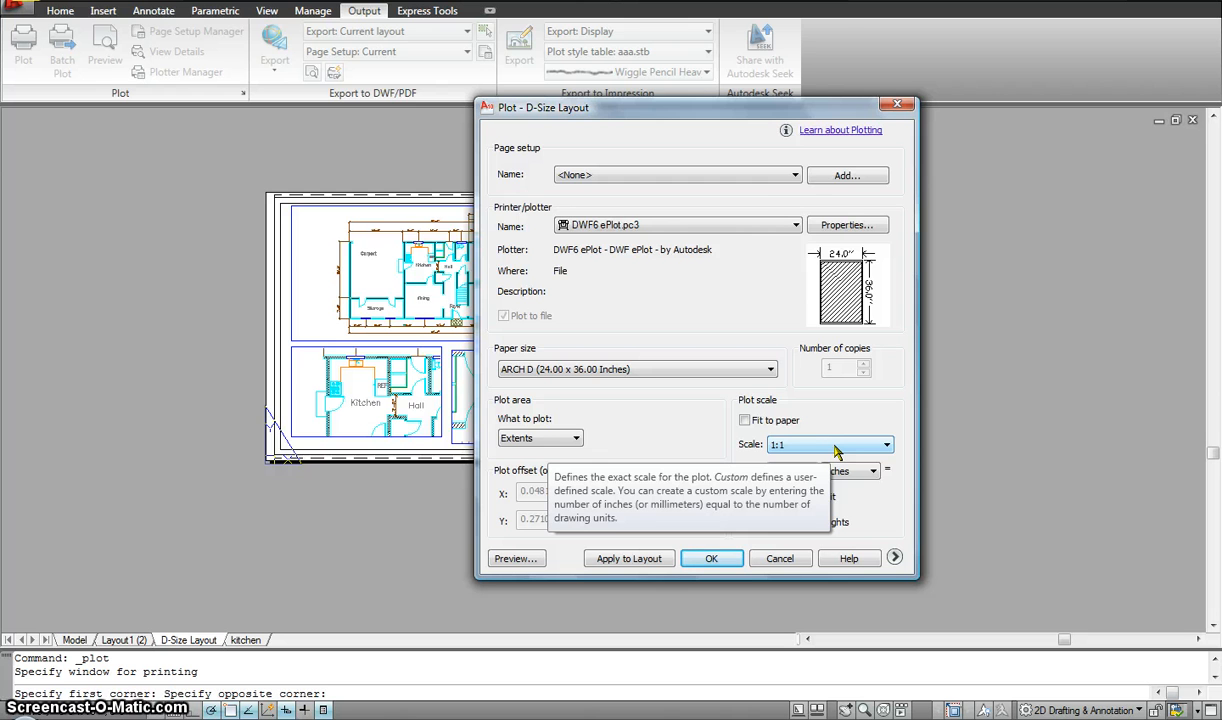
click(884, 444)
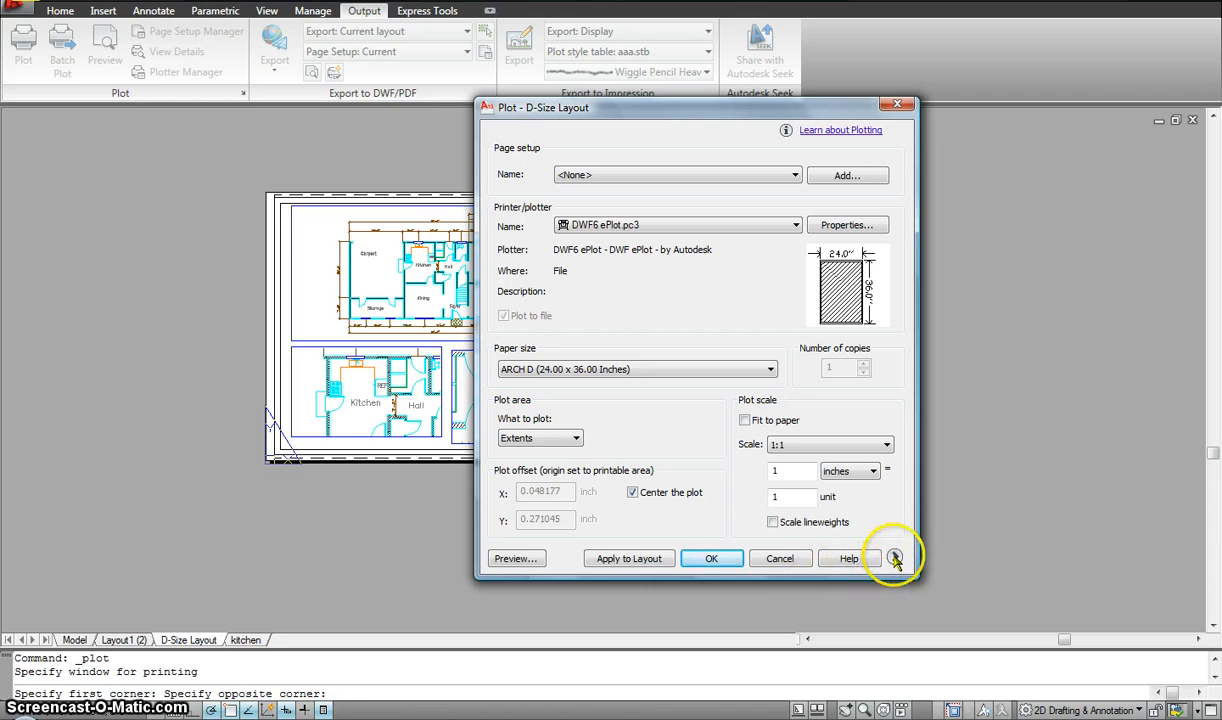
- Expand the plot options to review aaa.stb and landscape orientation, then close without plotting
click(894, 558)
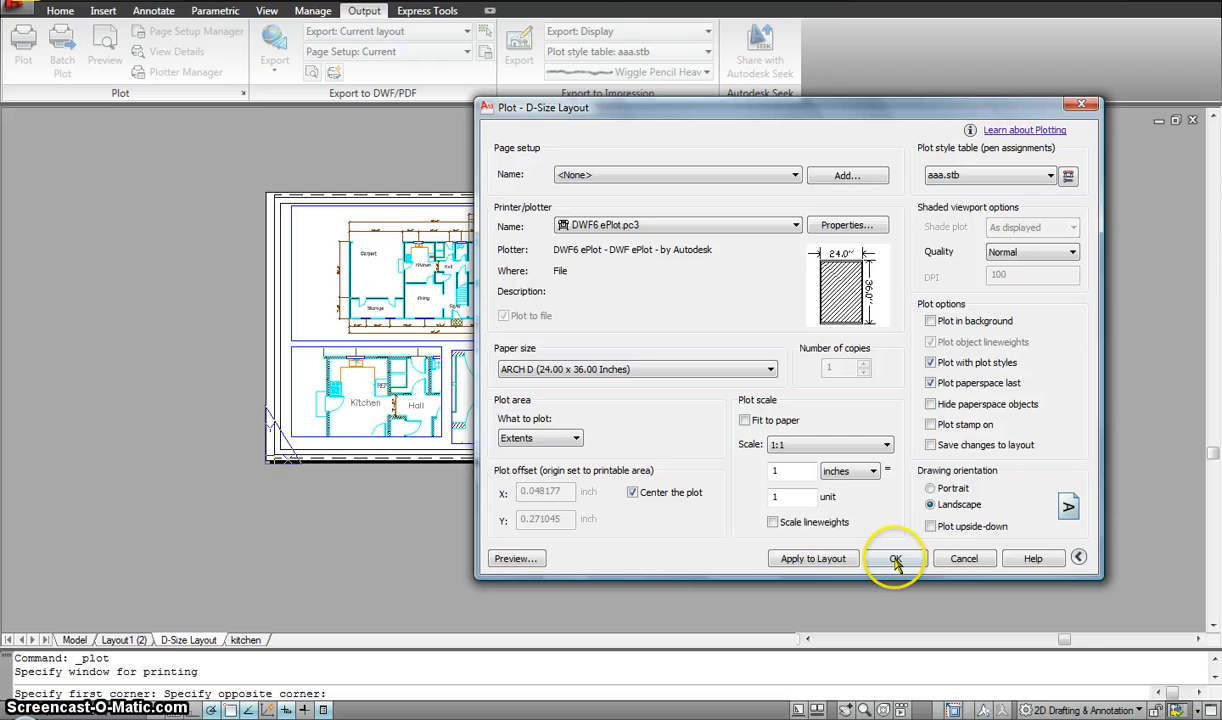
mouse_move(968, 140)
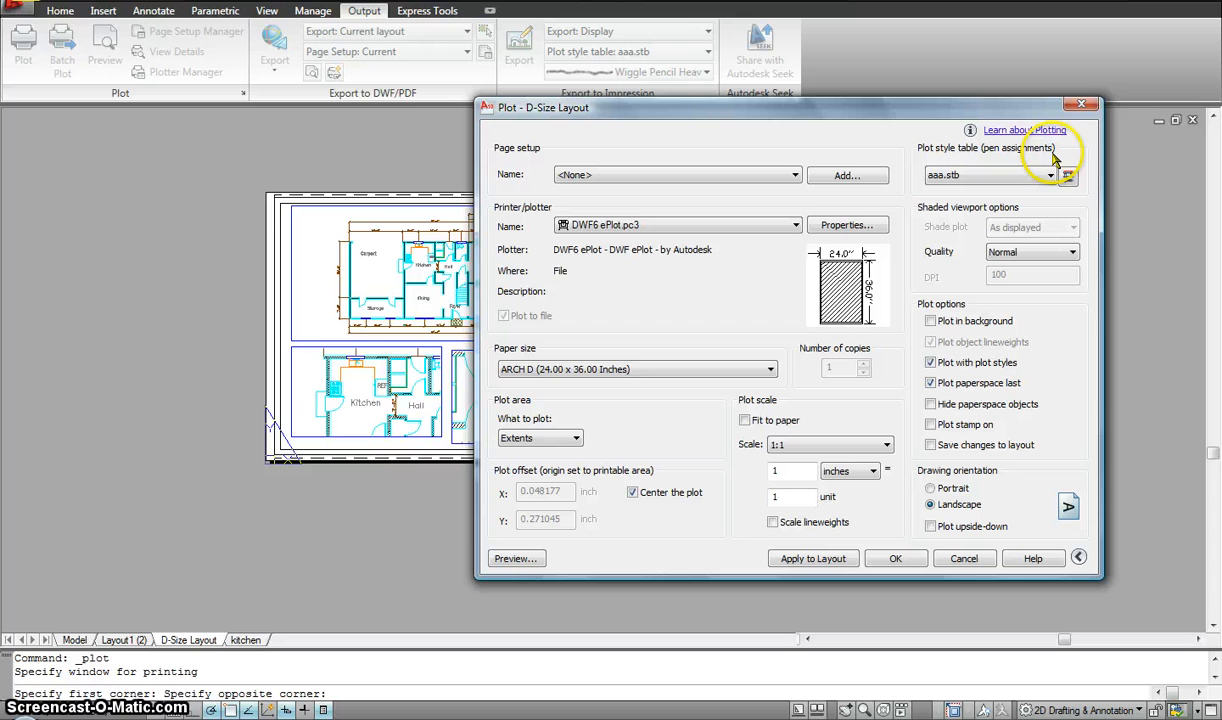
mouse_move(903, 110)
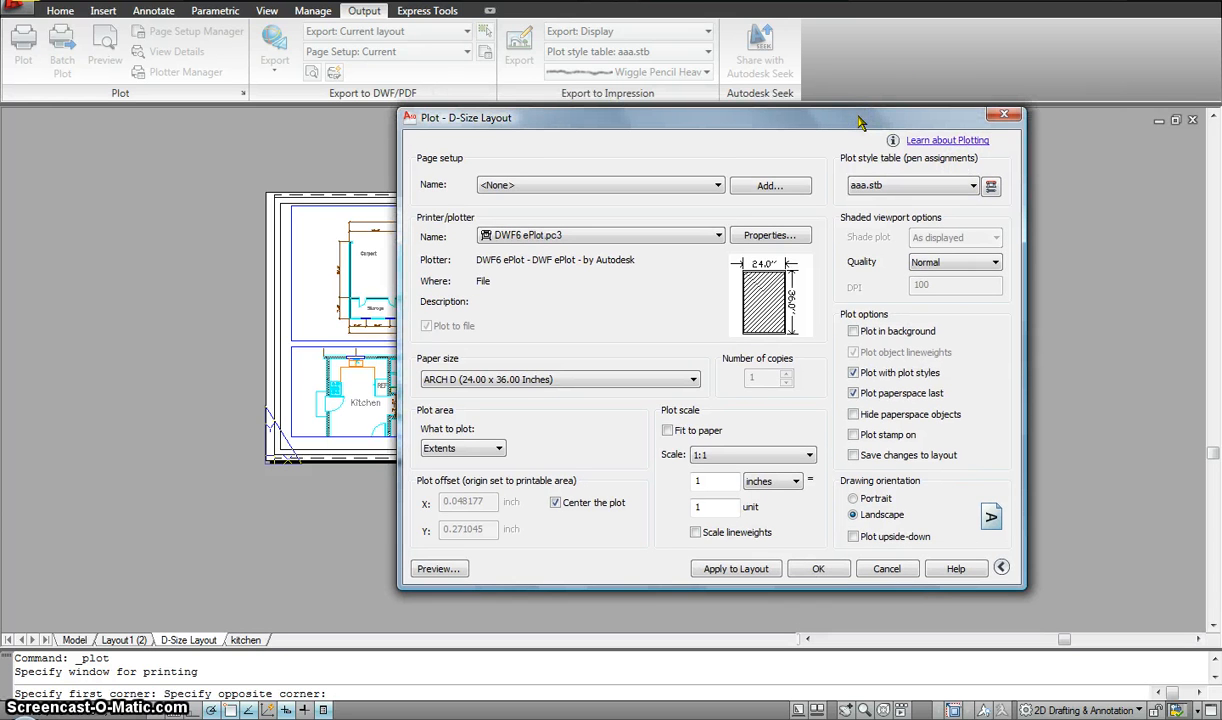
mouse_move(935, 205)
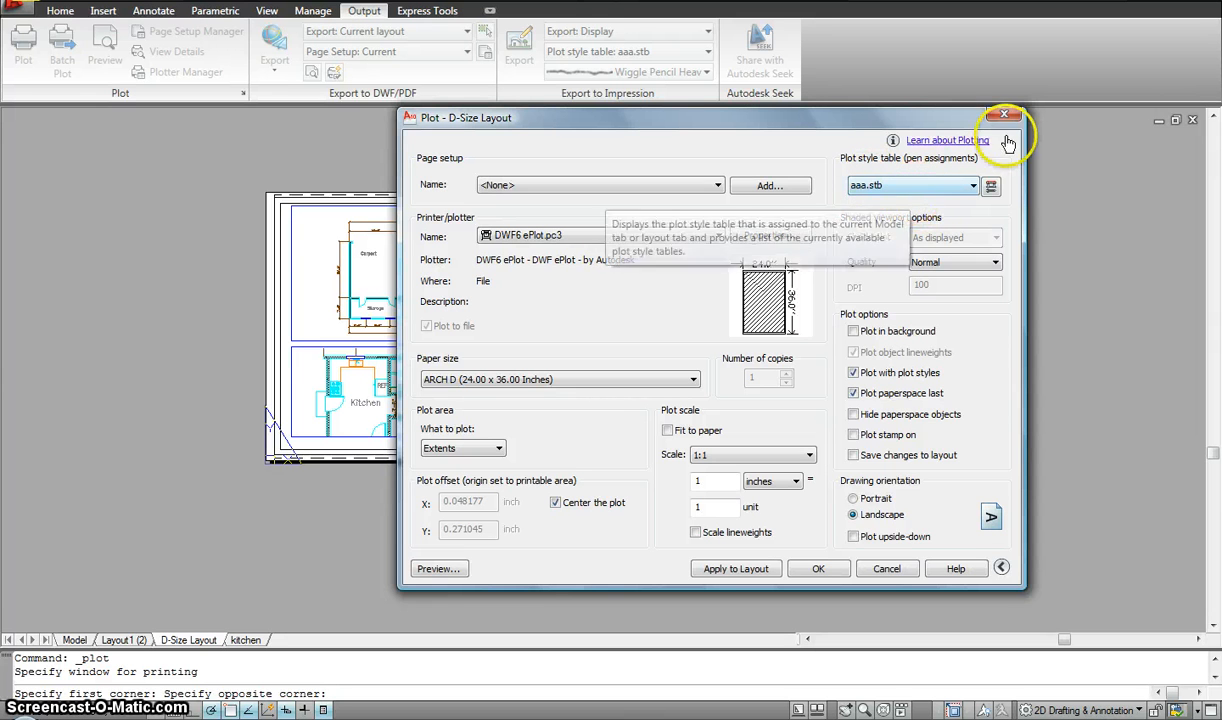
click(1004, 115)
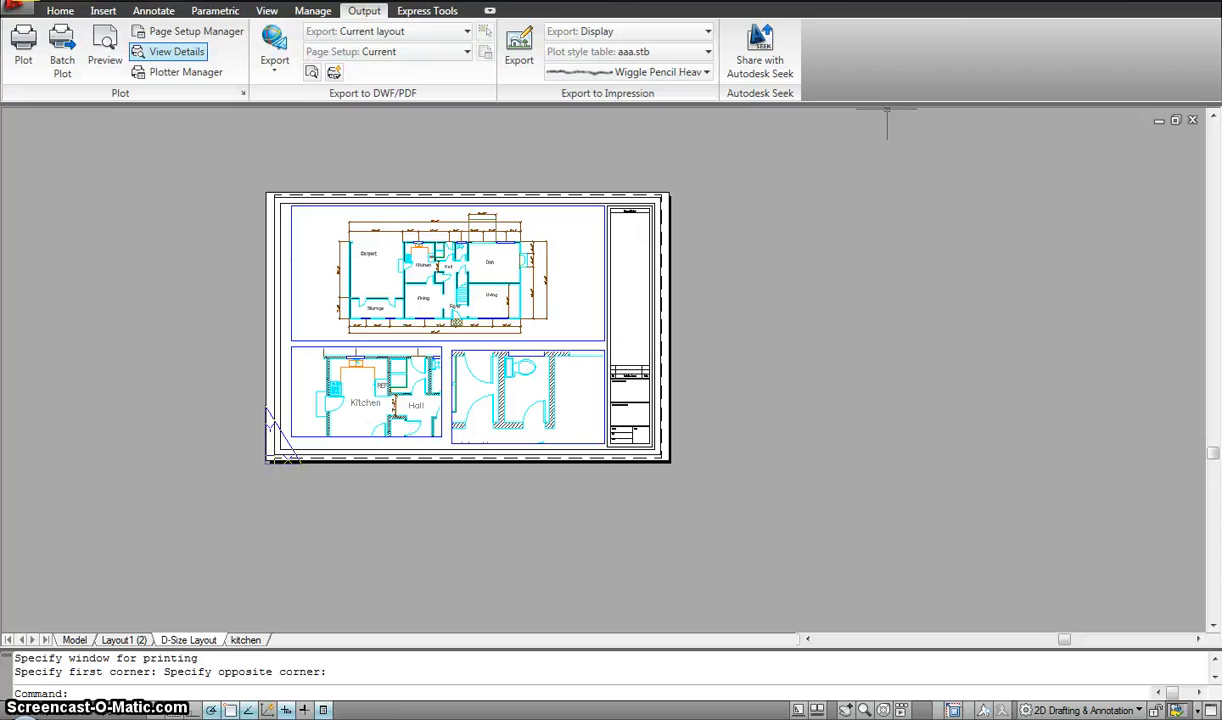
click(60, 11)
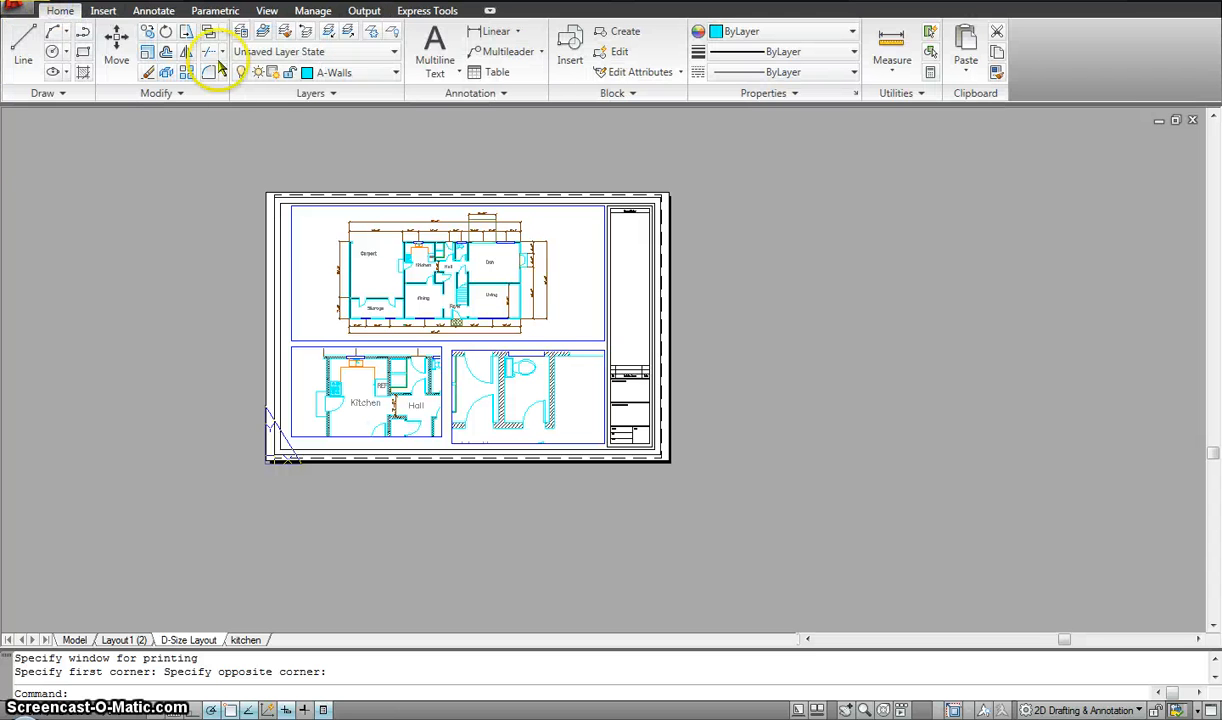
click(240, 31)
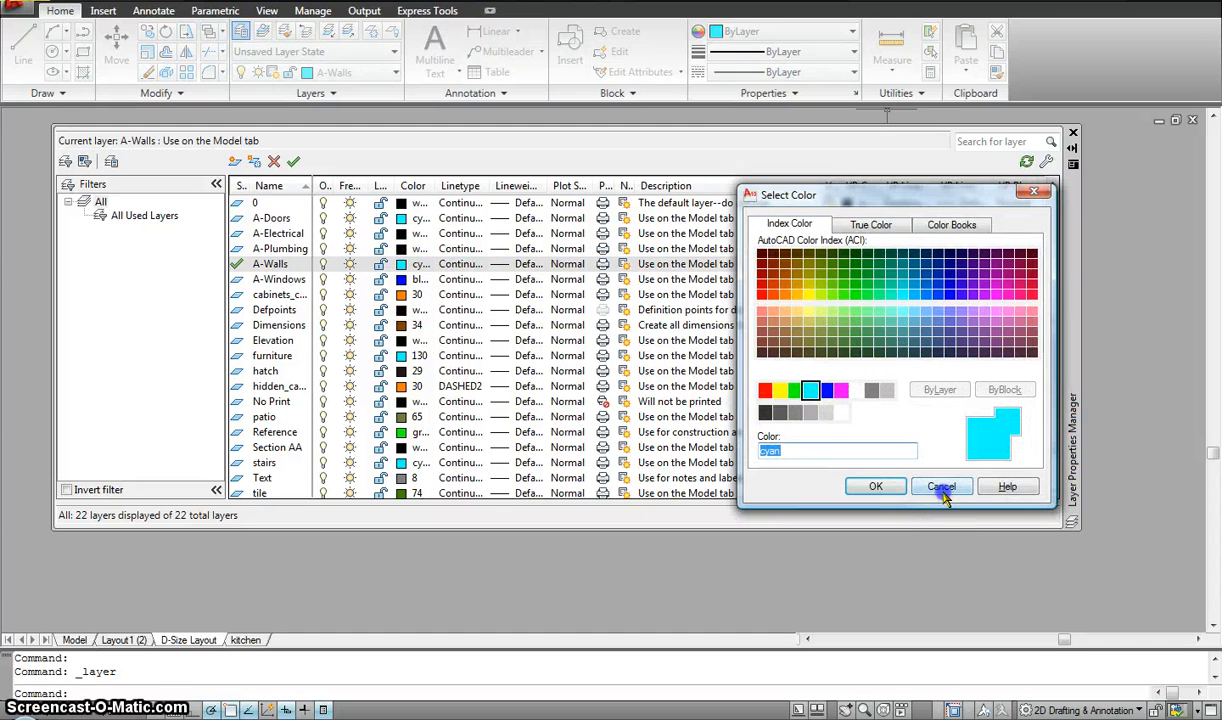
click(941, 486)
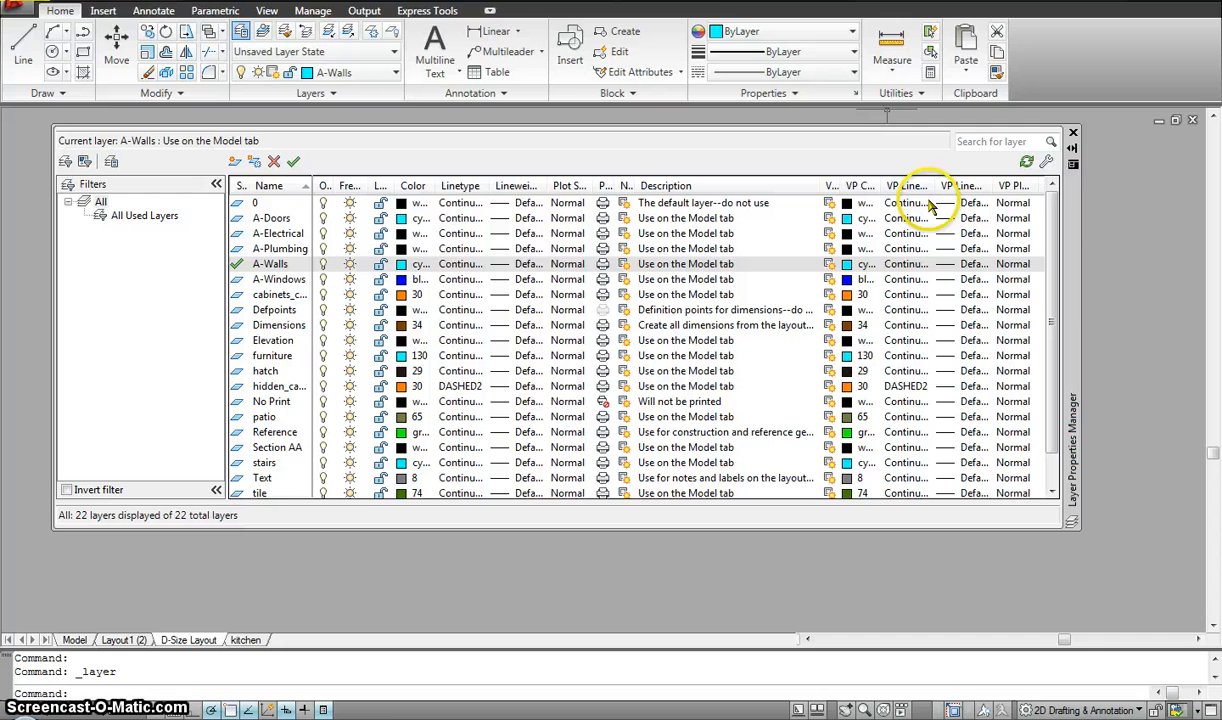
mouse_move(975, 210)
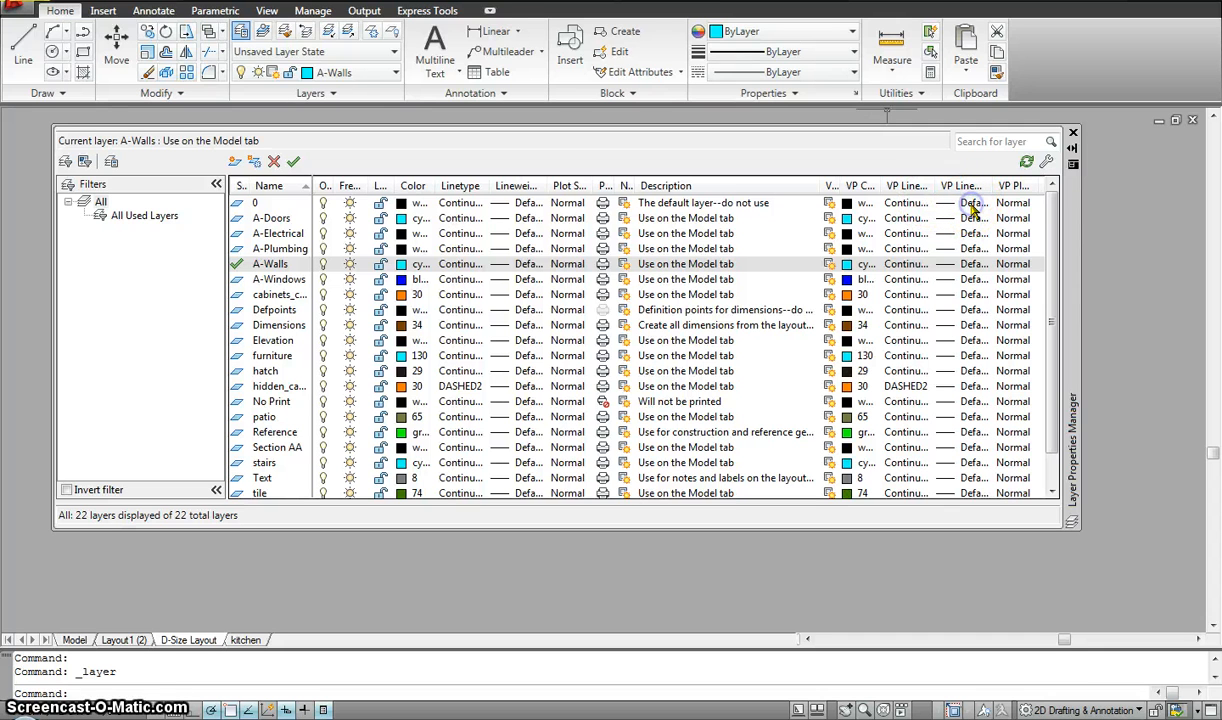
click(972, 202)
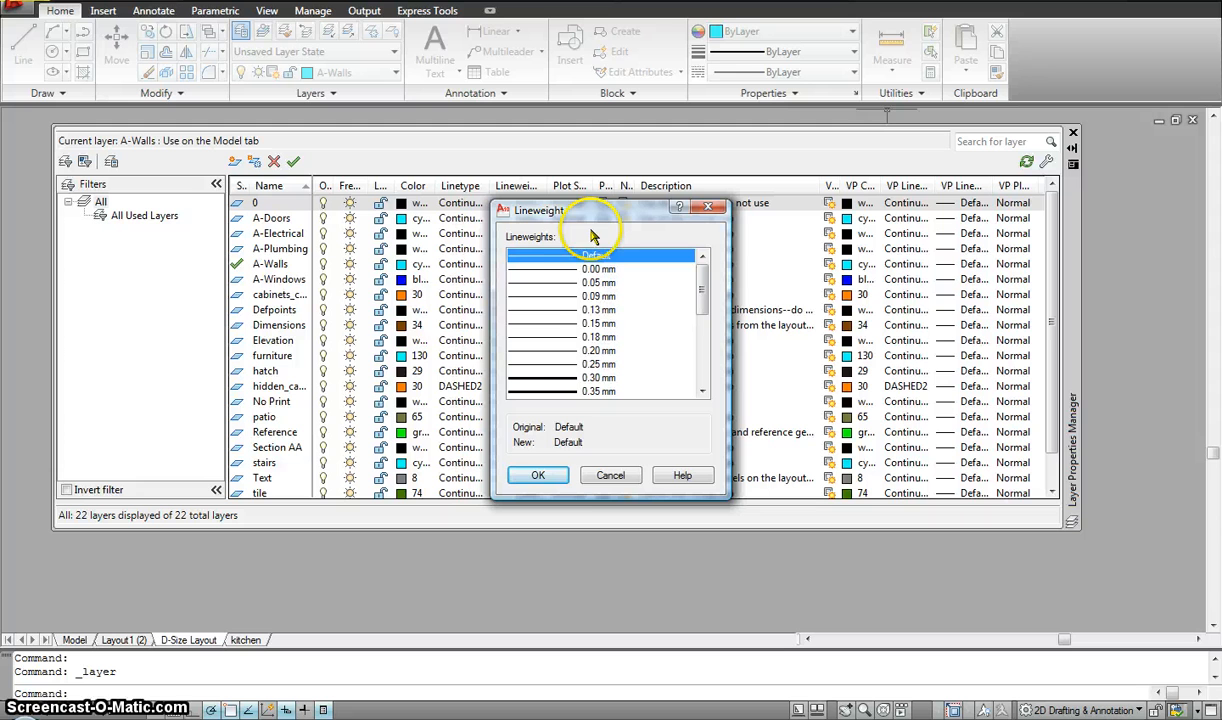
mouse_move(555, 260)
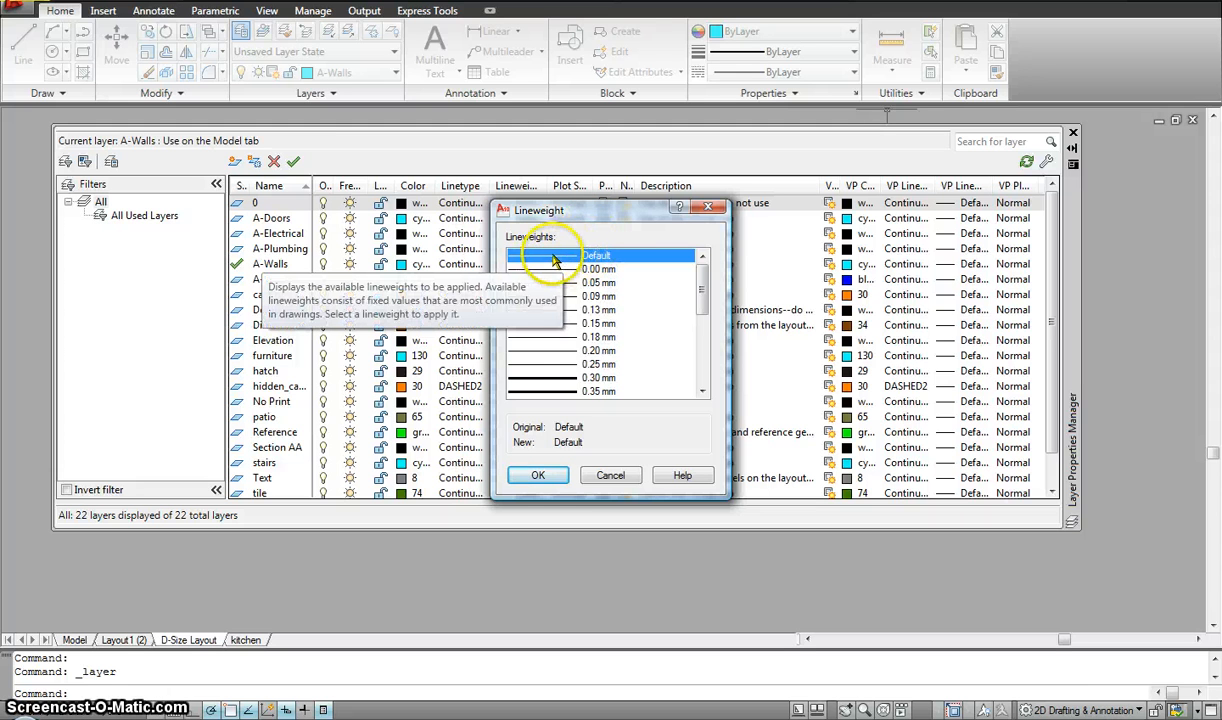
mouse_move(568, 393)
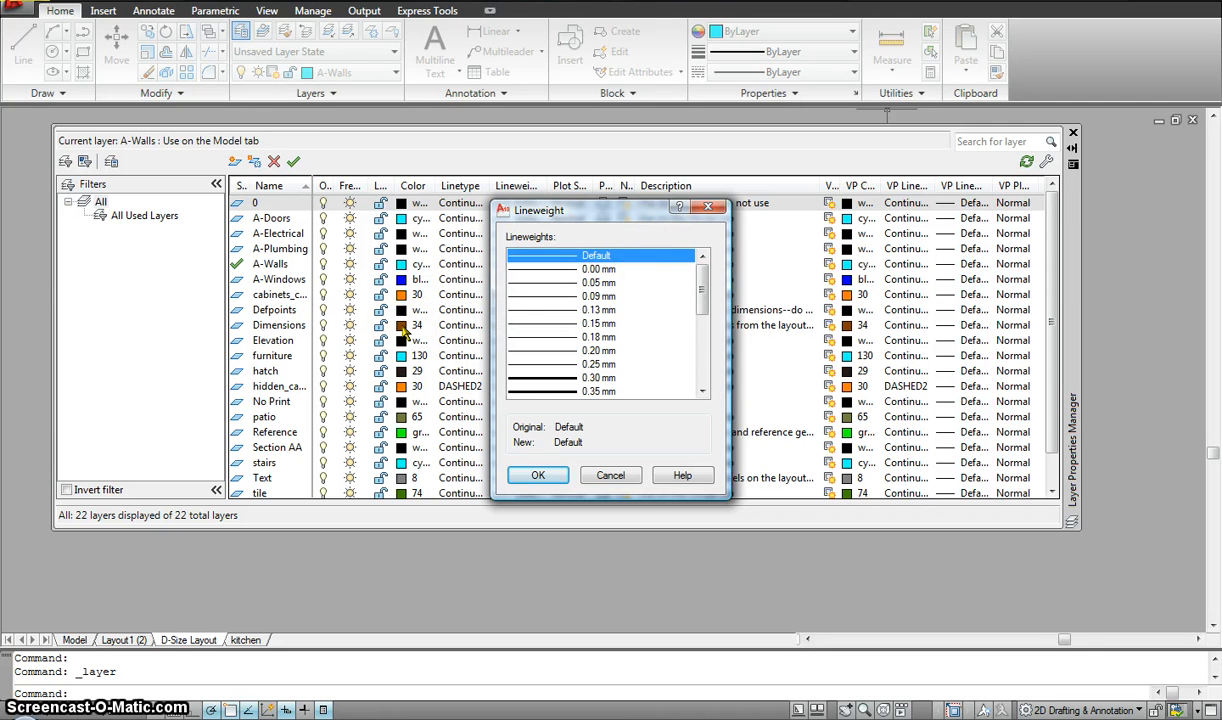
mouse_move(538, 400)
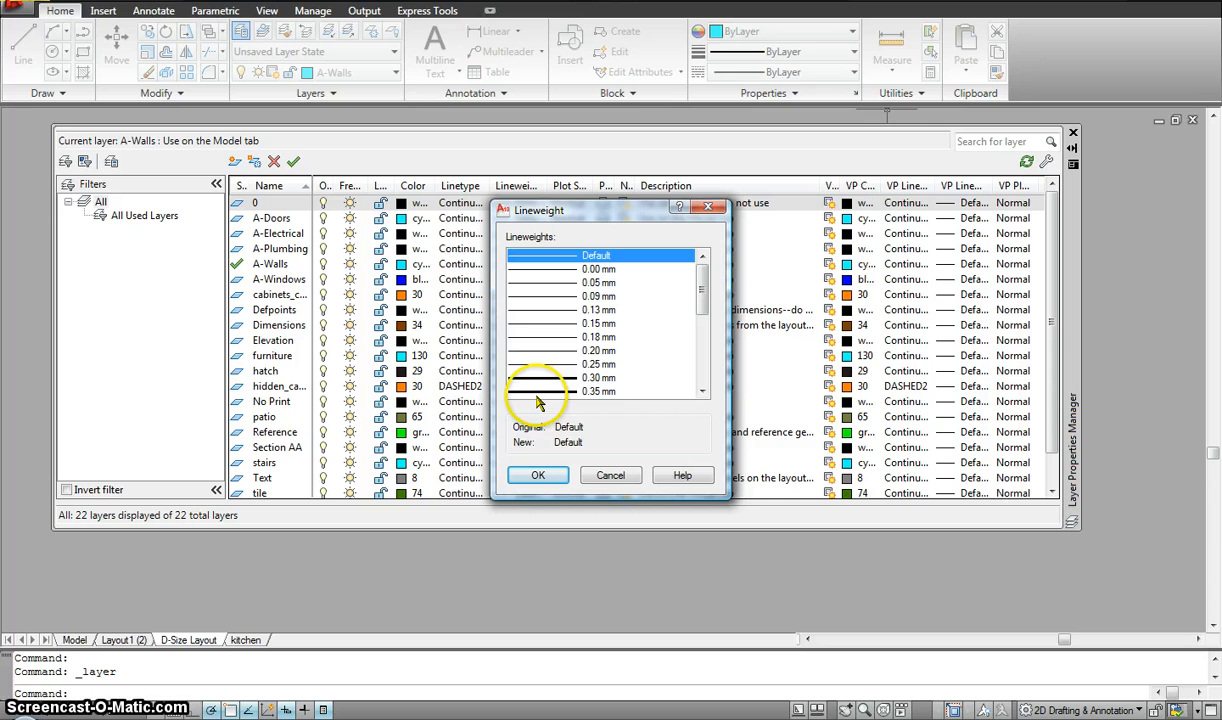
mouse_move(603, 370)
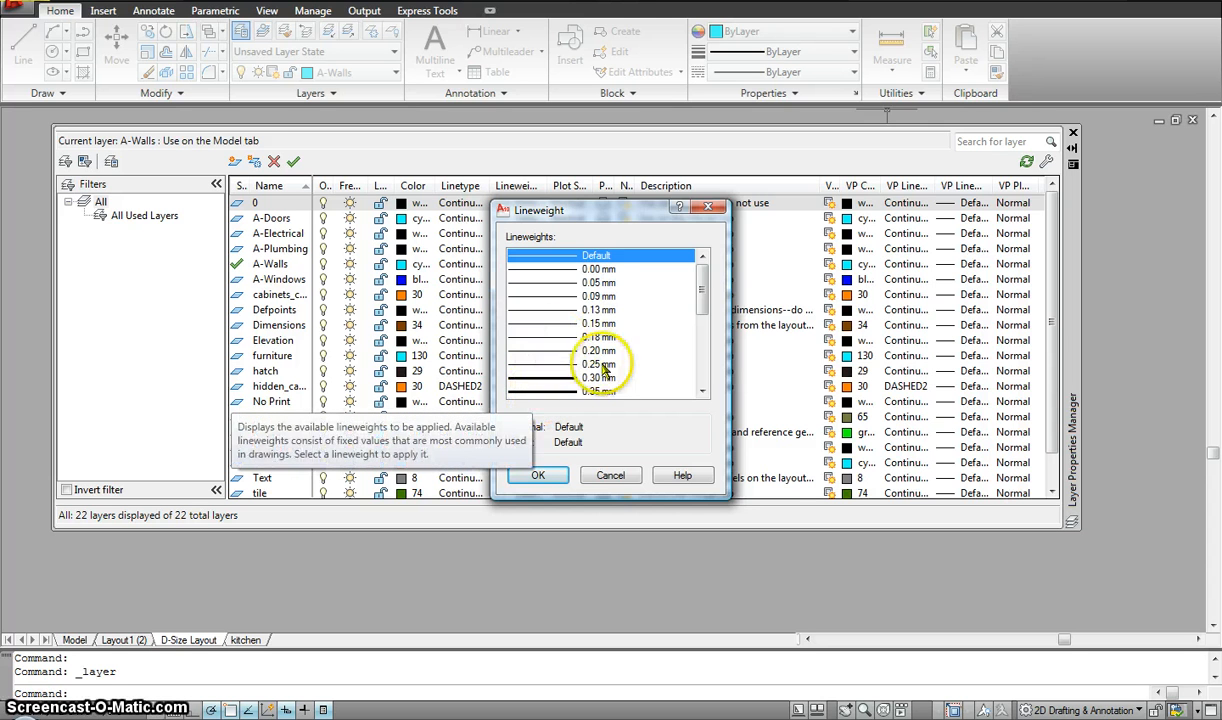
click(538, 475)
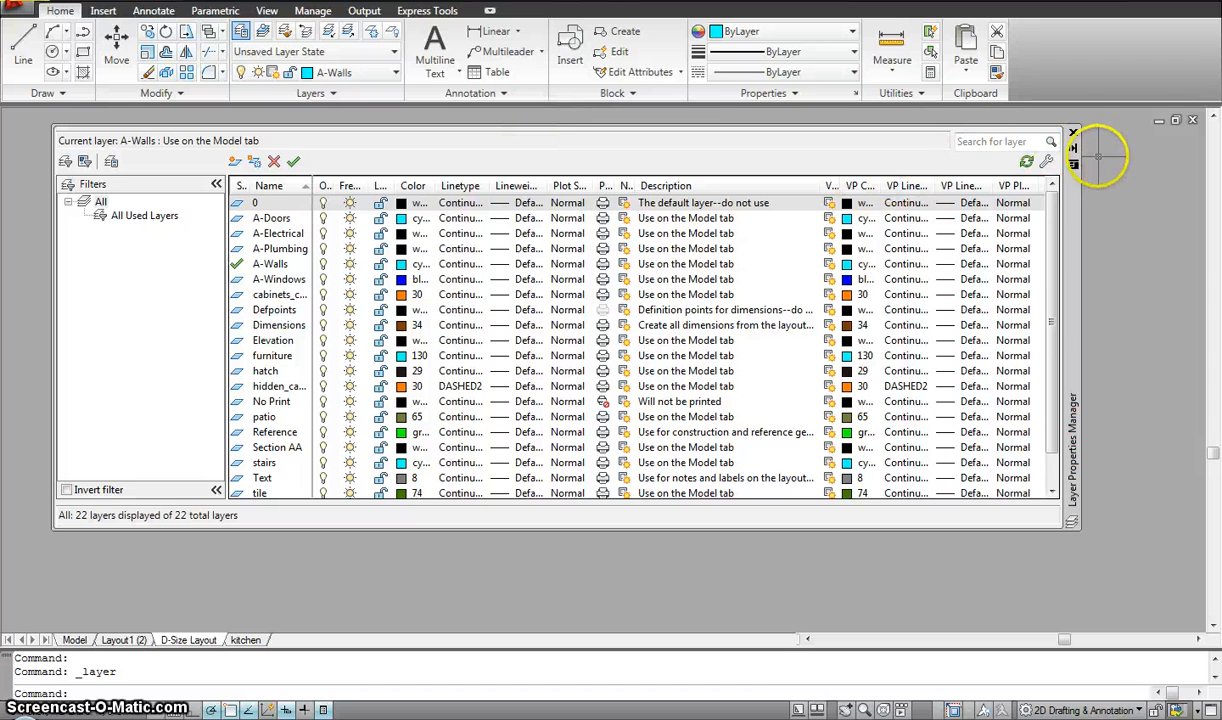
click(1073, 131)
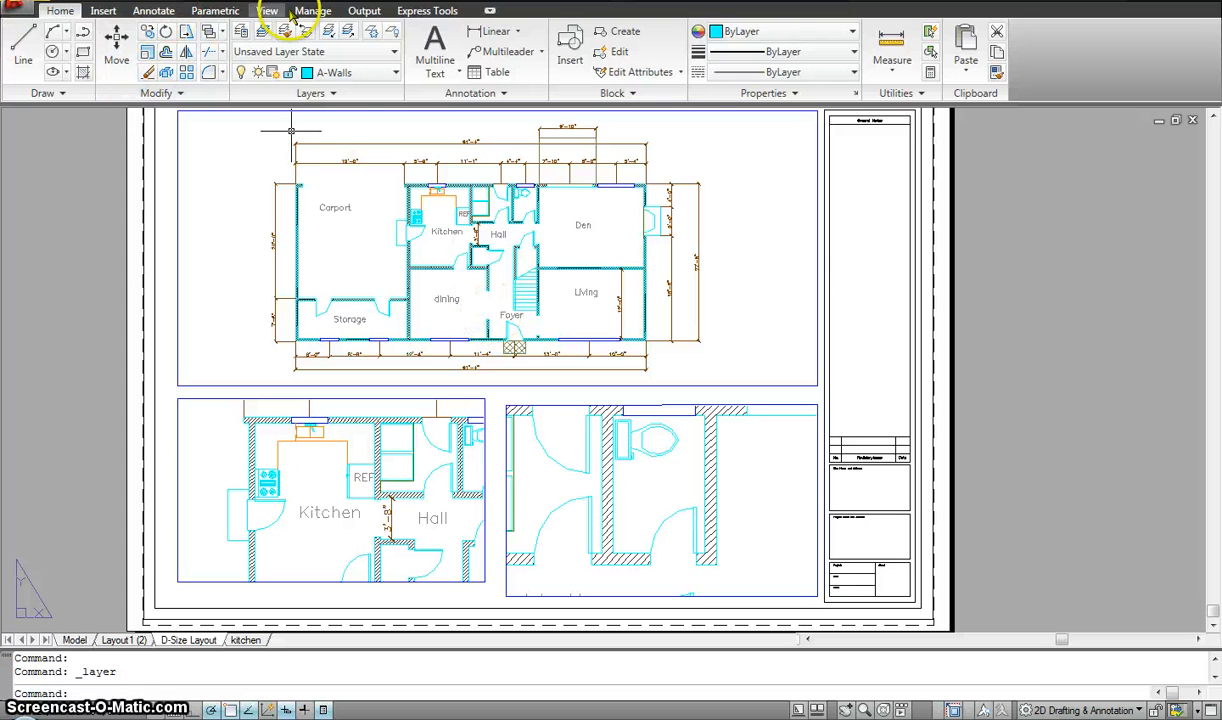
- Reopen the D-Size Layout plot settings and list the plot style tables (aaa.stb, acad, monochrome)
click(364, 10)
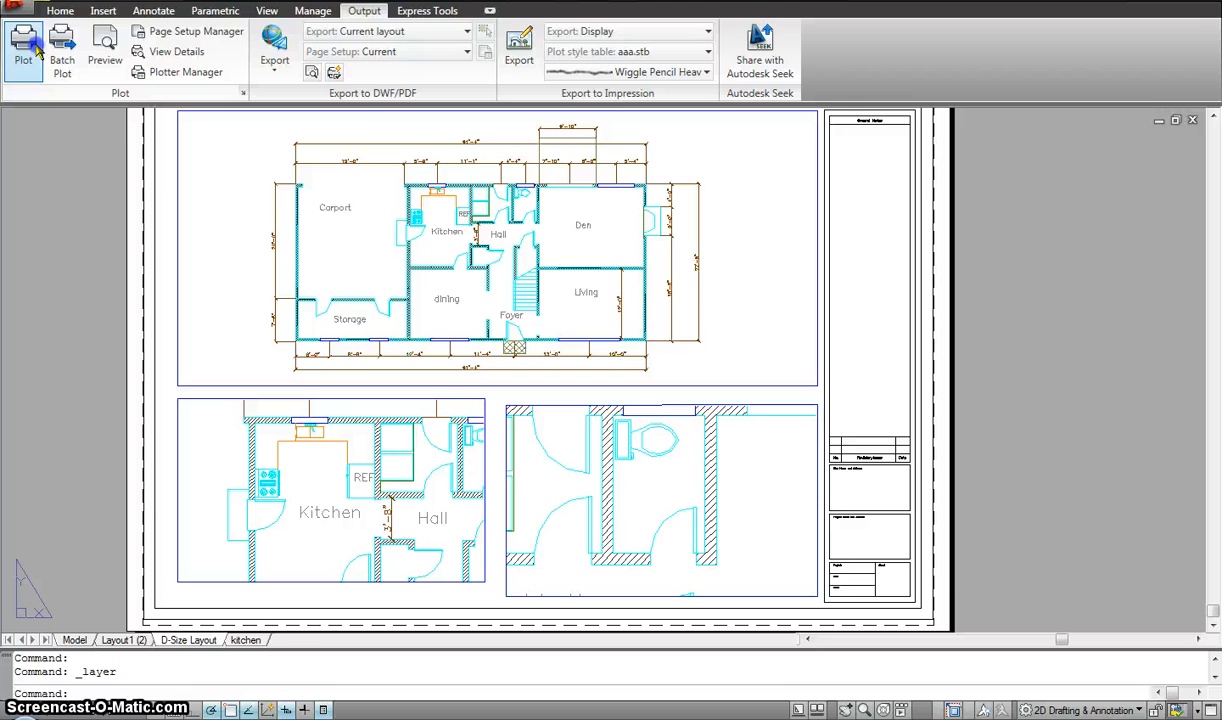
click(23, 47)
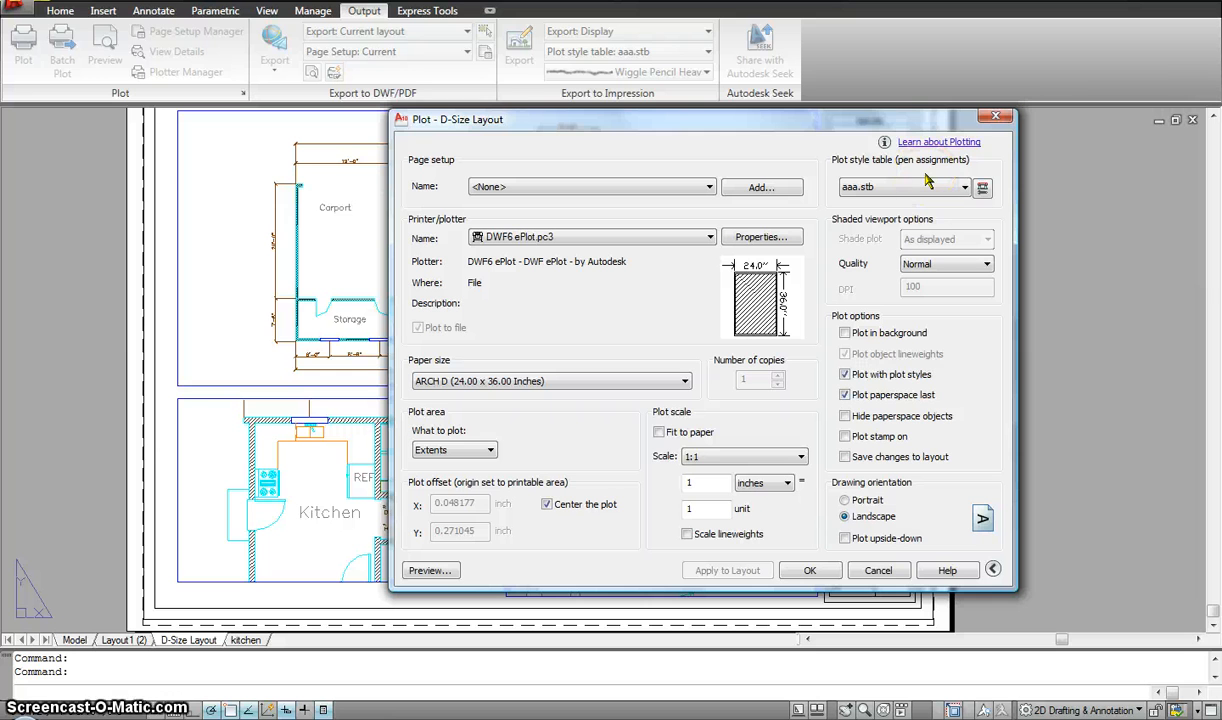
mouse_move(930, 165)
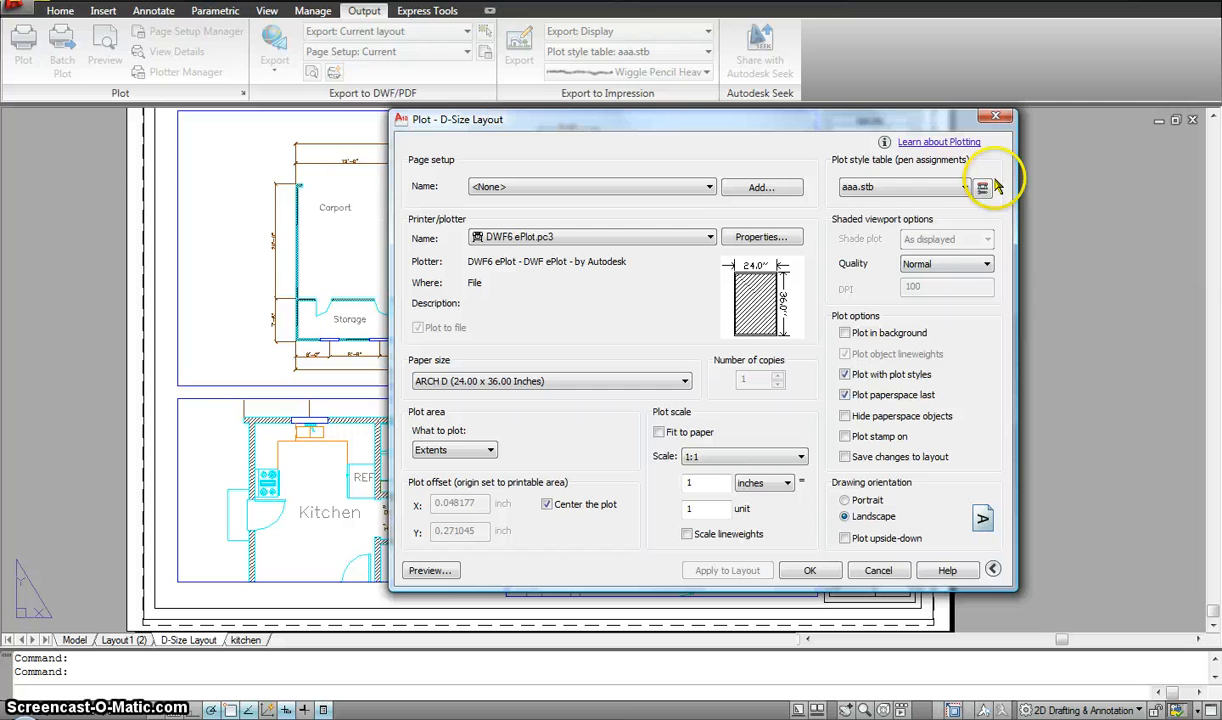
mouse_move(865, 195)
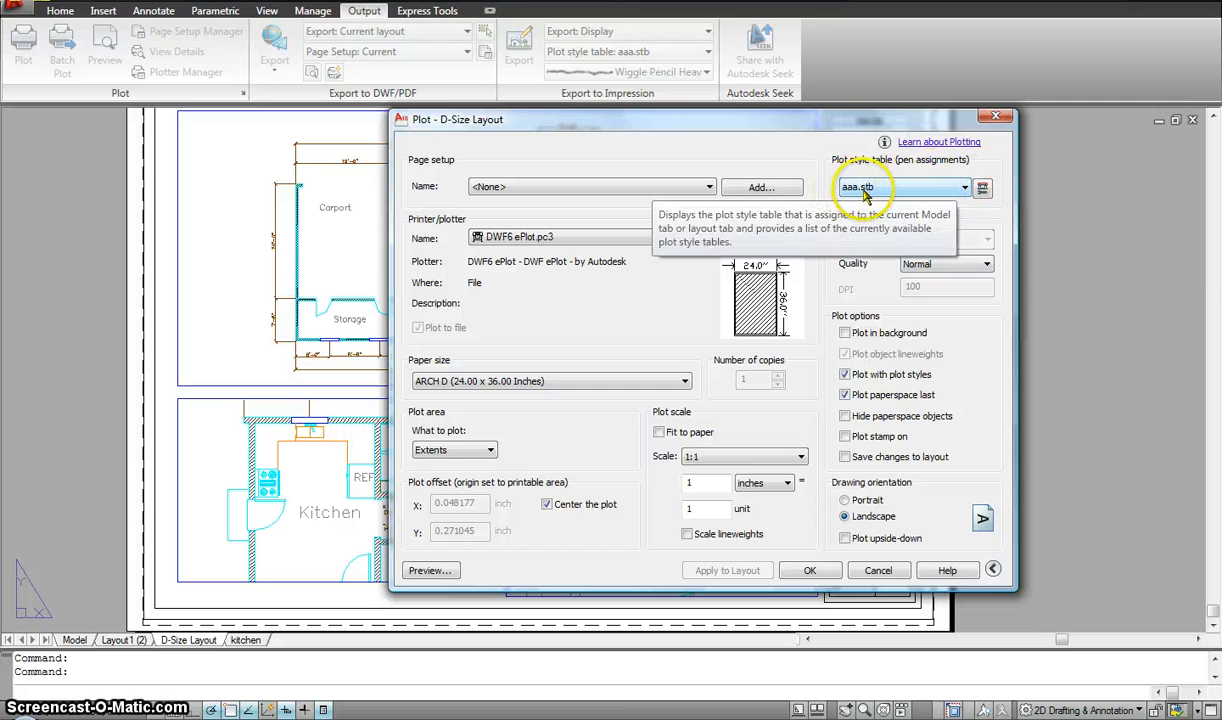
click(963, 187)
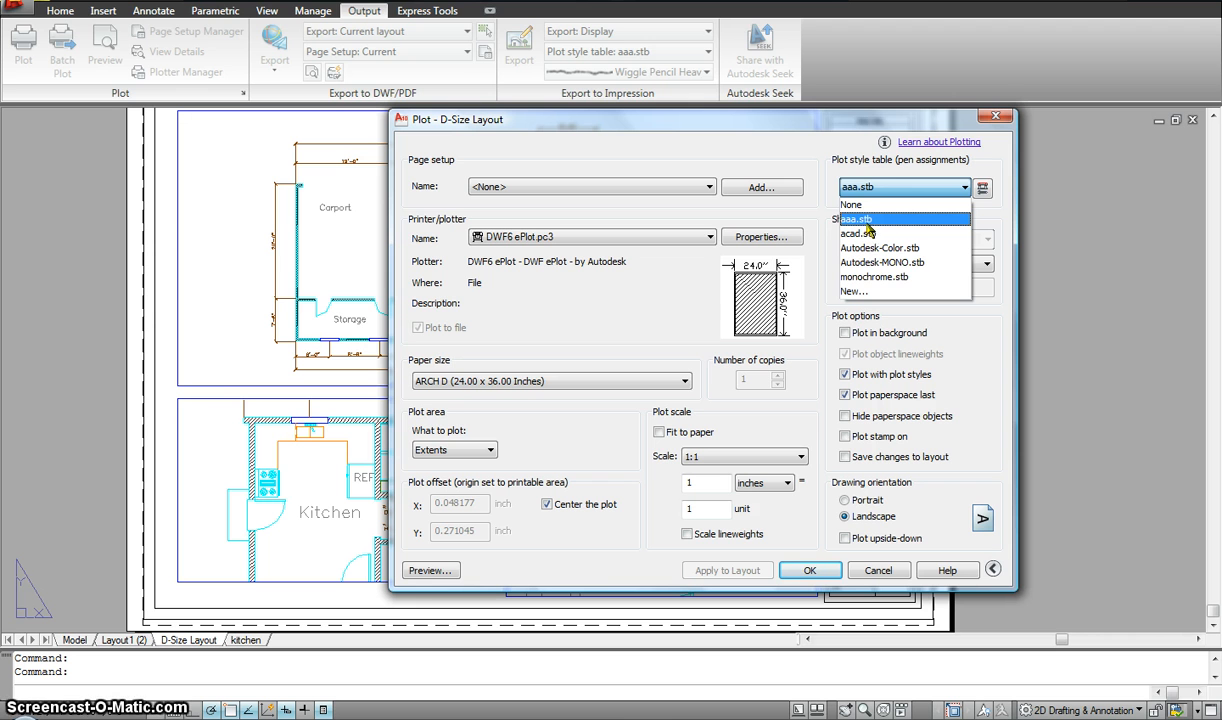
mouse_move(880, 248)
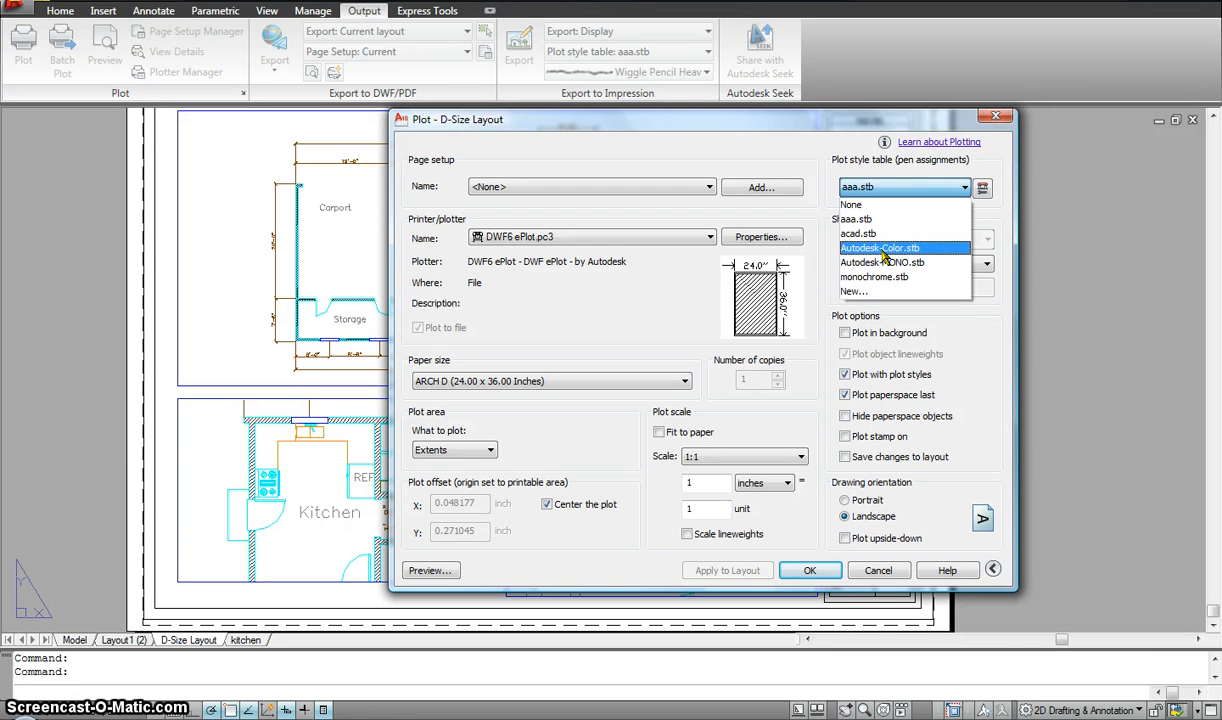
mouse_move(858, 233)
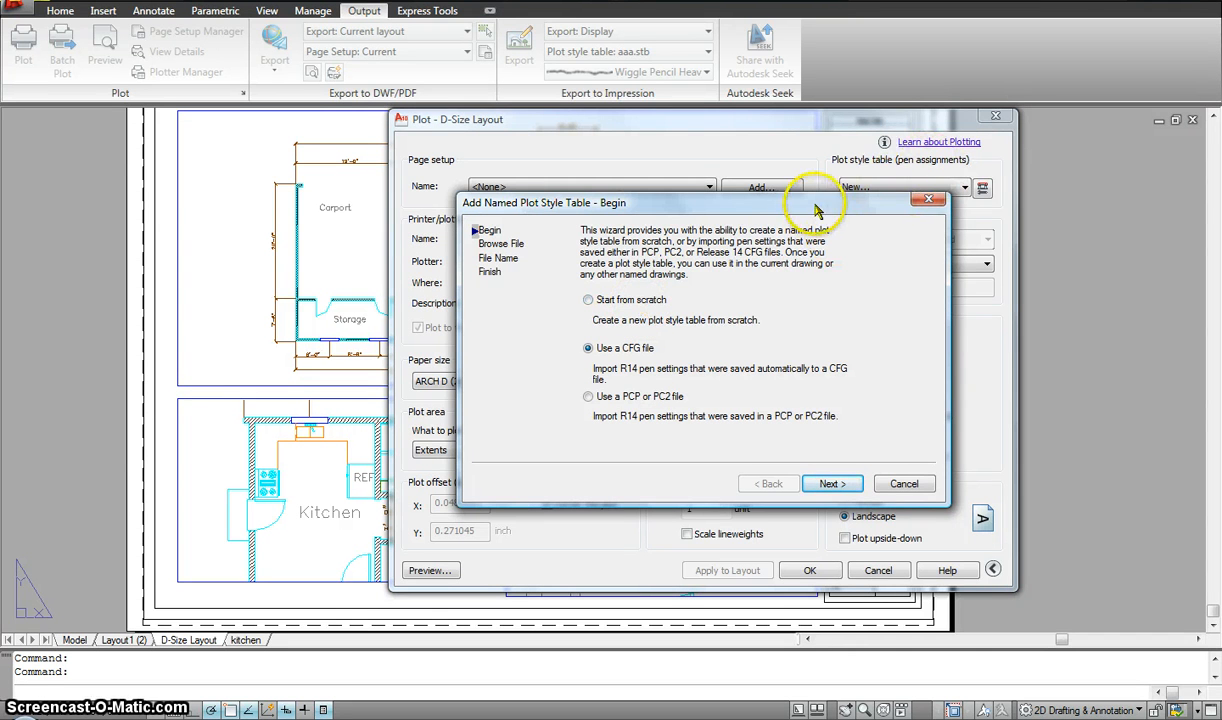
- Build a named plot style table 'sss' from scratch through the wizard
click(588, 300)
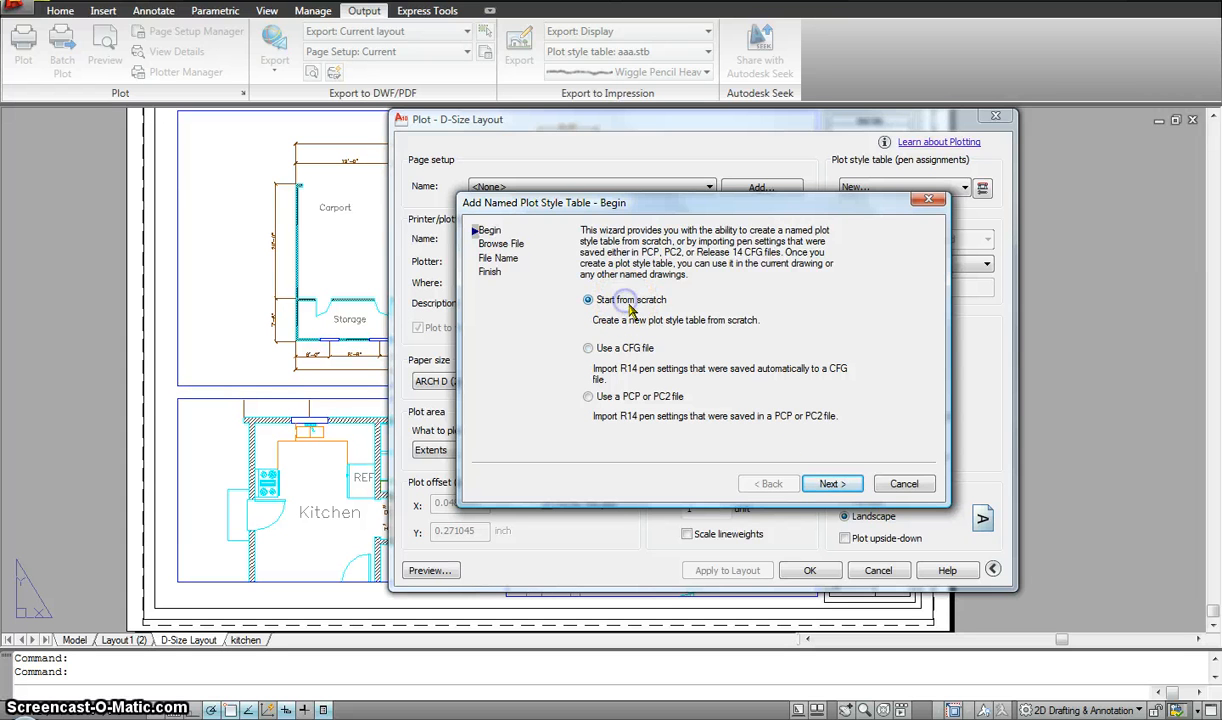
click(831, 483)
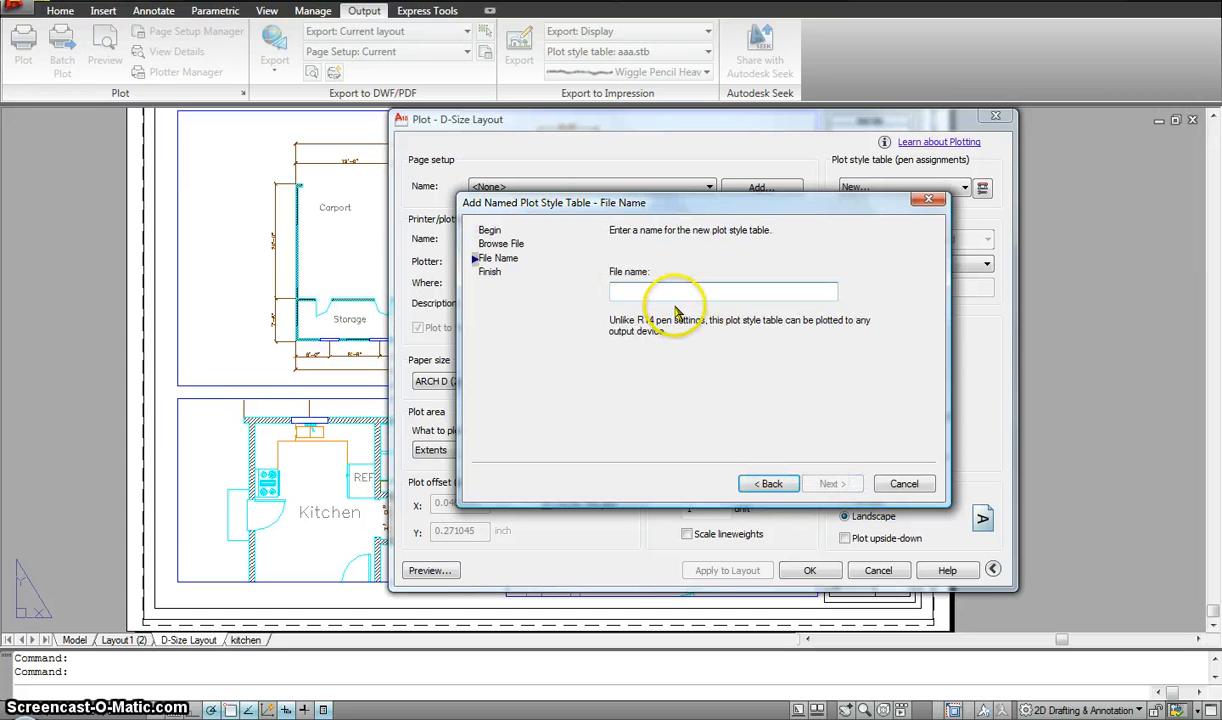
text(ss)
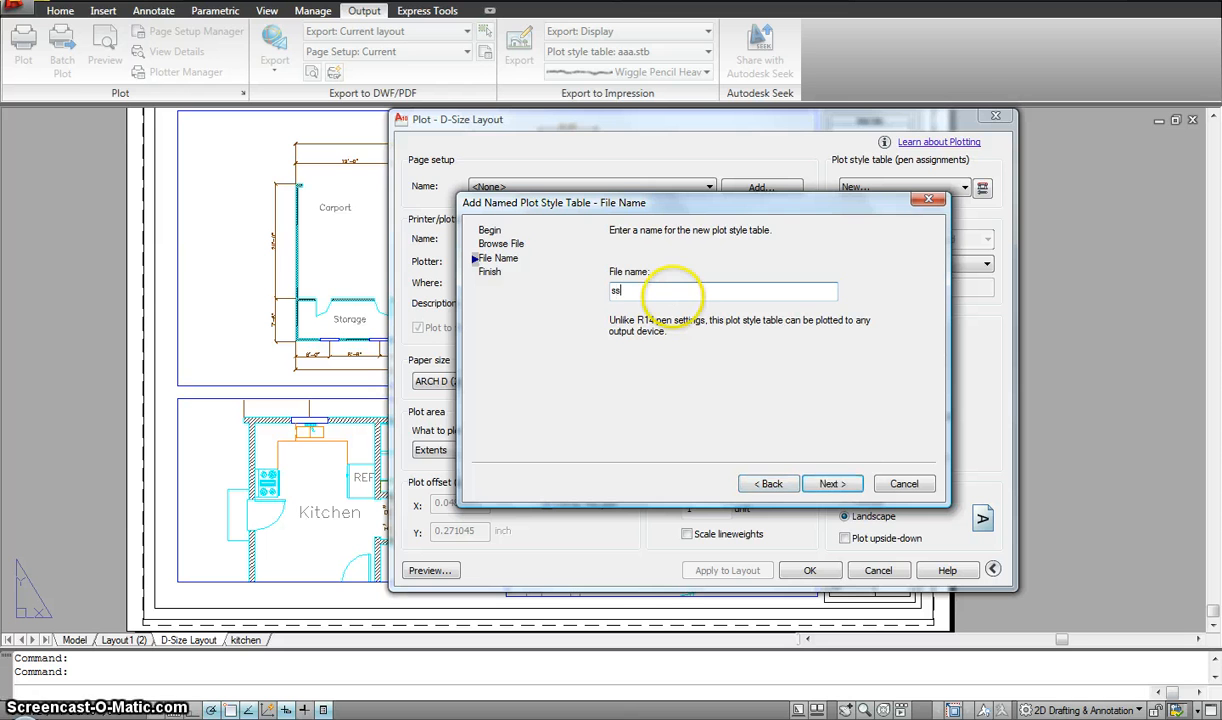
click(831, 483)
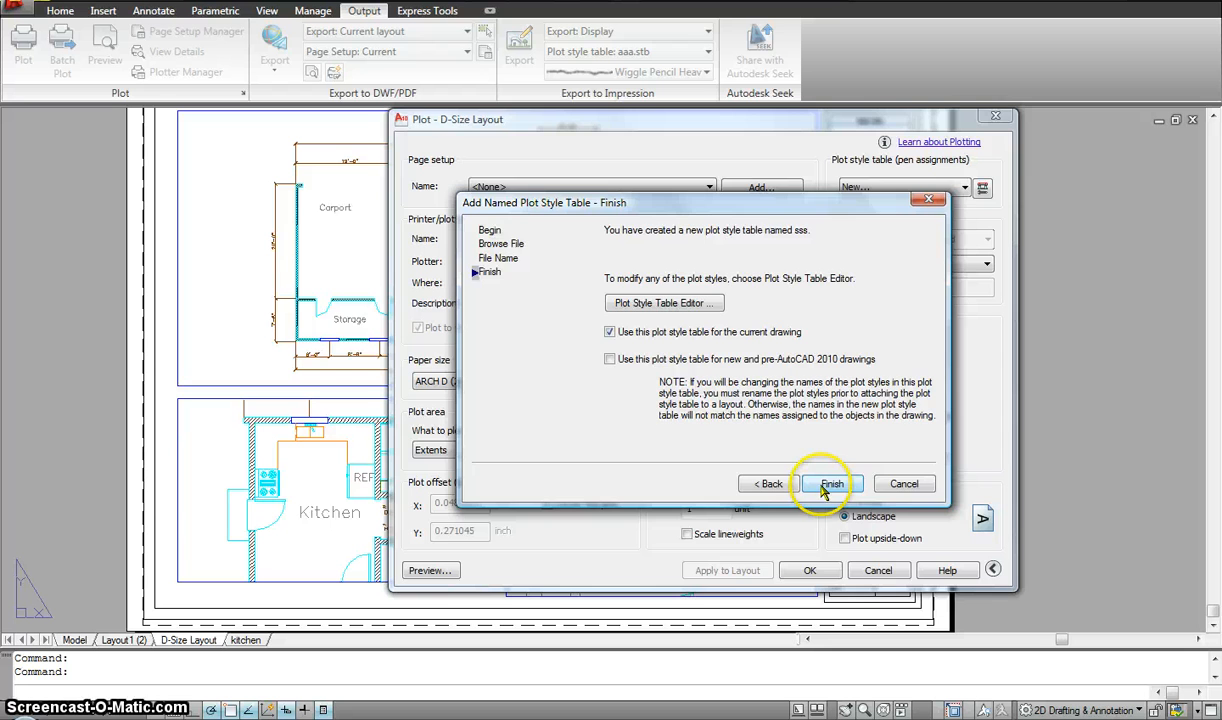
click(831, 483)
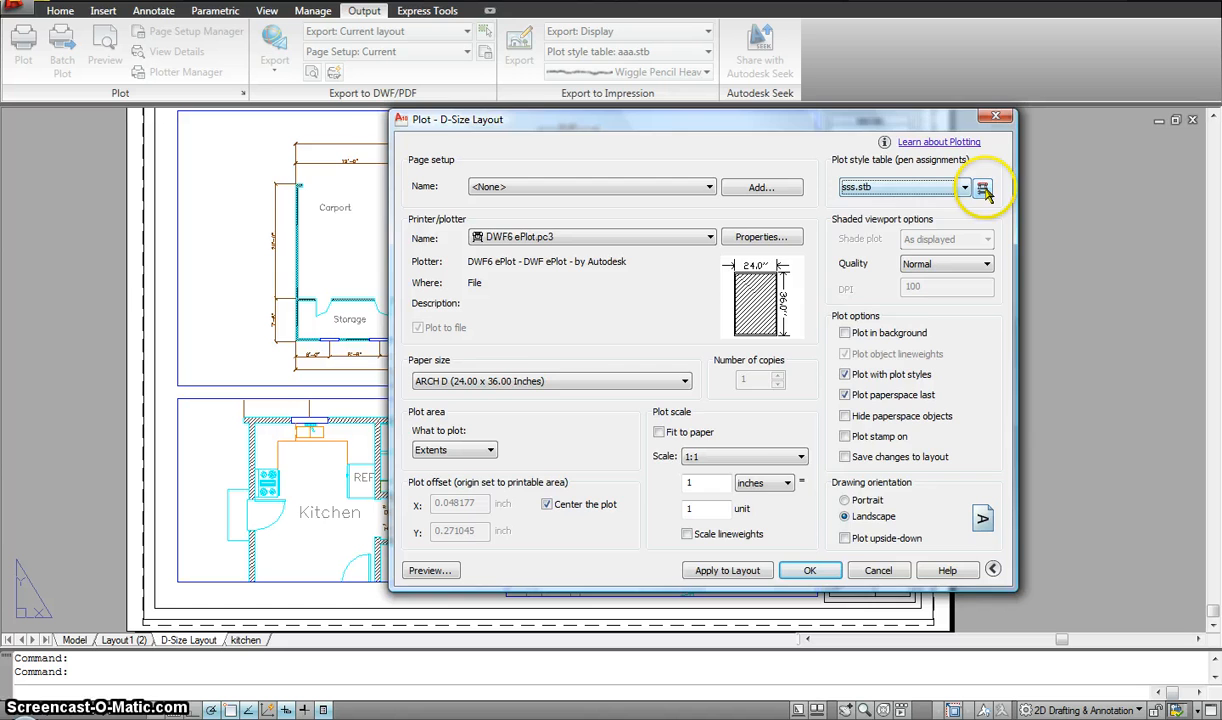
- Open the sss table editor and review the 0.0500 and 0.0000 lineweight values
click(983, 187)
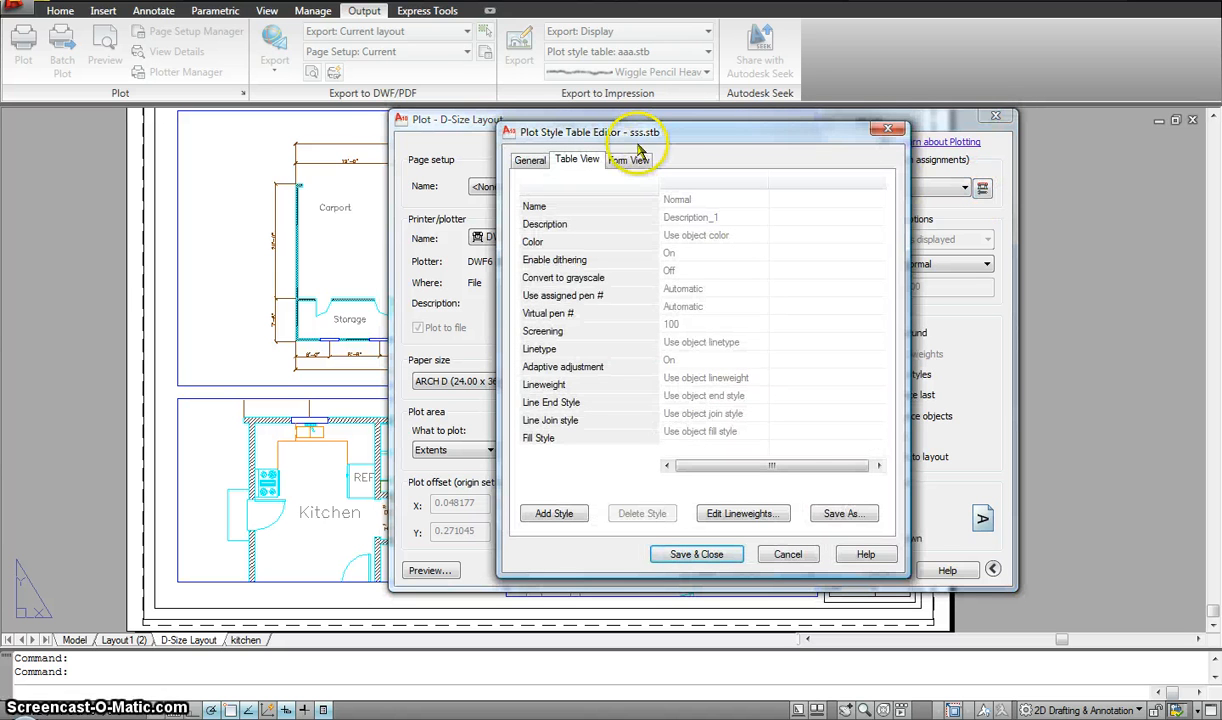
click(742, 513)
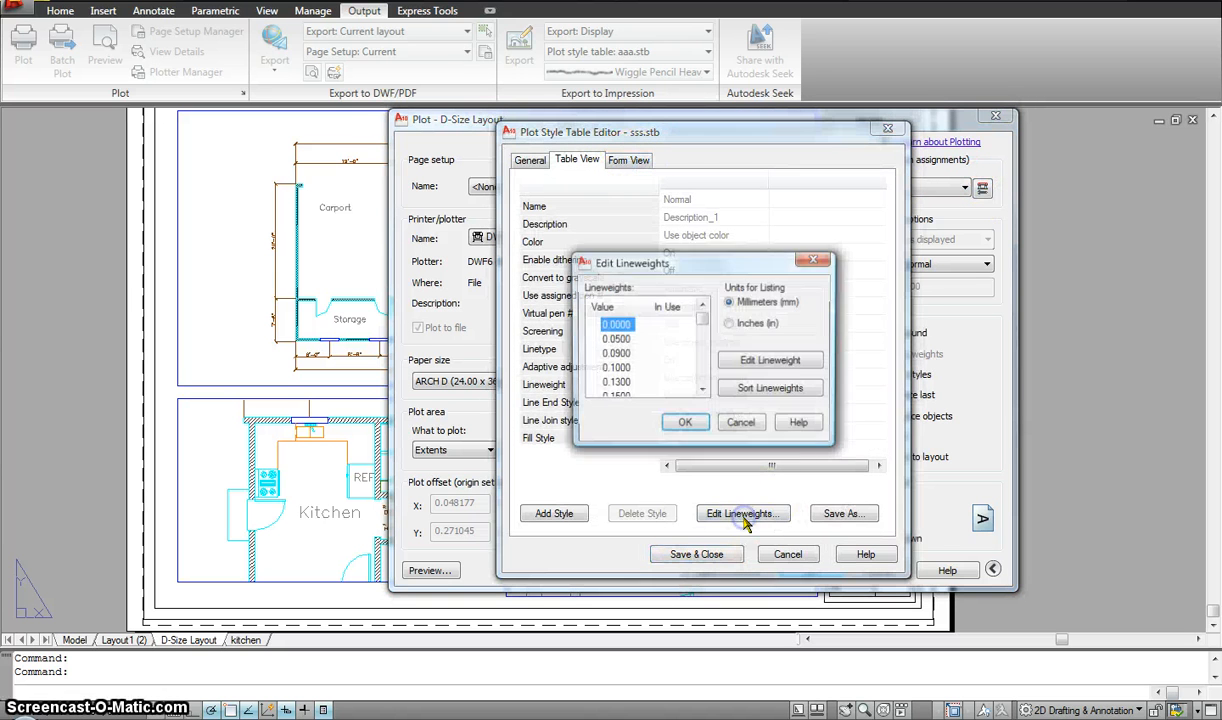
click(616, 338)
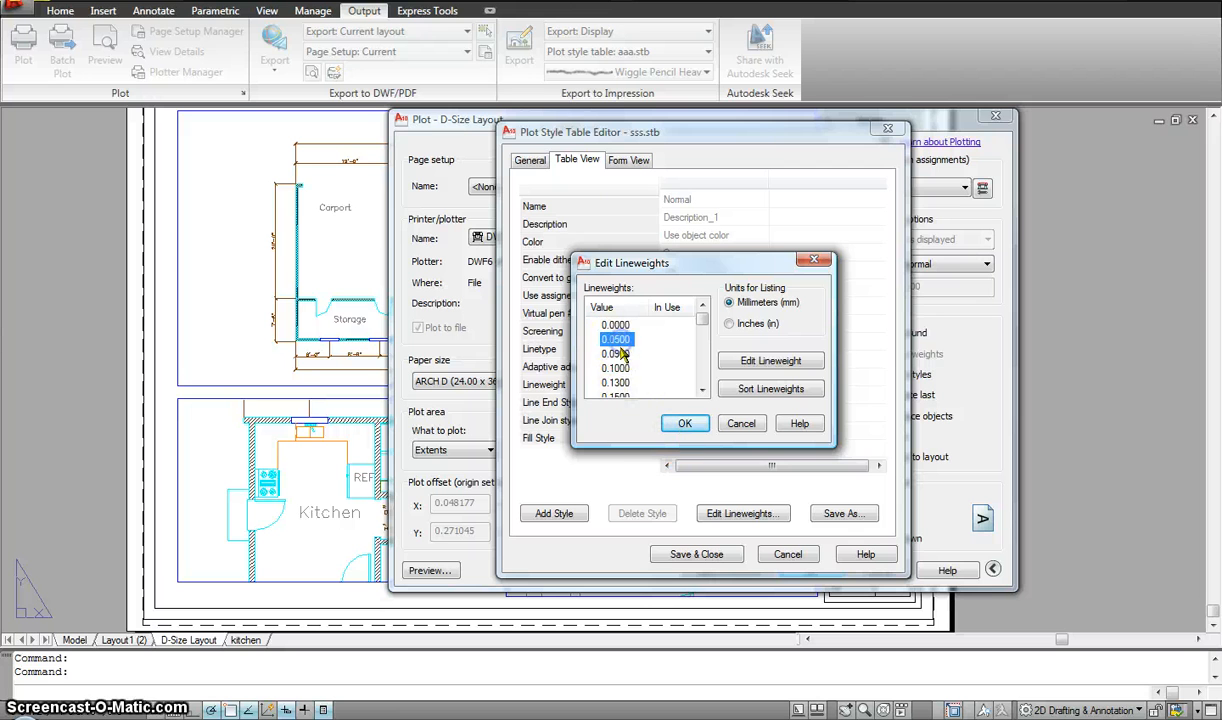
click(615, 324)
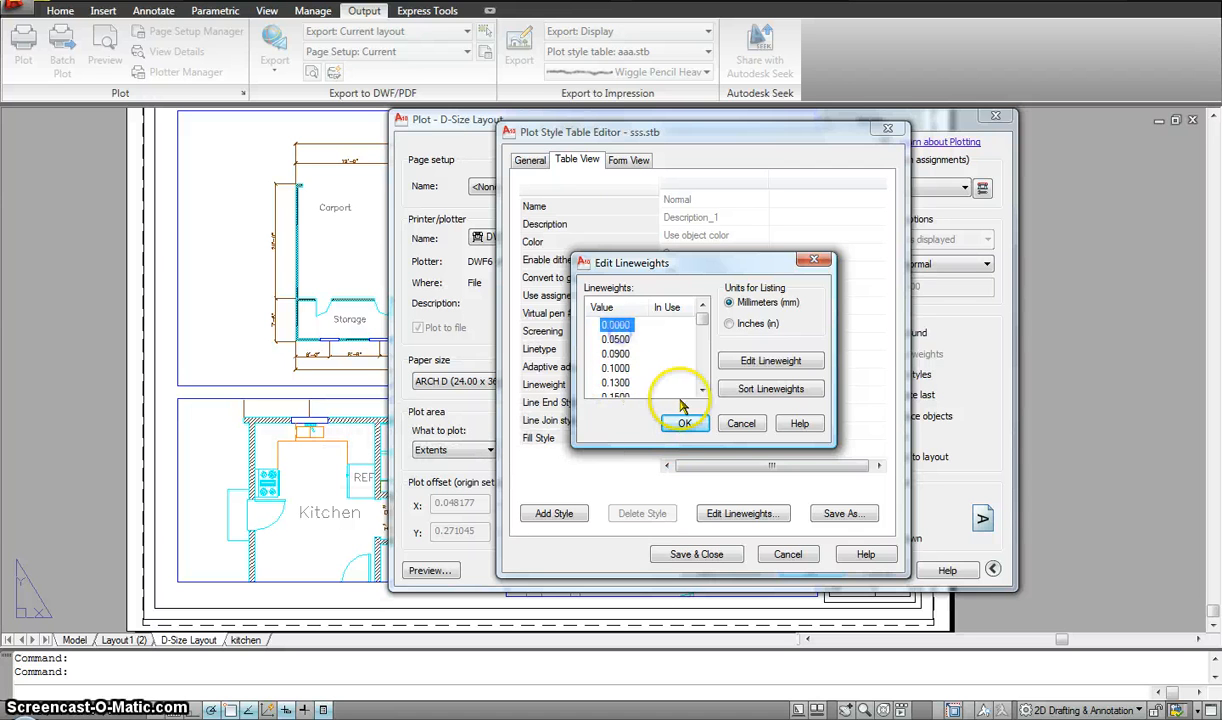
click(685, 422)
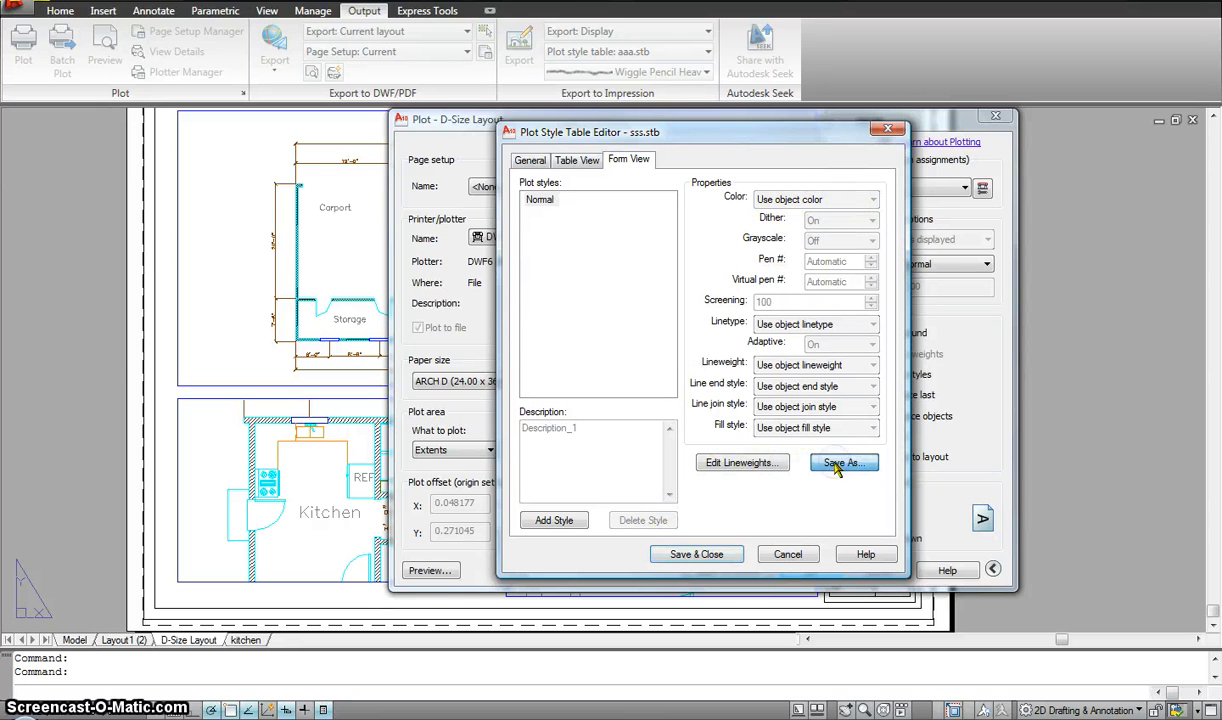
- Save the table as sss.stb, replacing the existing file, and view Normal in Form View
click(843, 462)
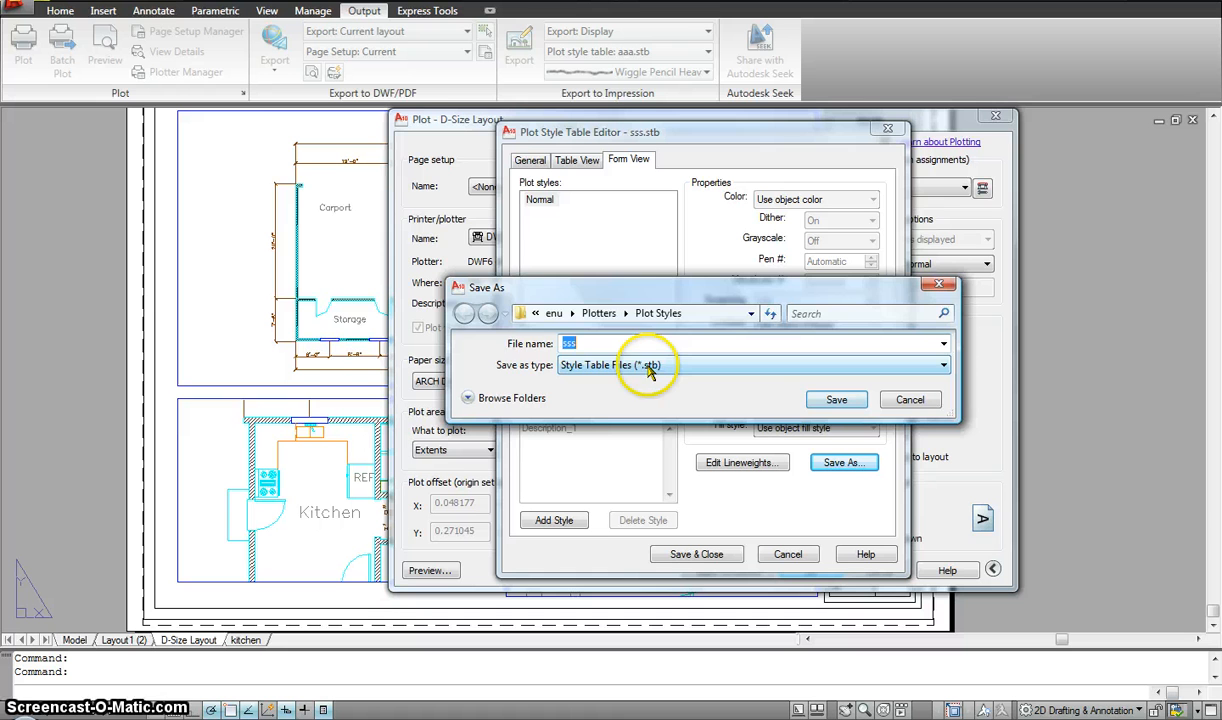
click(836, 399)
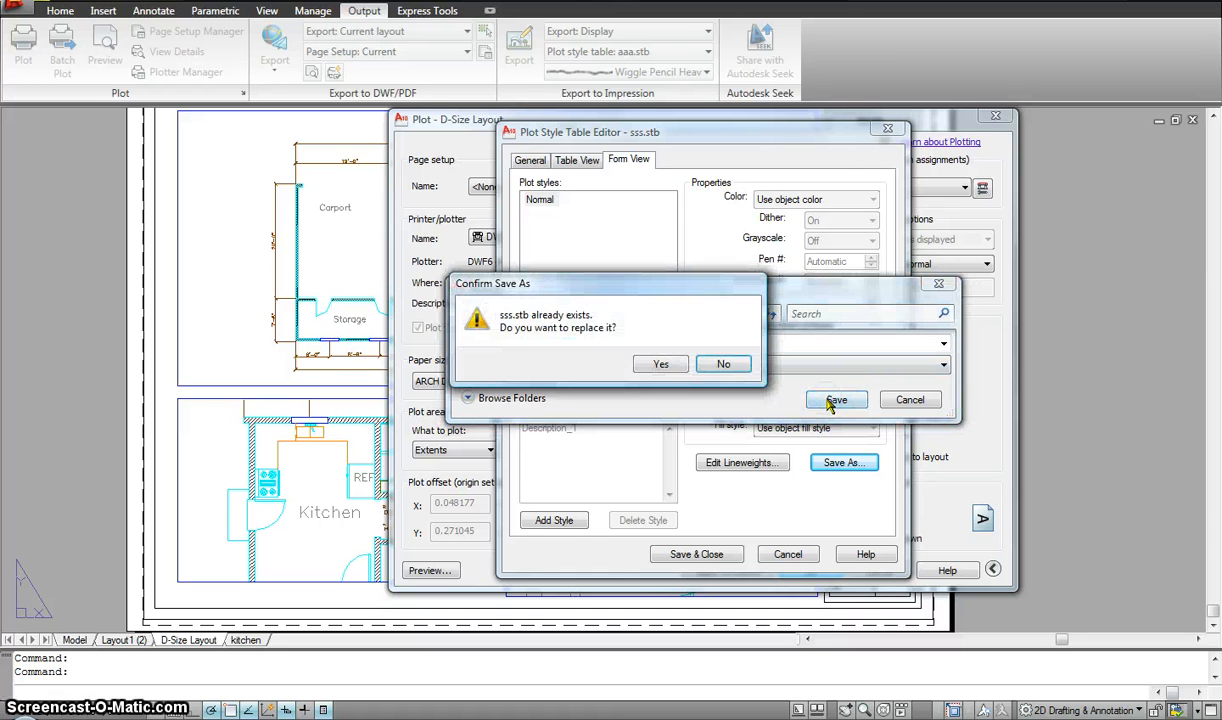
click(660, 363)
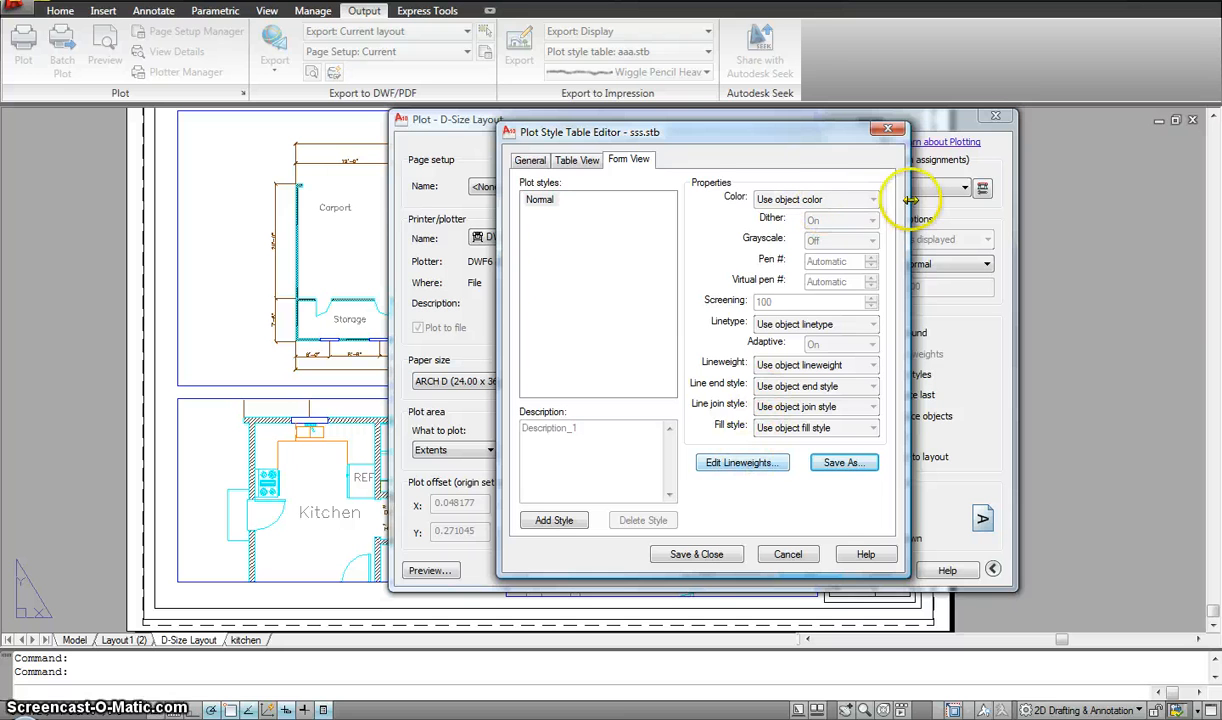
click(576, 160)
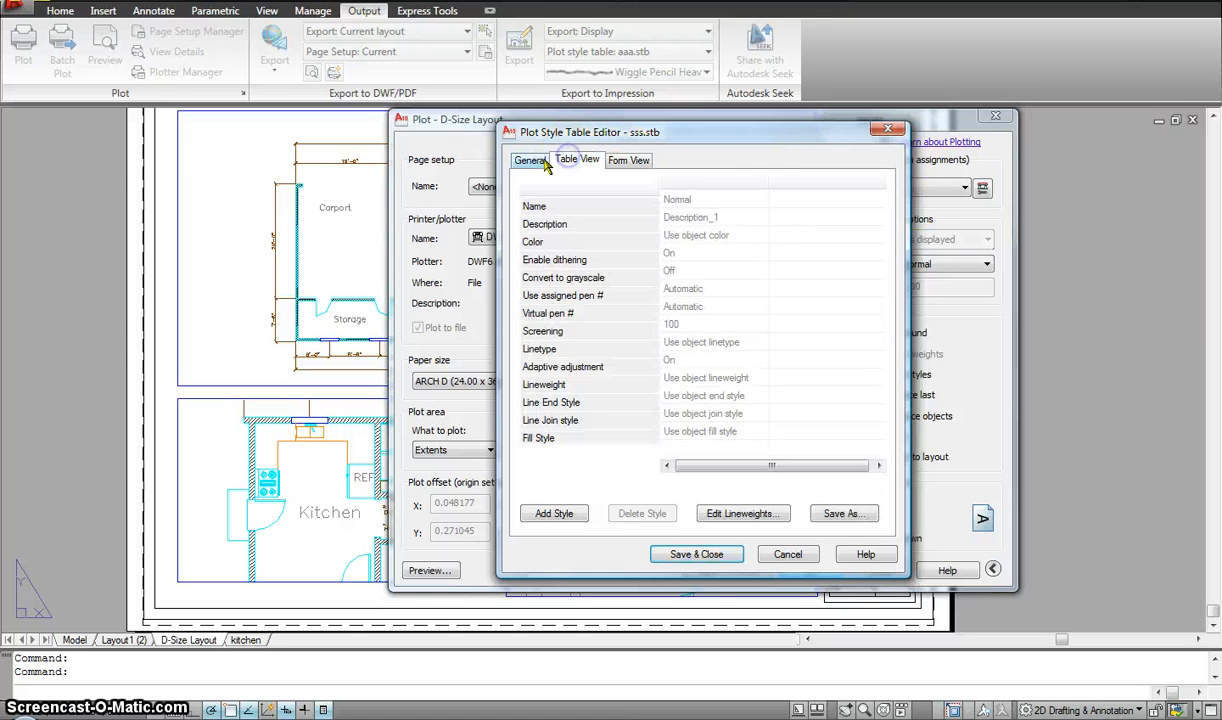
click(629, 160)
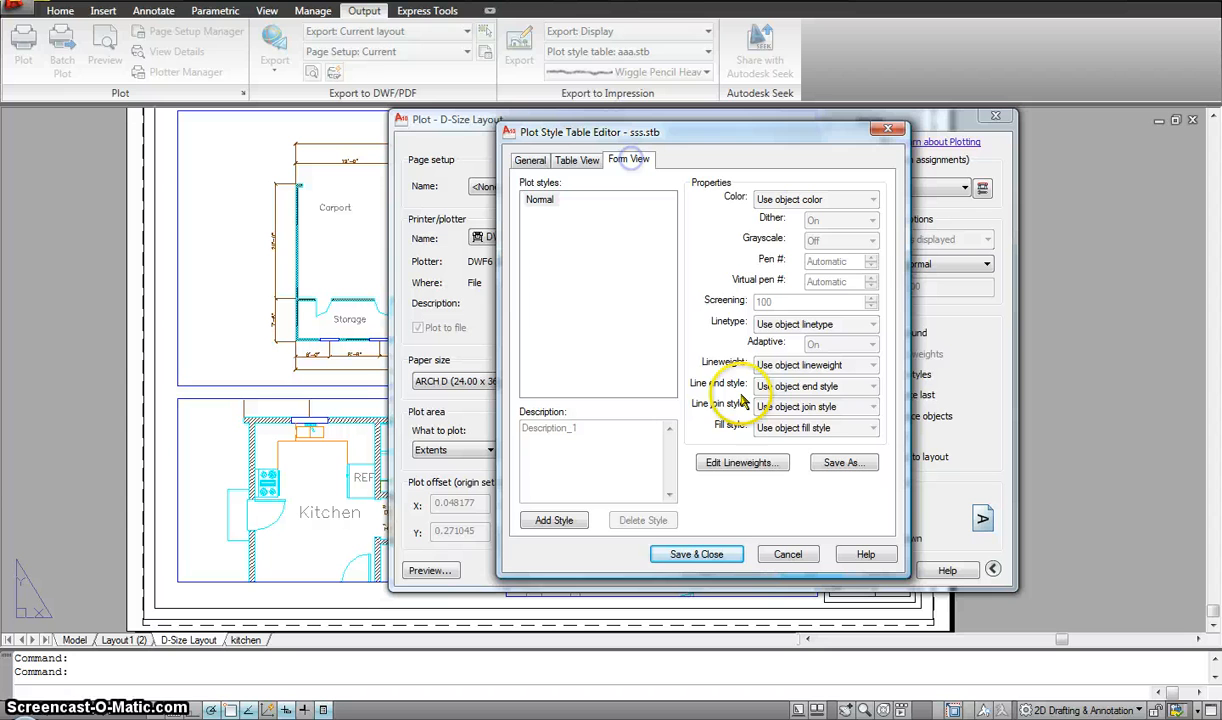
click(742, 462)
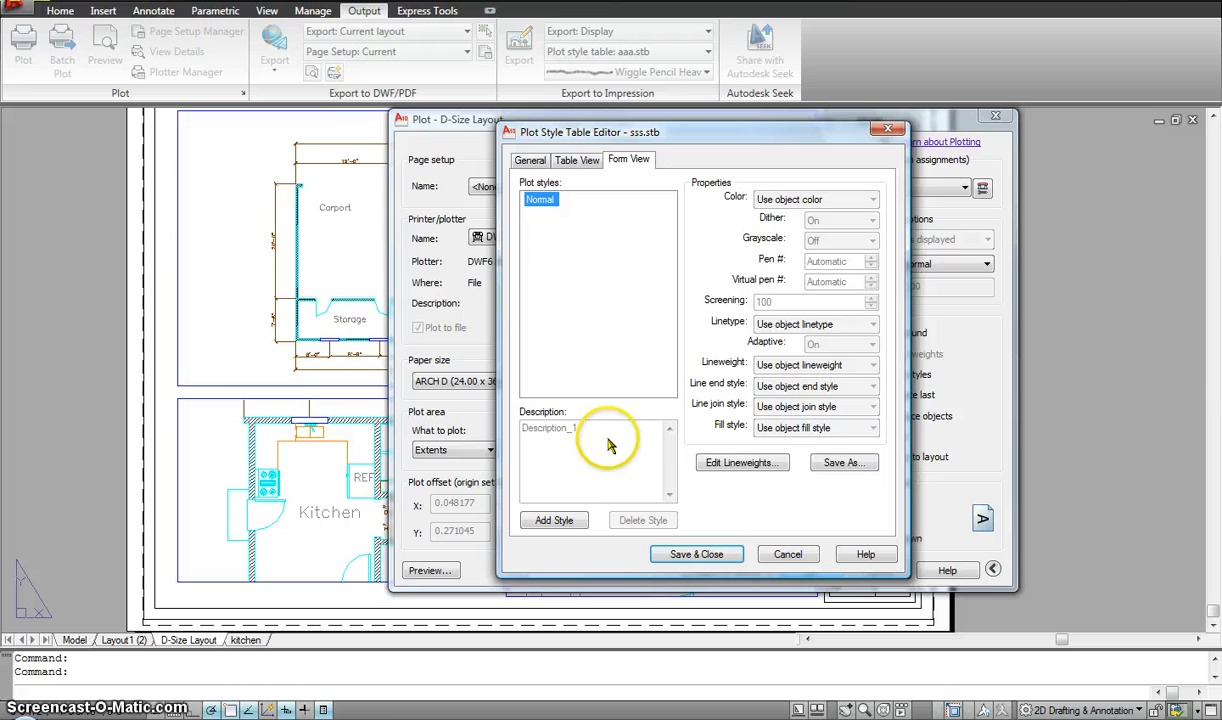
mouse_move(554, 520)
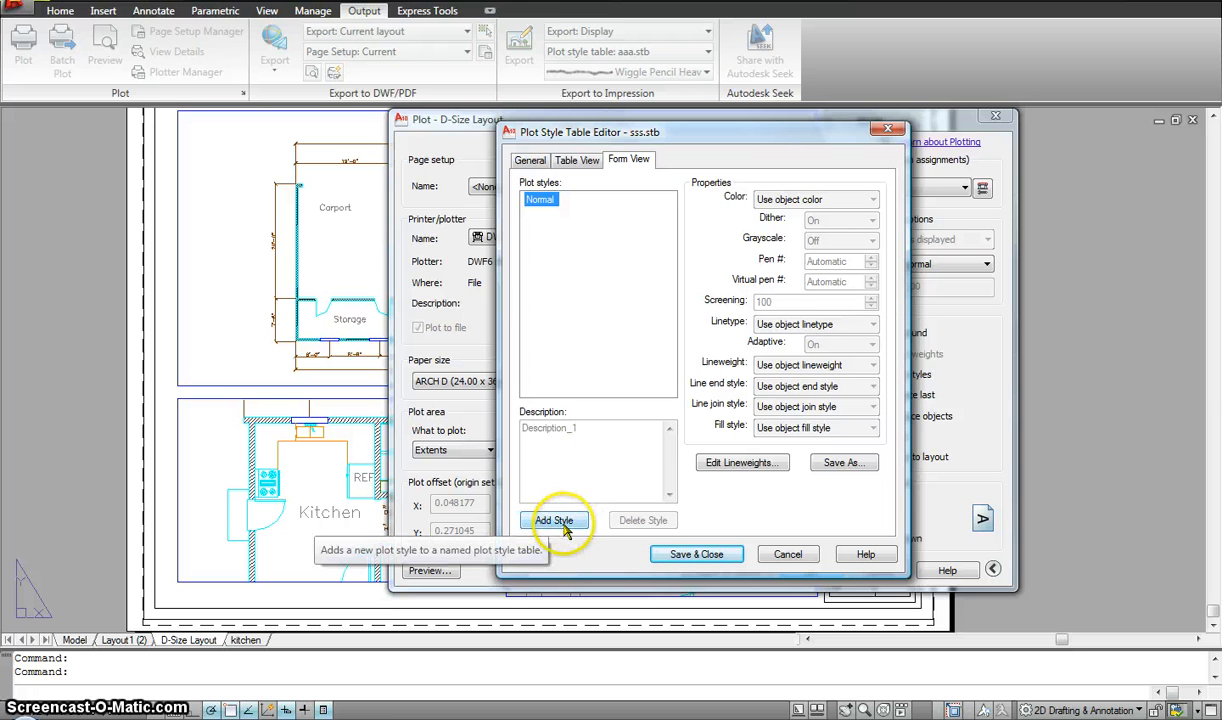
- Add Style 1 with red colour, grayscale off and 0.7000 mm lineweight; select sss.stb
click(554, 520)
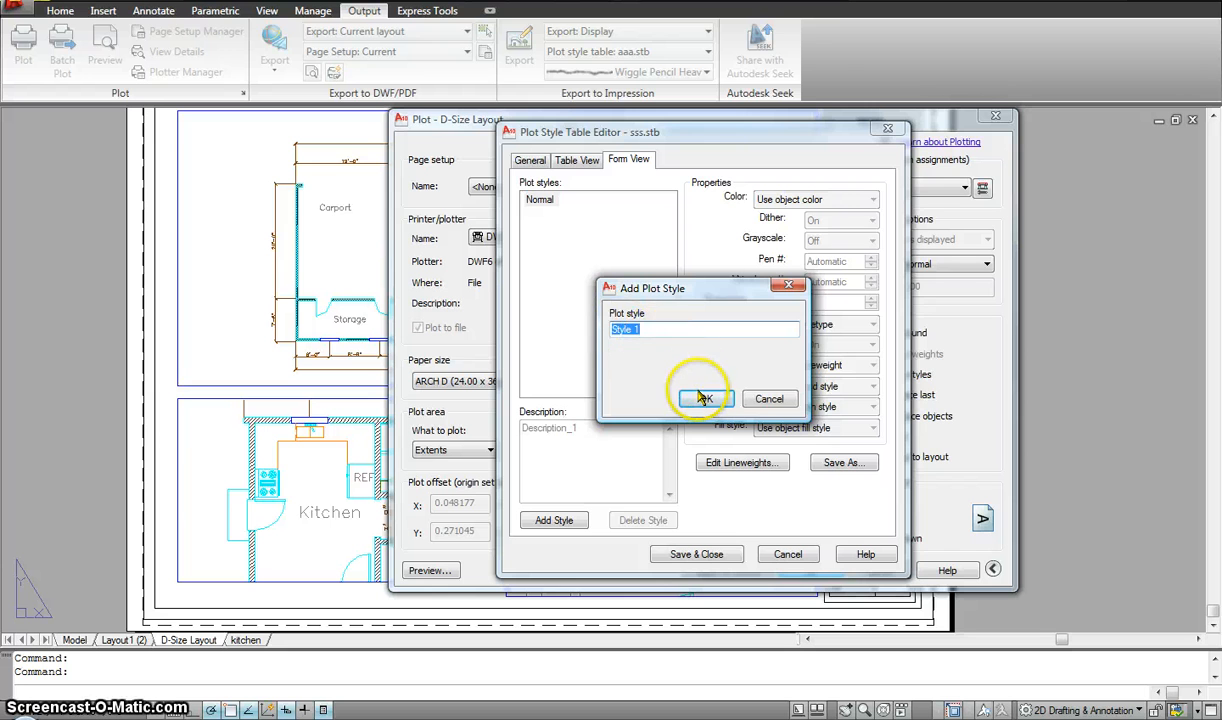
click(702, 398)
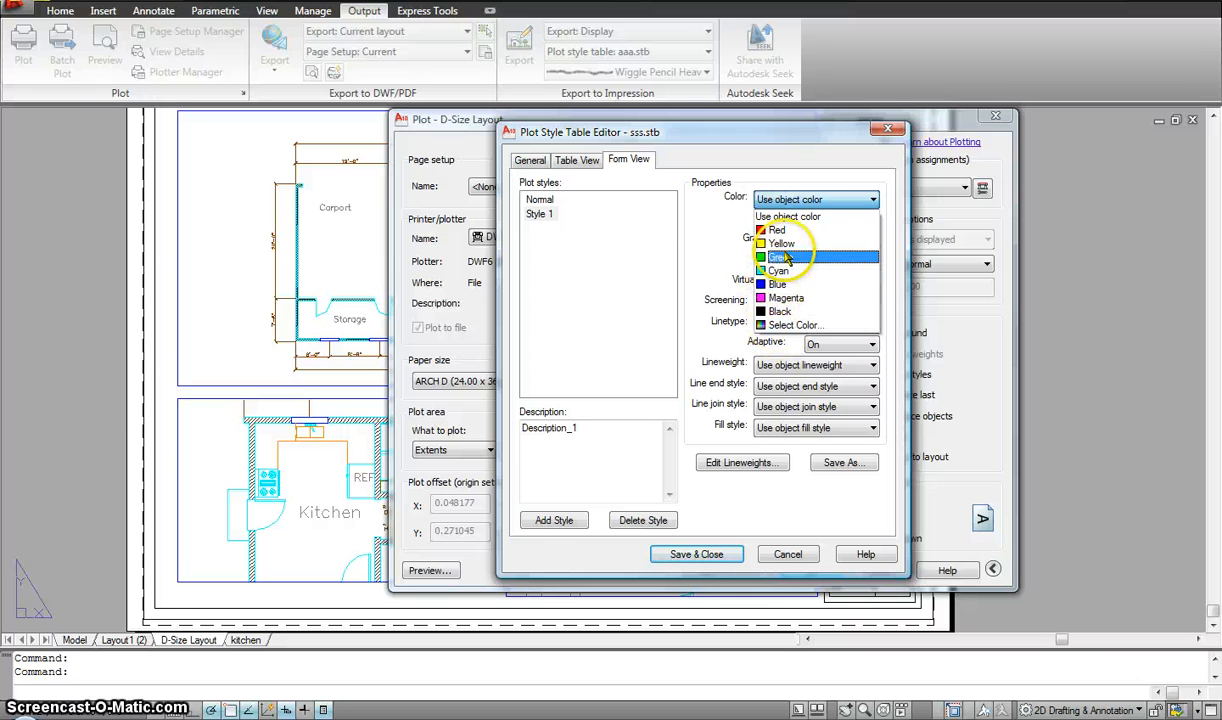
click(777, 230)
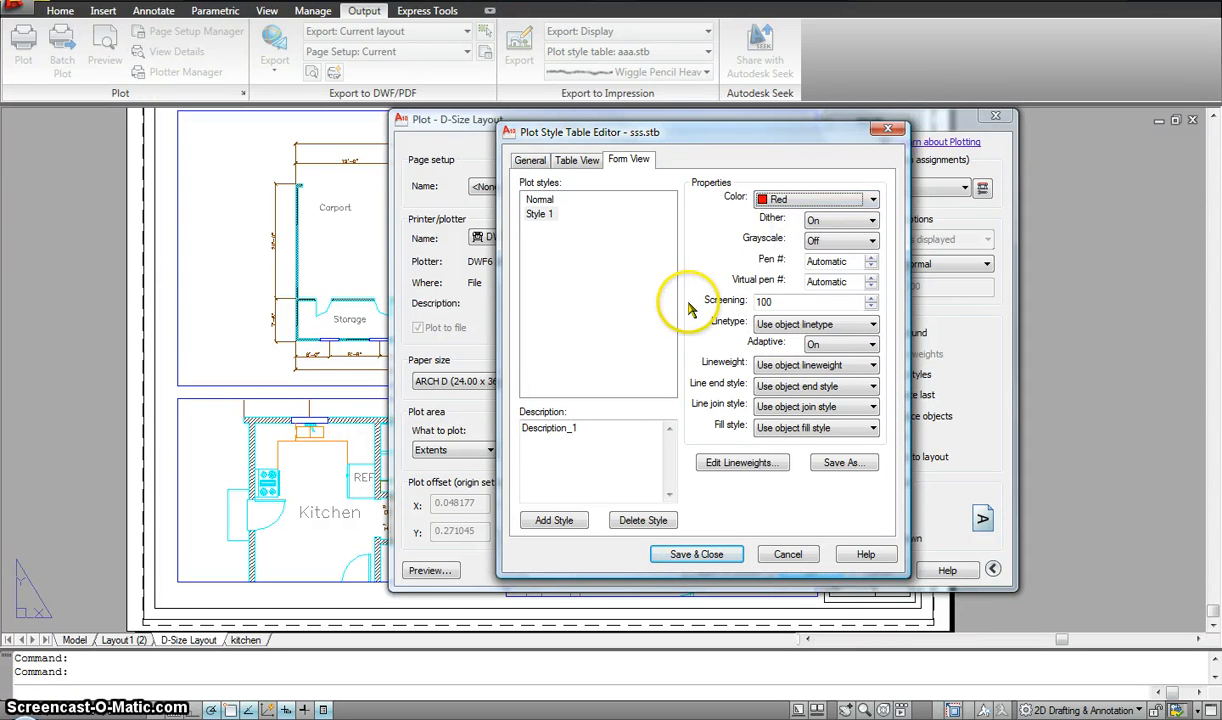
click(870, 239)
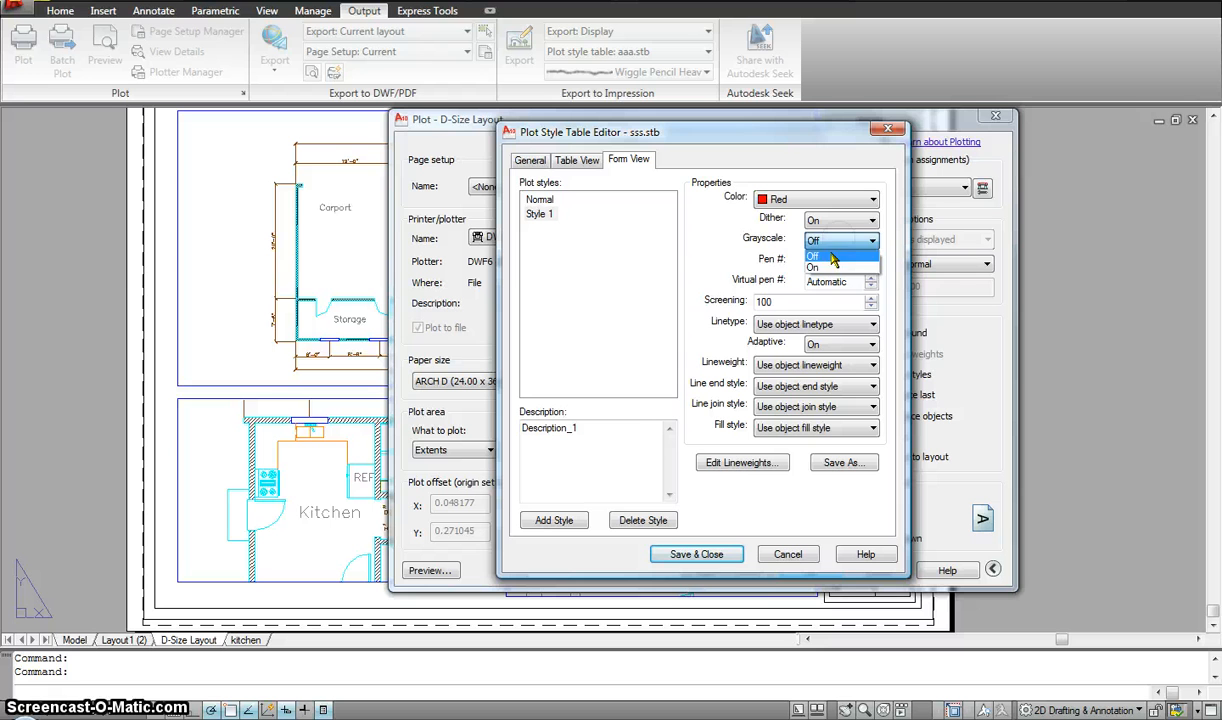
click(814, 255)
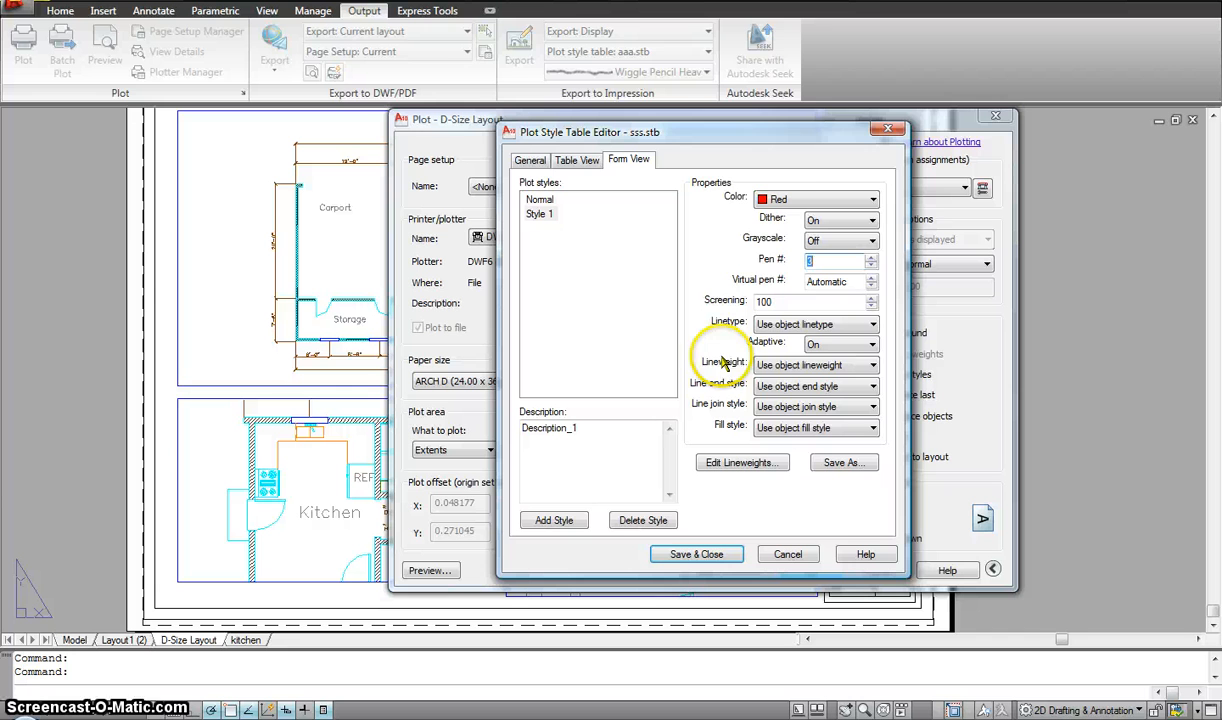
click(871, 364)
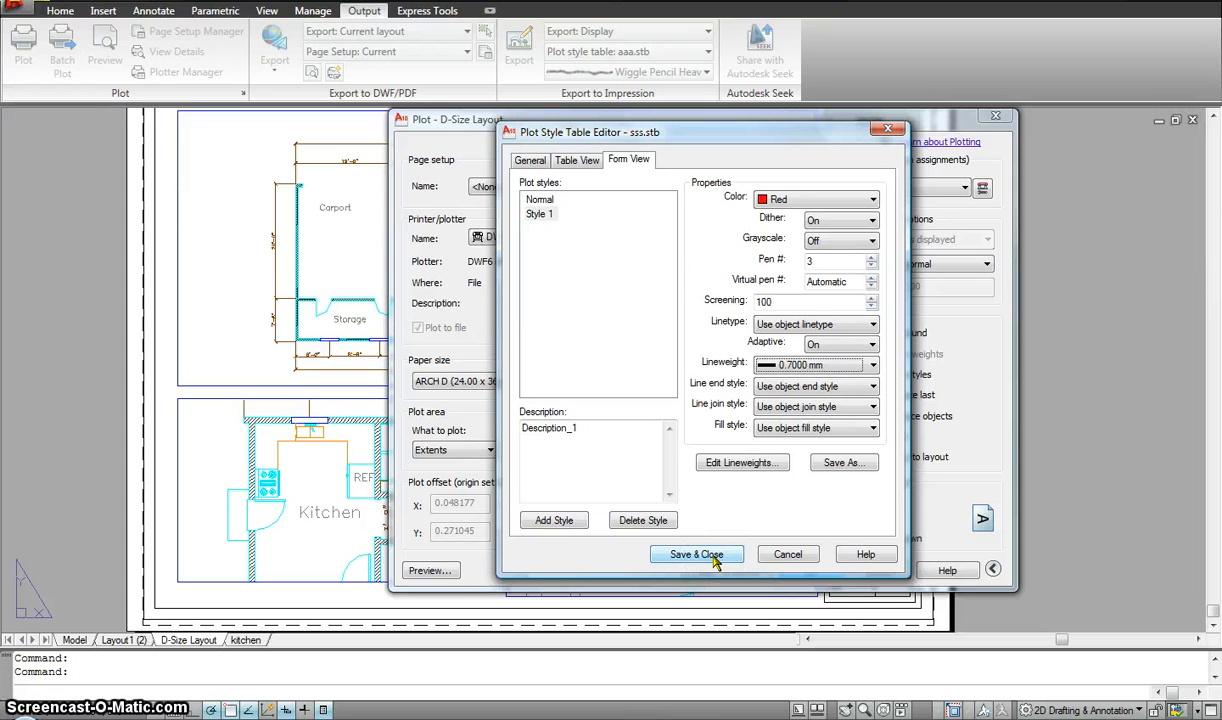
click(696, 554)
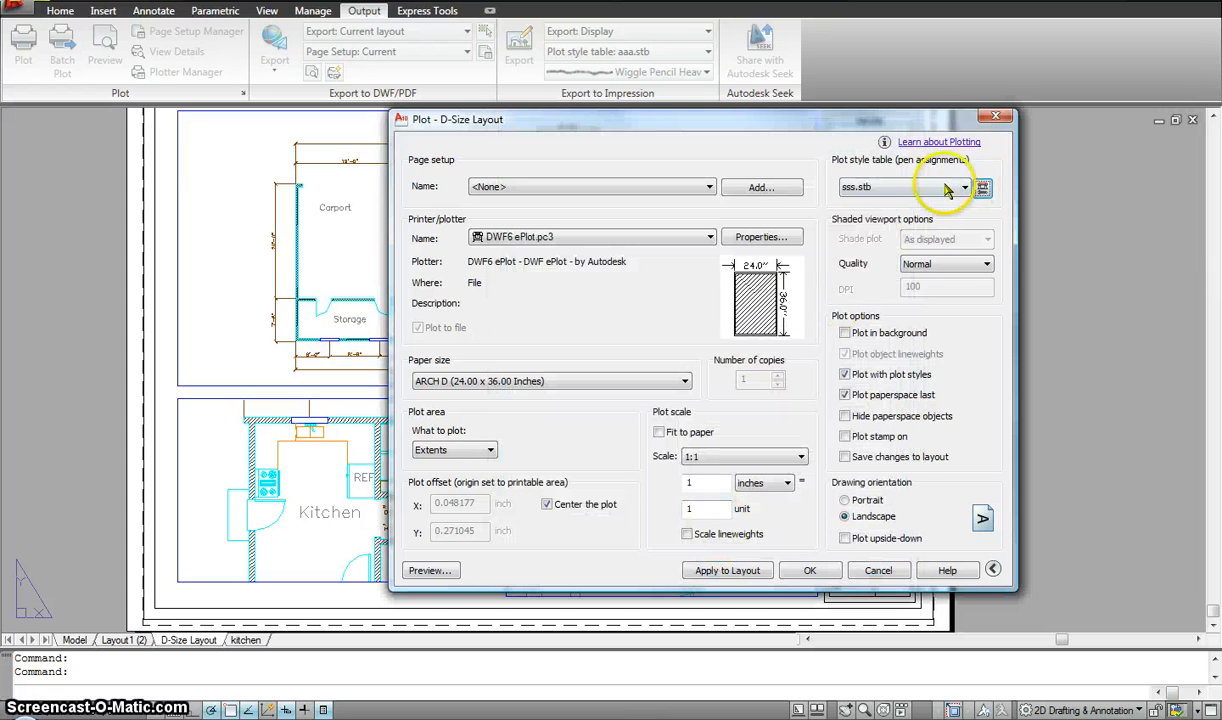
mouse_move(890, 197)
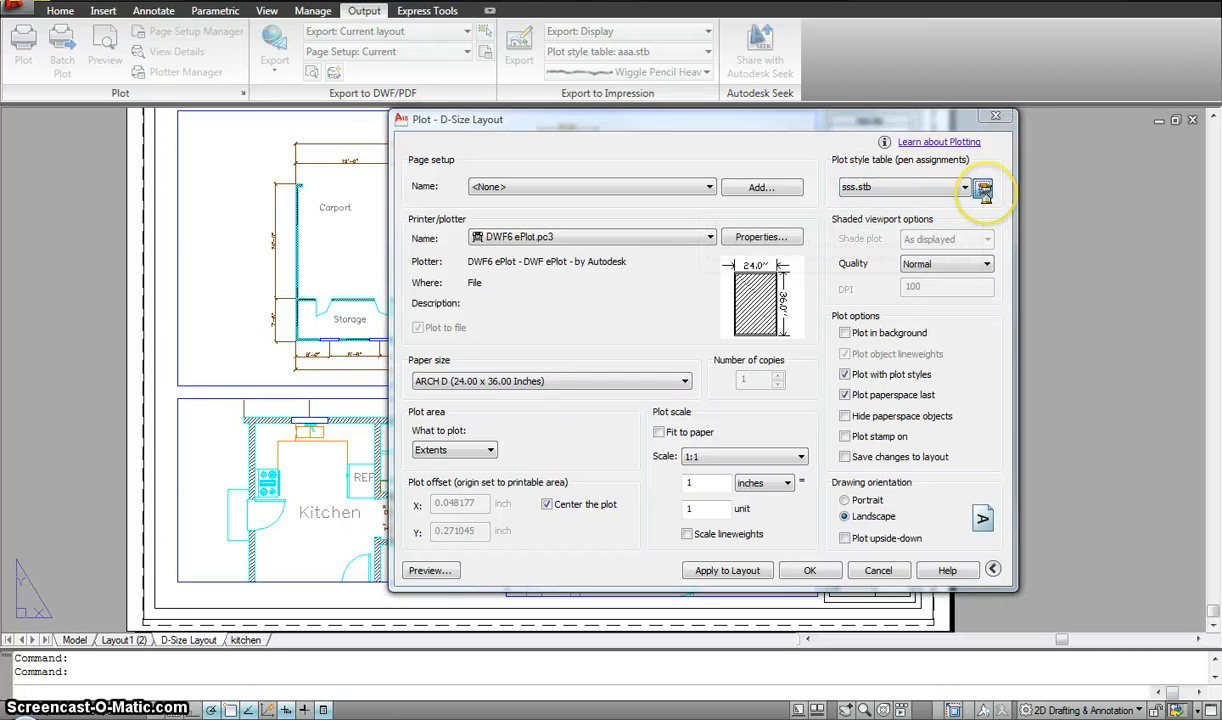
- Edit sss.stb in Form View and add Style 2 coloured Cyan
click(983, 190)
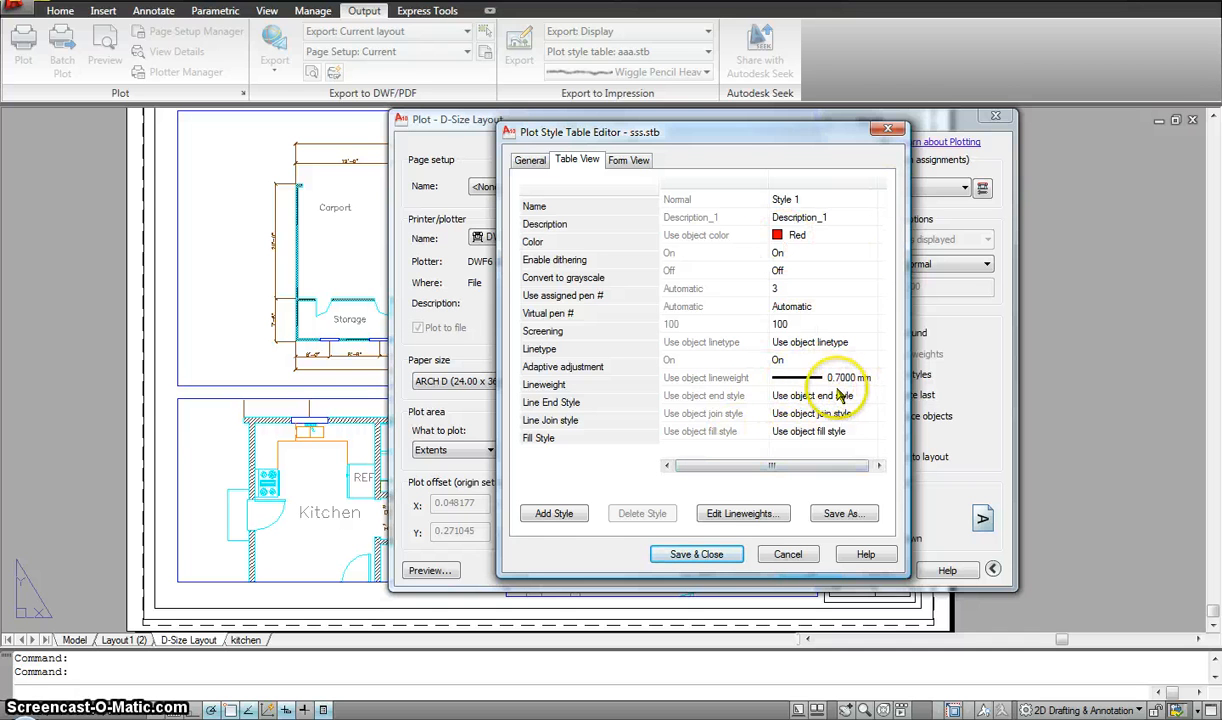
click(530, 160)
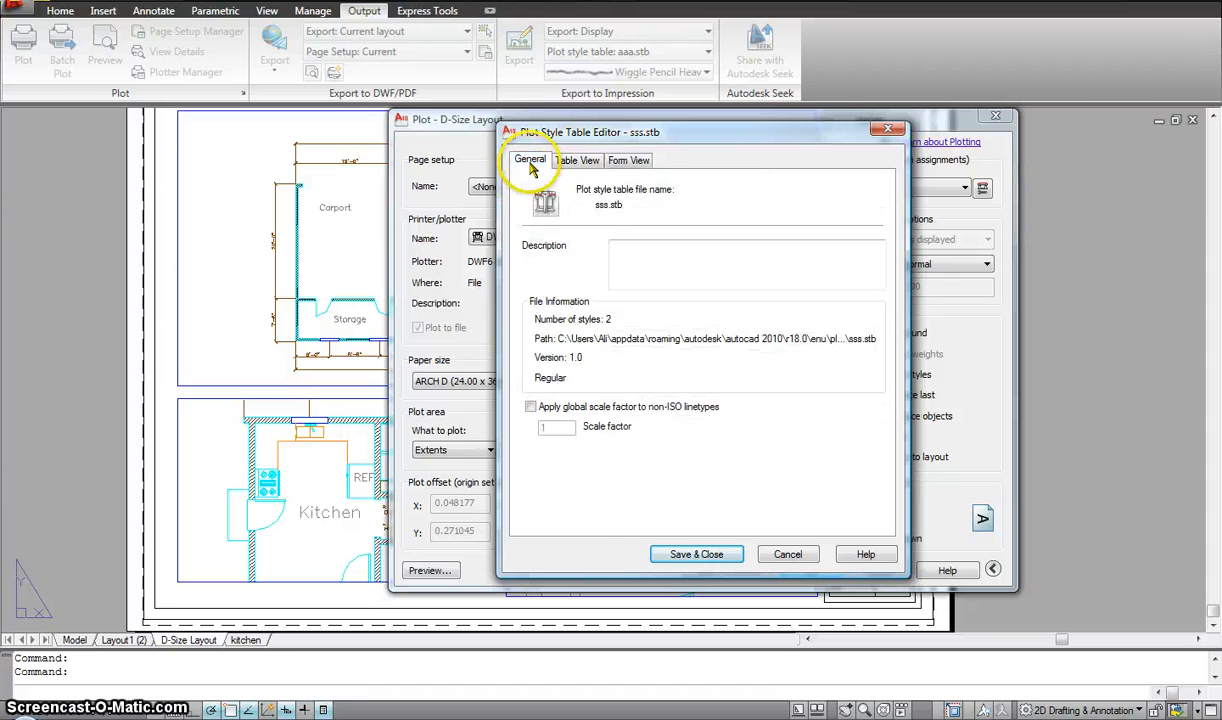
click(629, 160)
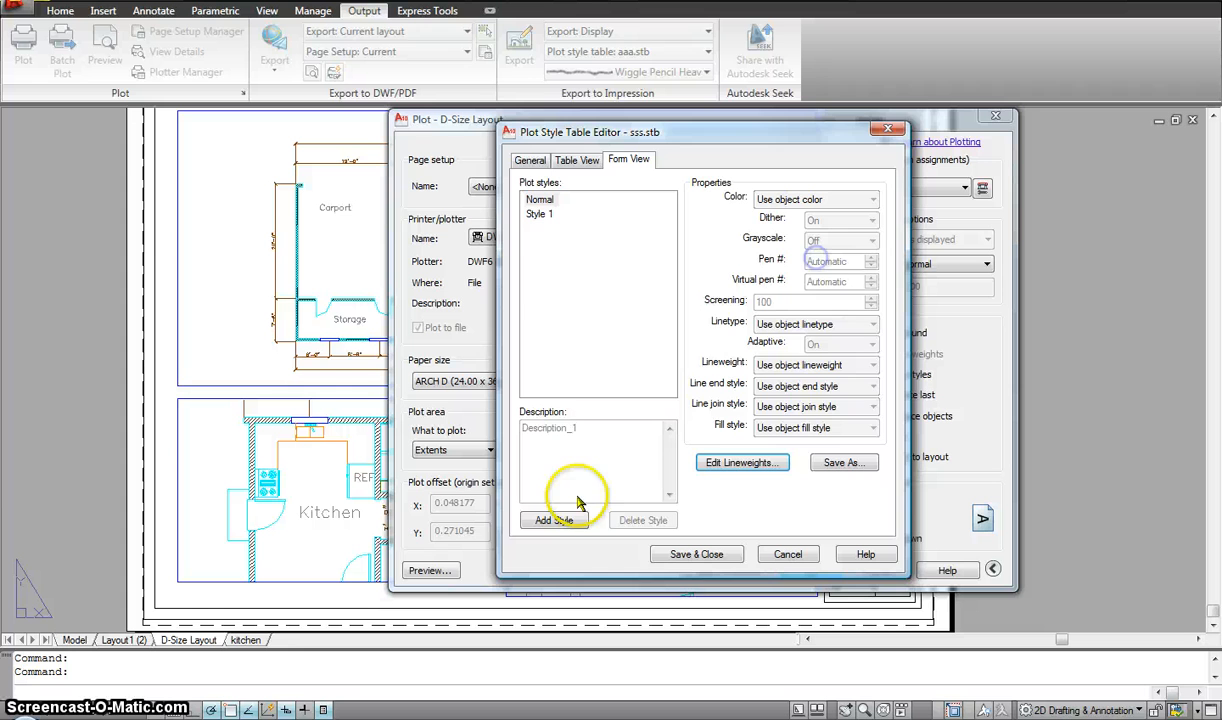
click(553, 520)
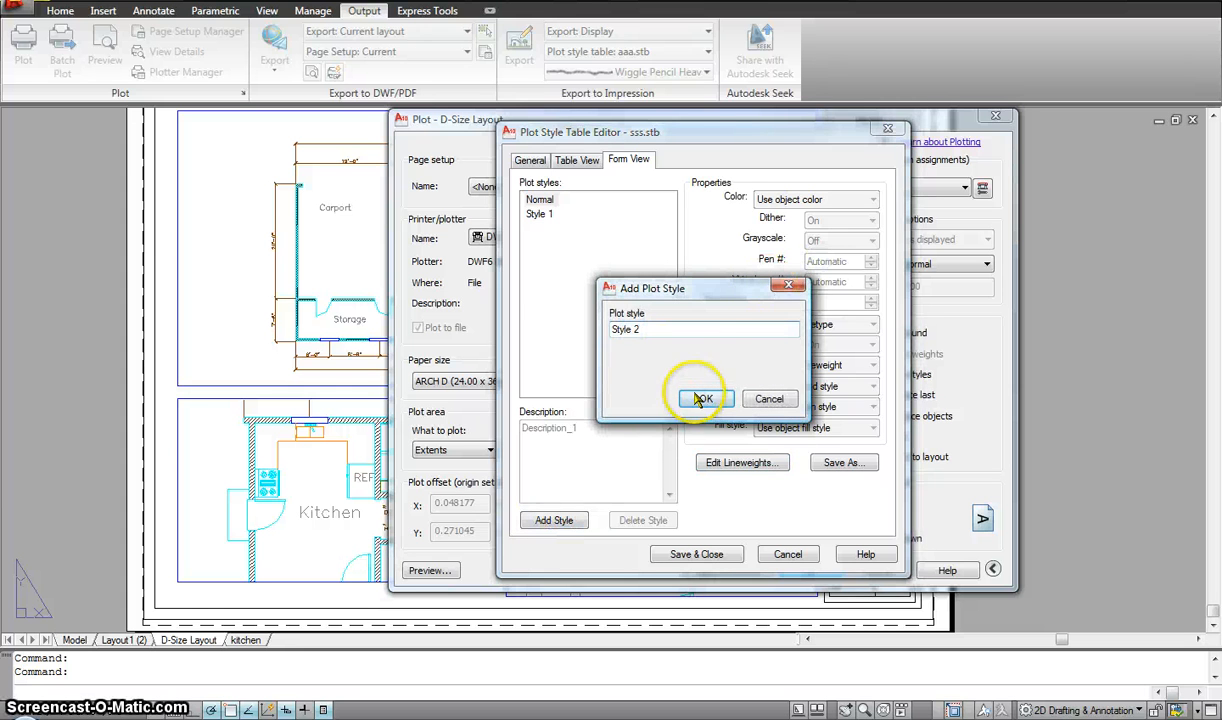
click(703, 398)
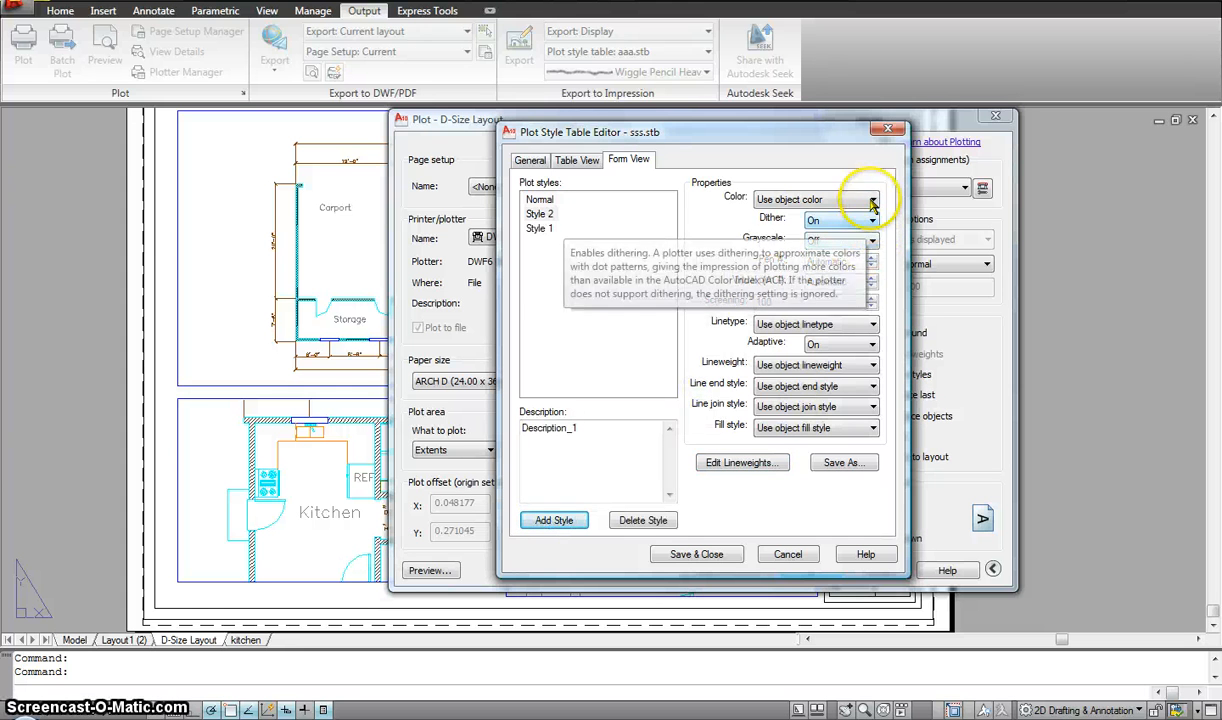
click(810, 199)
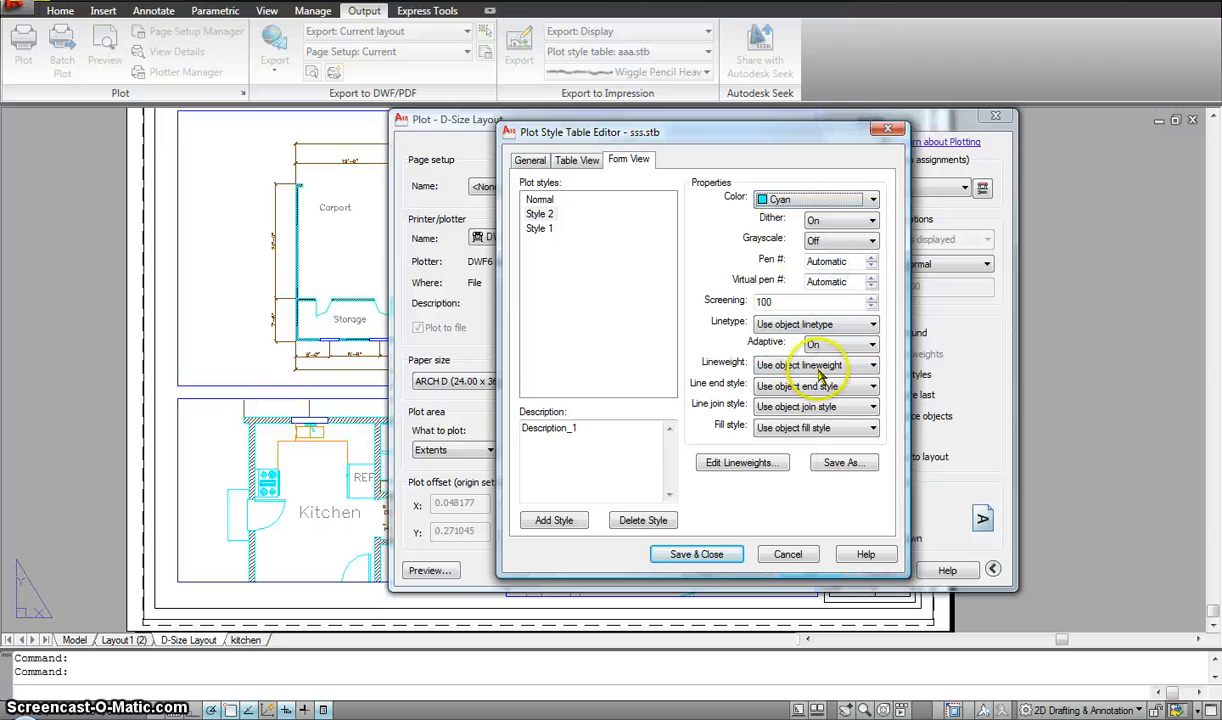
click(871, 364)
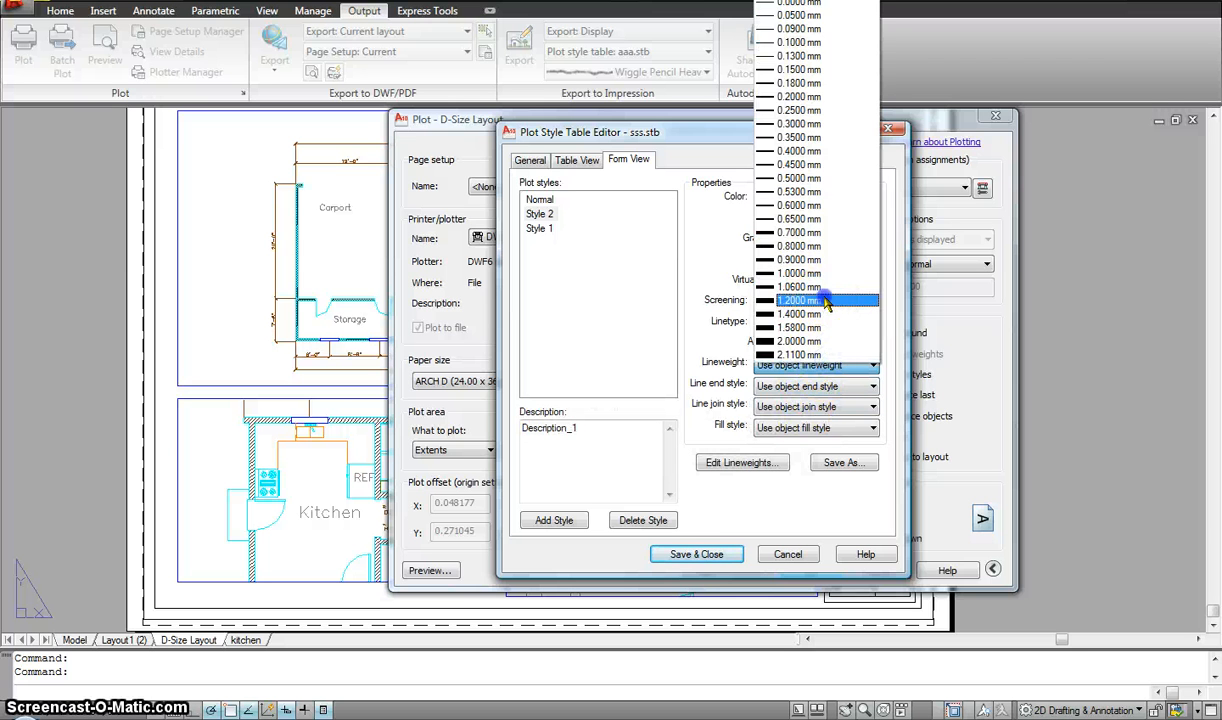
- Save and close the sss.stb editor, then choose aaa.stb as the plot style table
click(696, 554)
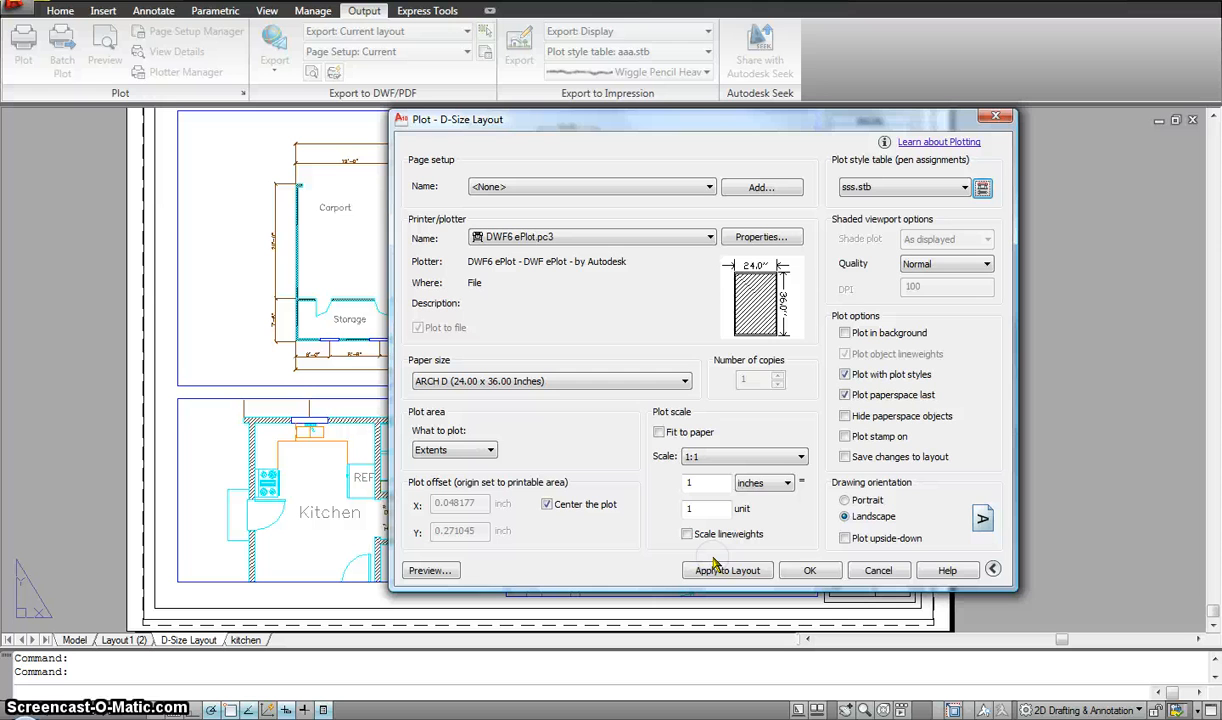
mouse_move(770, 195)
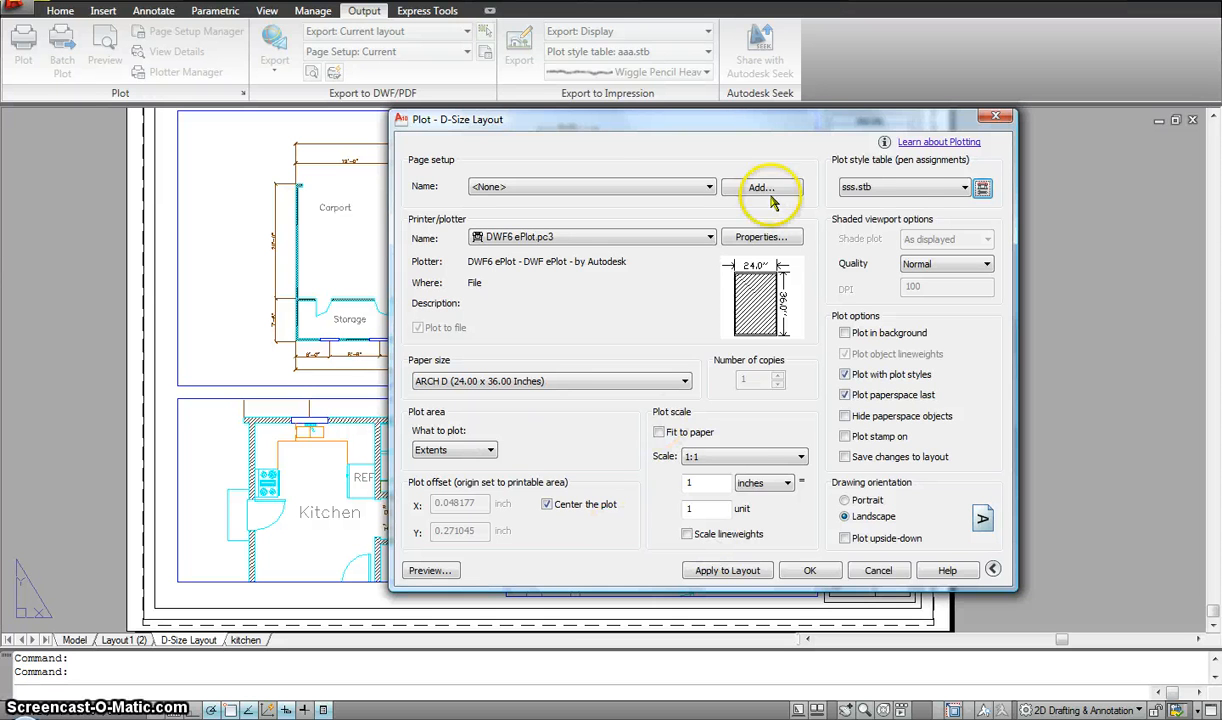
mouse_move(870, 195)
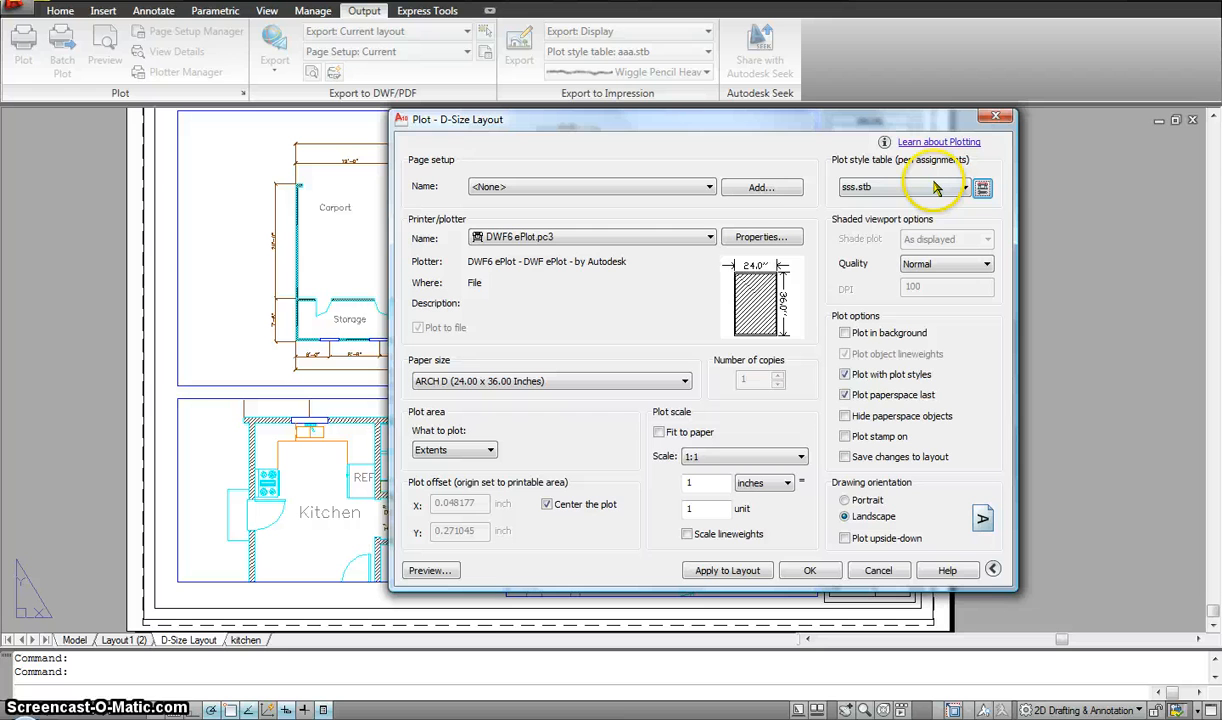
mouse_move(862, 188)
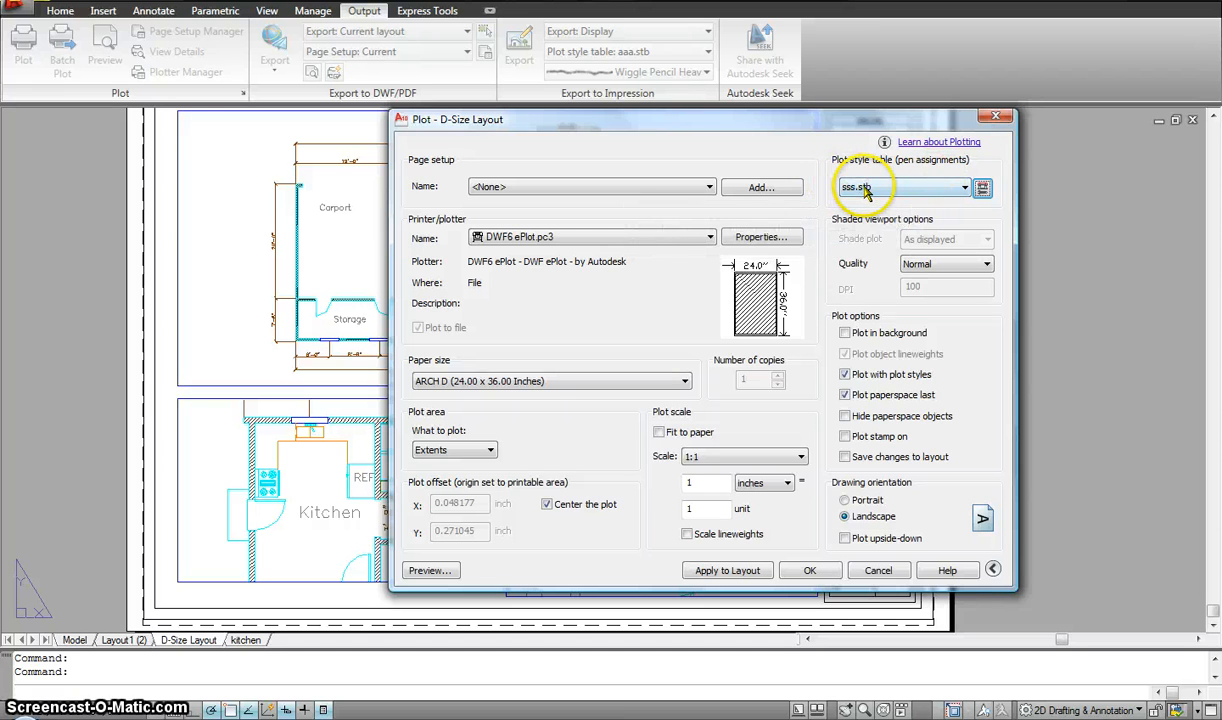
mouse_move(900, 187)
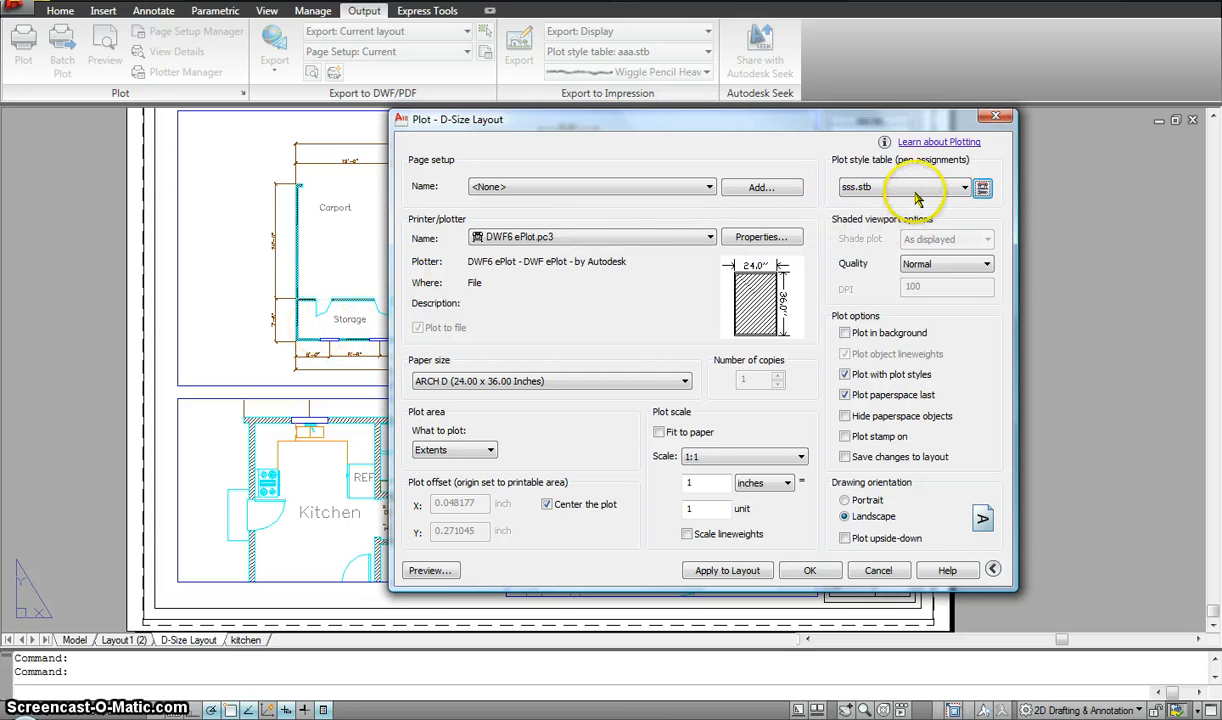
mouse_move(900, 195)
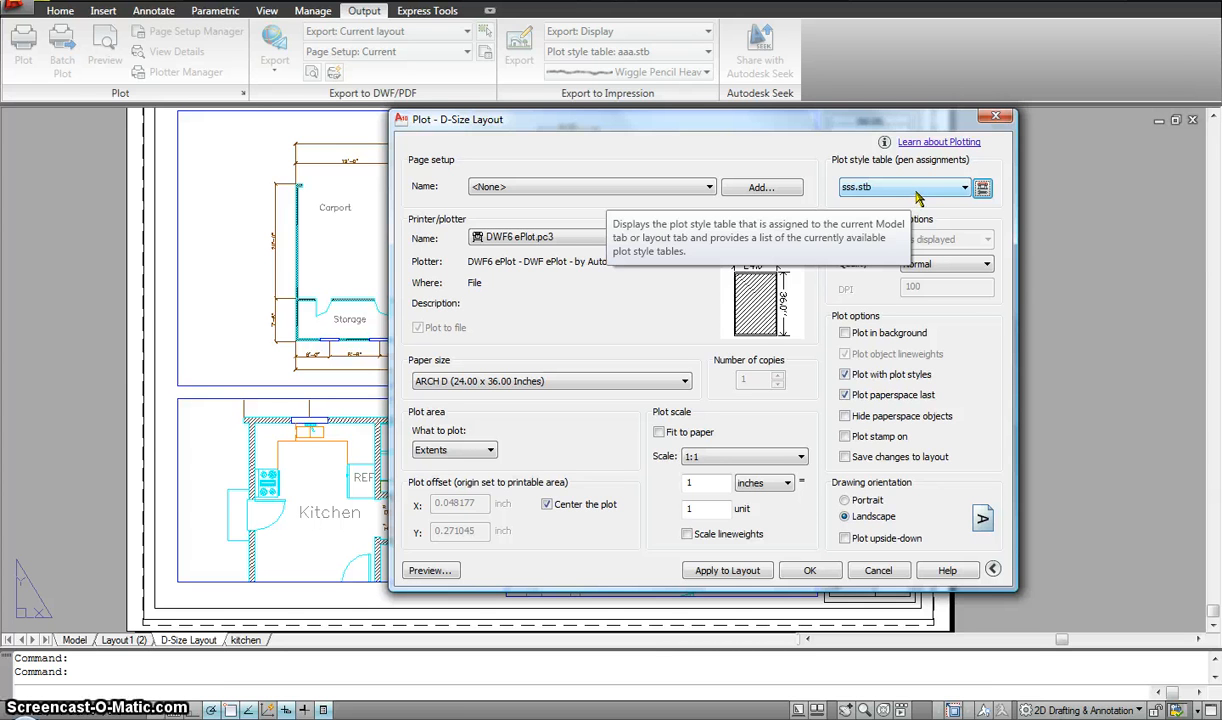
click(903, 187)
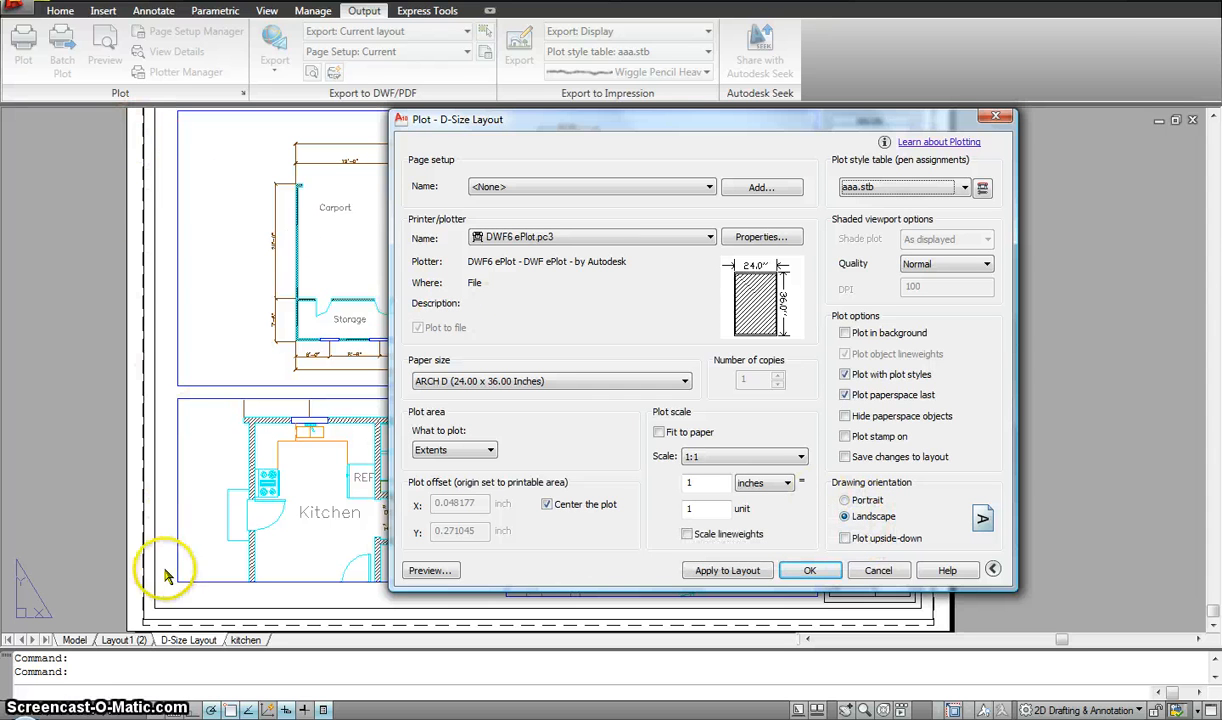
click(845, 500)
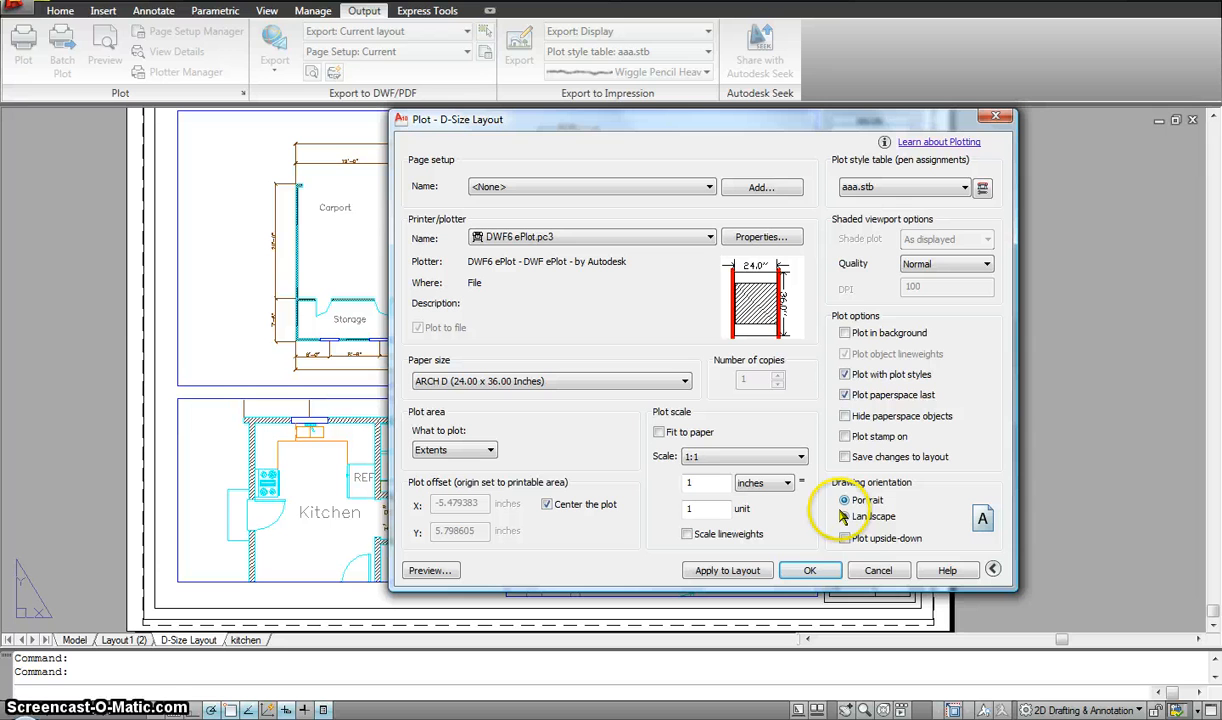
click(844, 516)
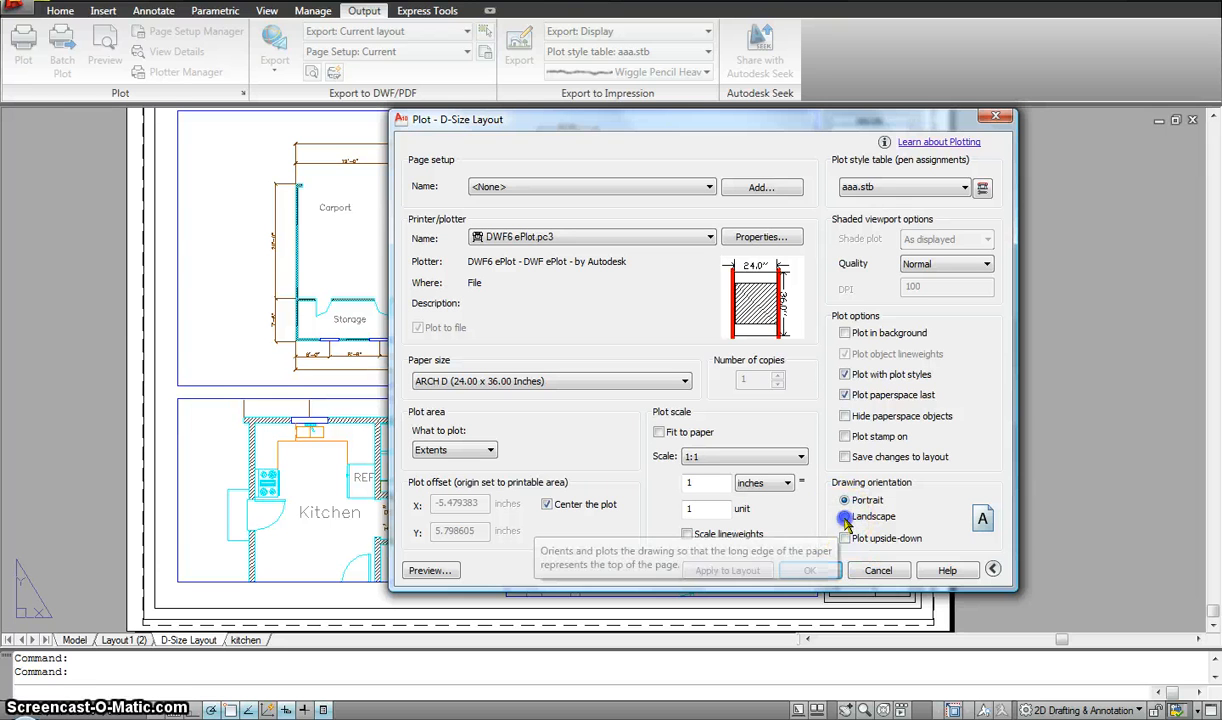
click(845, 516)
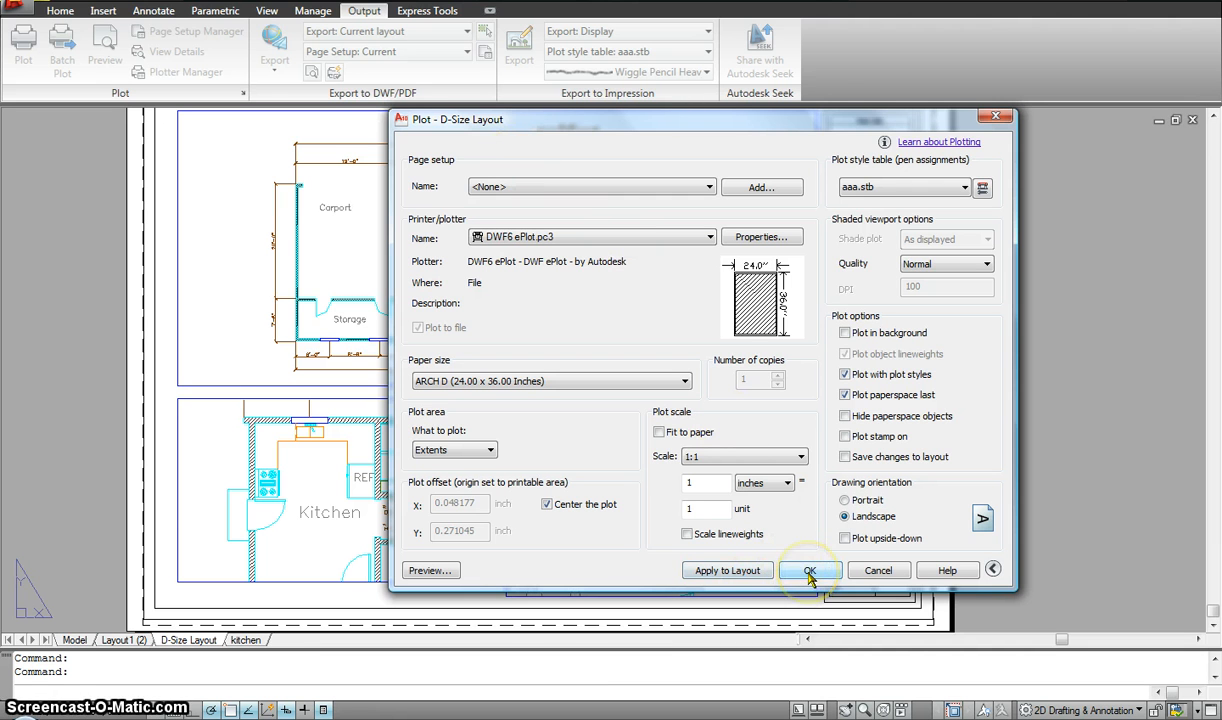
mouse_move(432, 570)
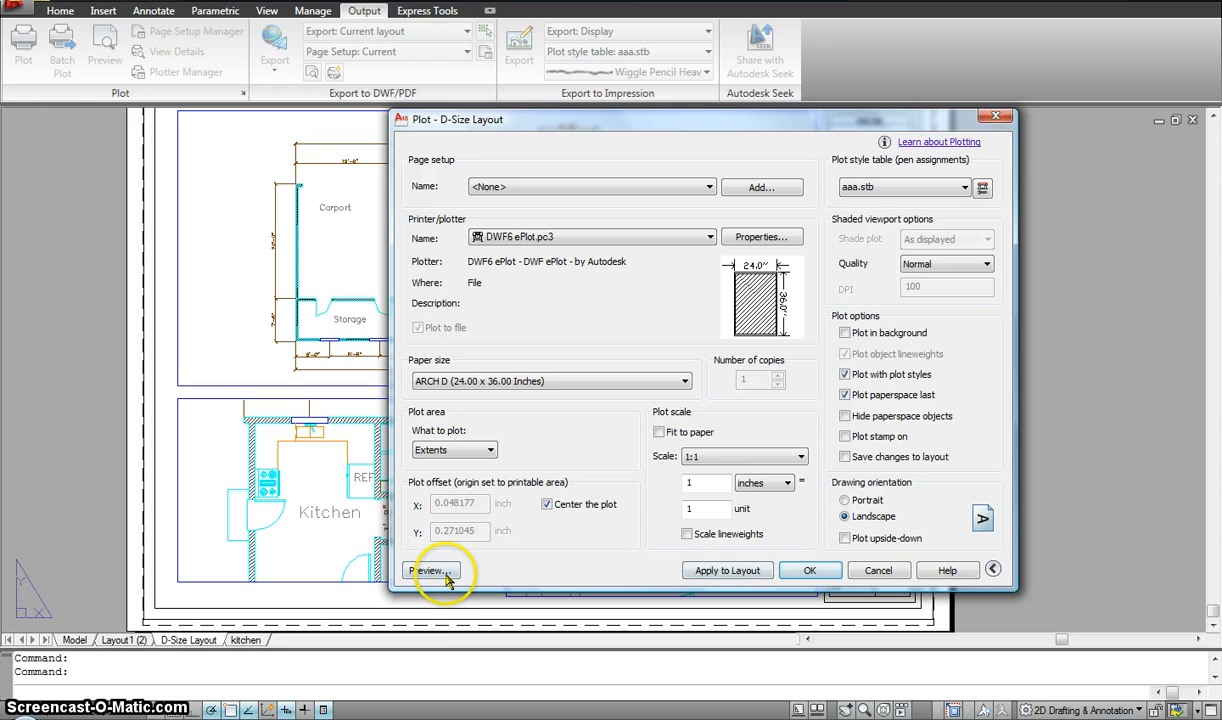
mouse_move(430, 570)
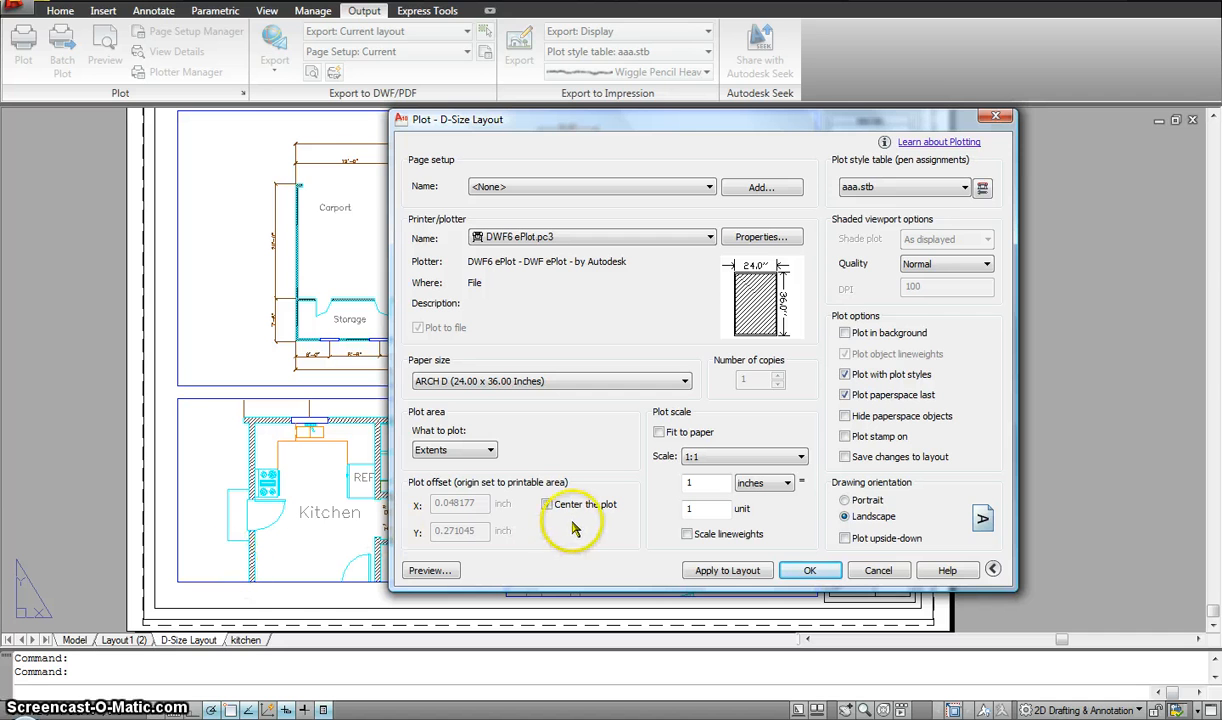
click(546, 504)
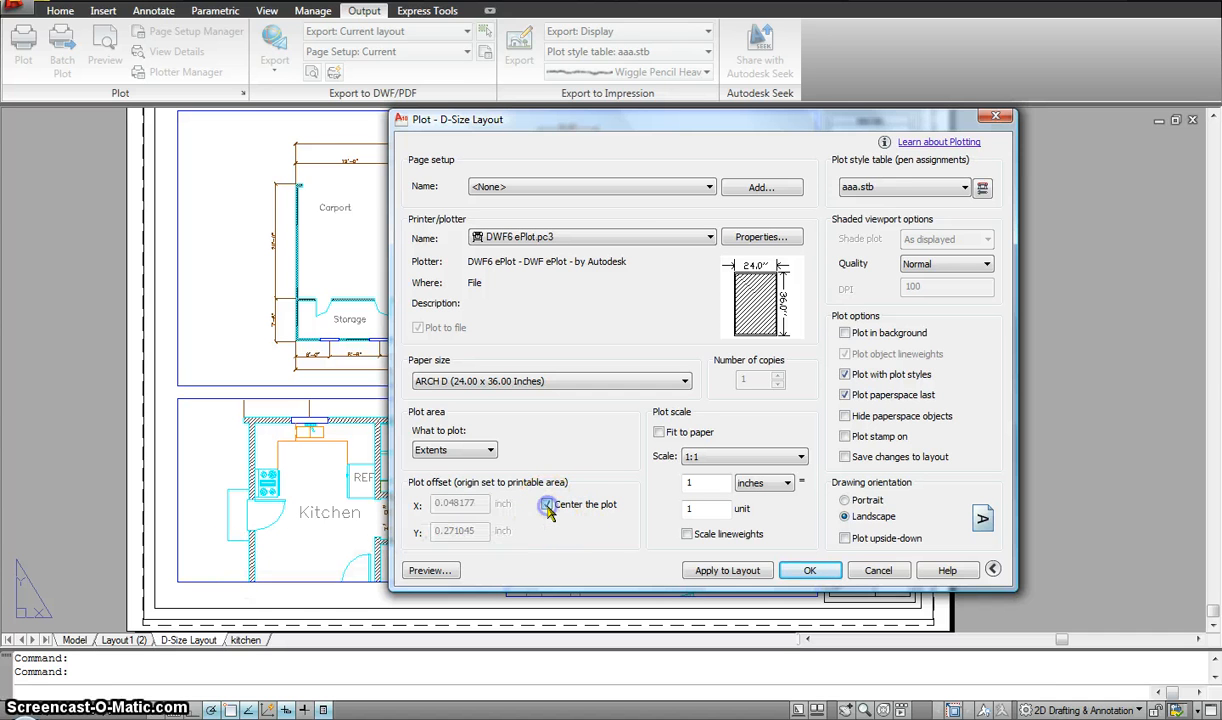
click(547, 504)
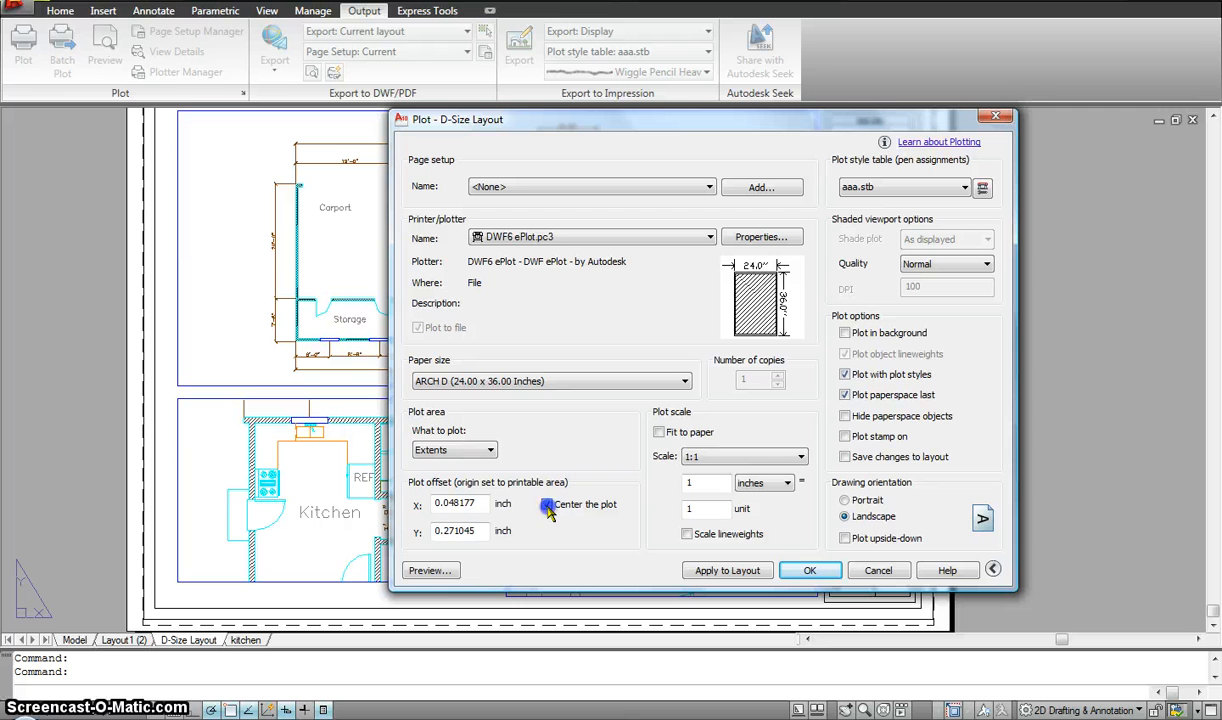
mouse_move(547, 504)
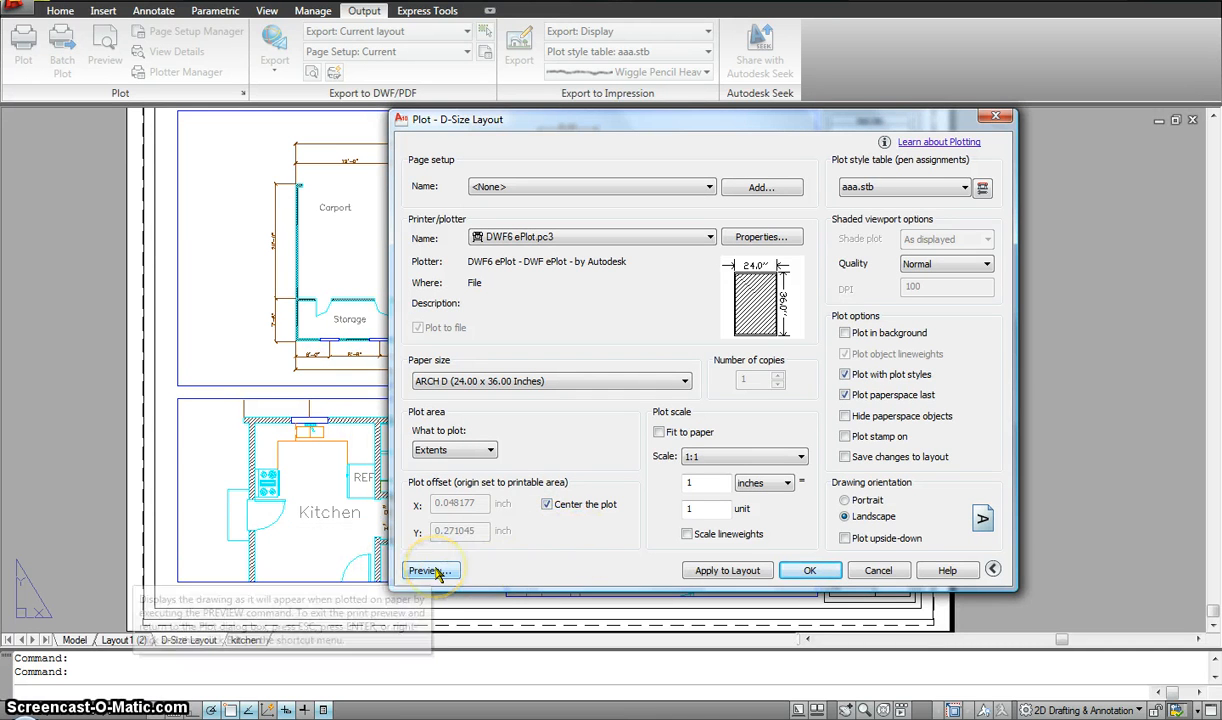
- Preview the full D-Size Layout sheet and bring up the preview's exit and plot options
click(430, 570)
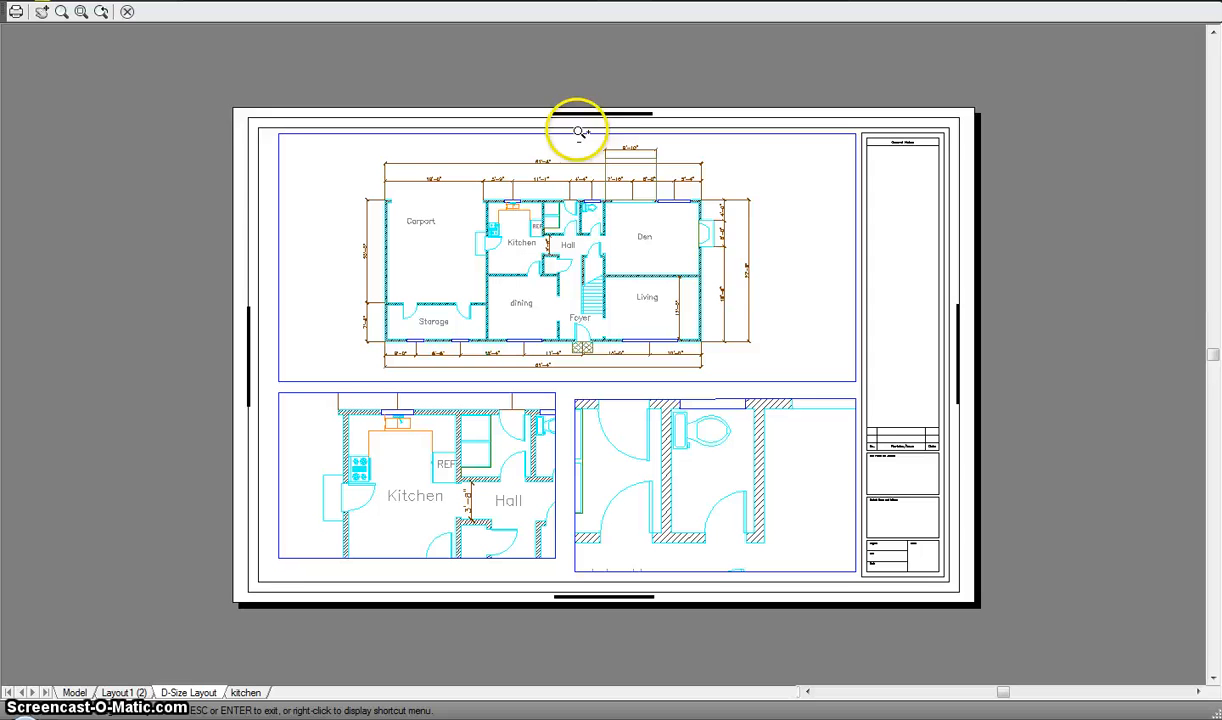
mouse_move(880, 498)
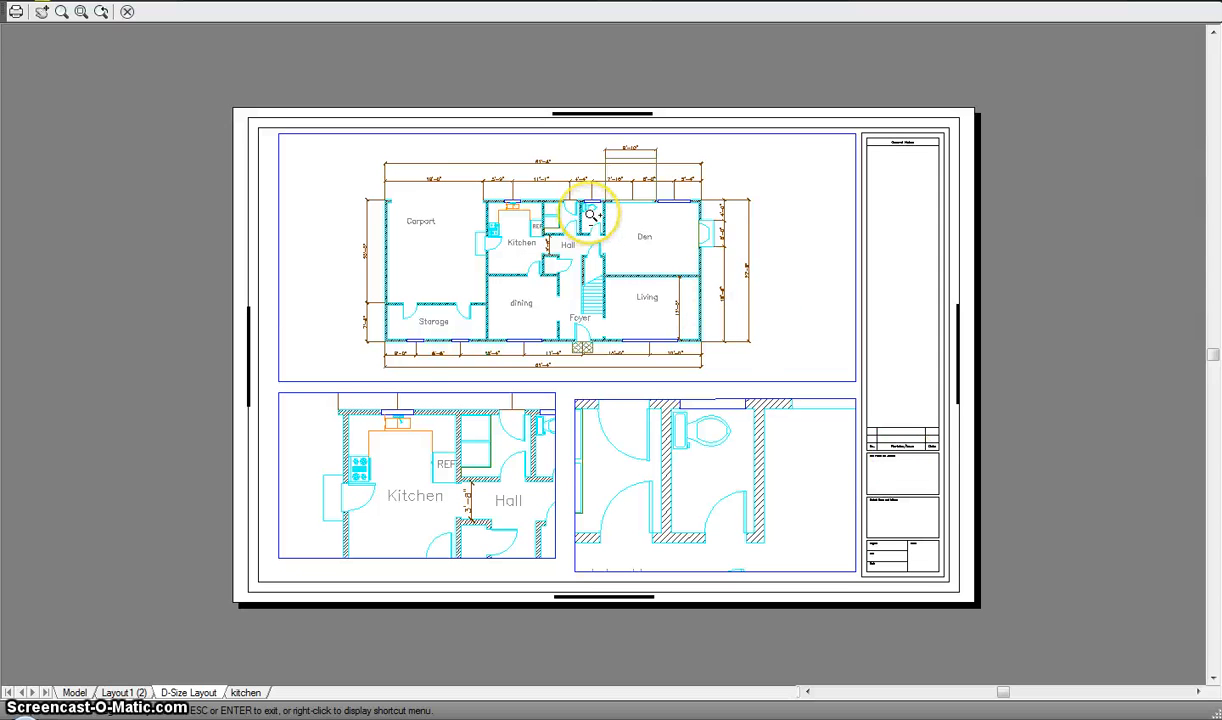
right_click(589, 215)
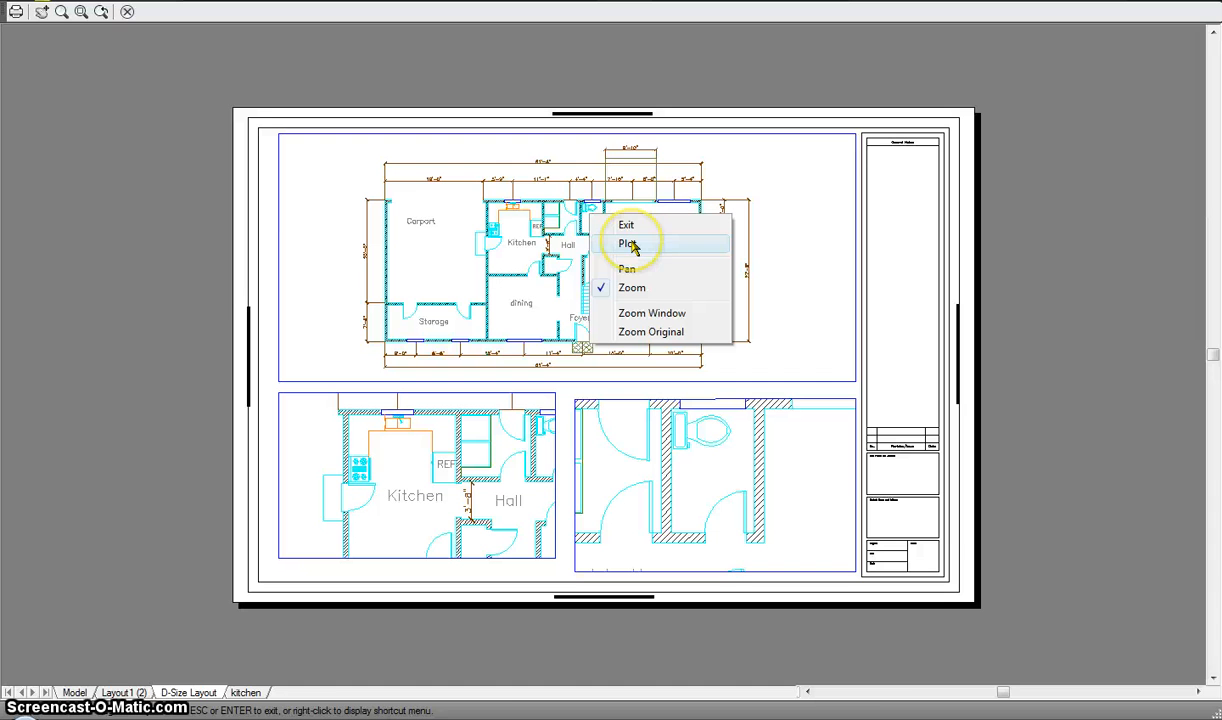
mouse_move(628, 243)
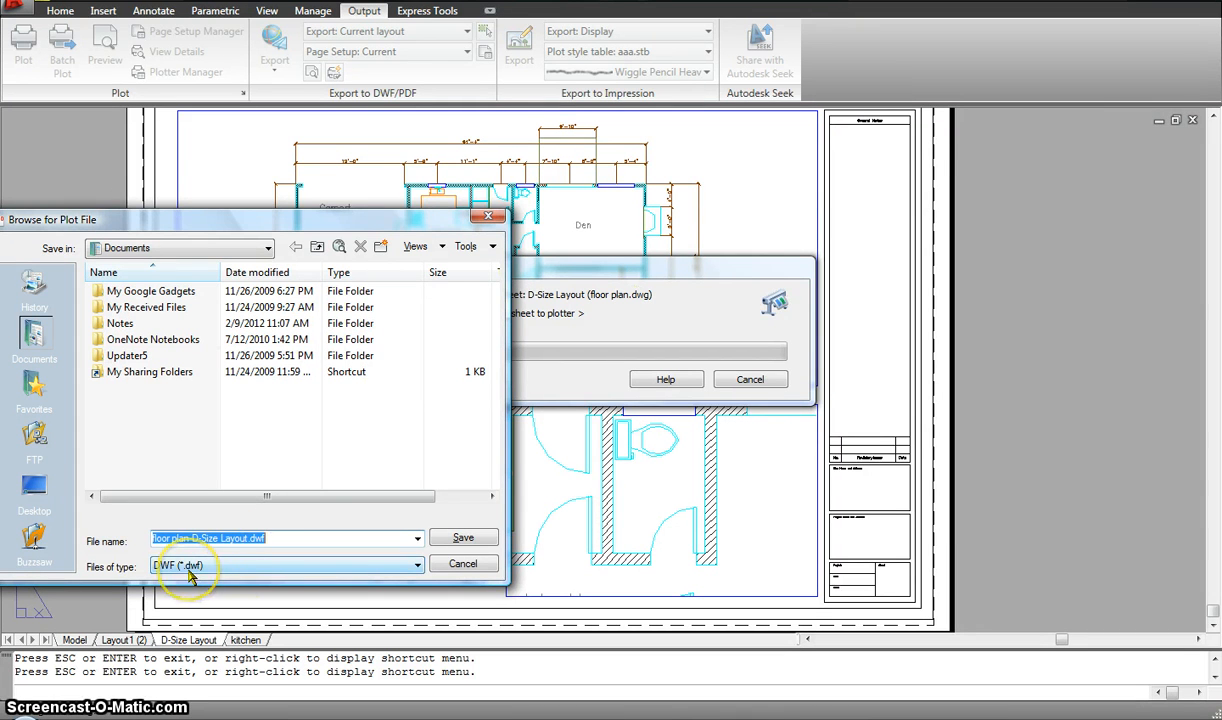
mouse_move(340, 525)
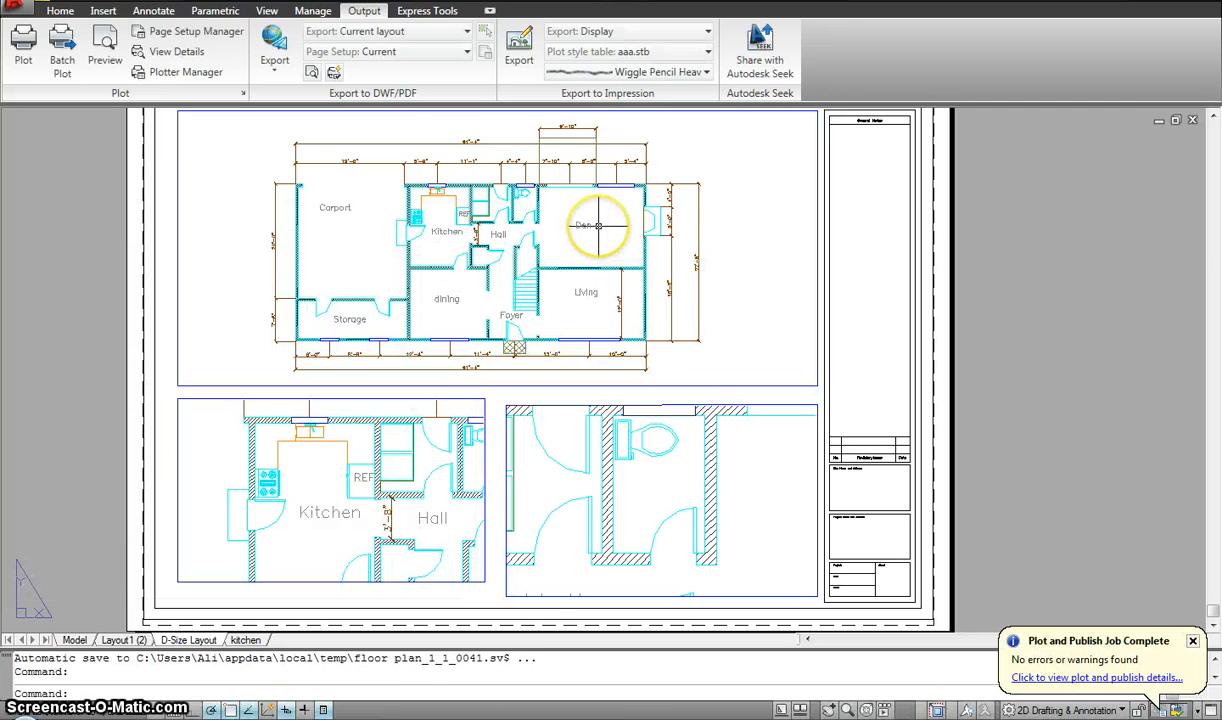
- Reopen the D-Size Layout plot settings after the DWF plot job completes
click(23, 40)
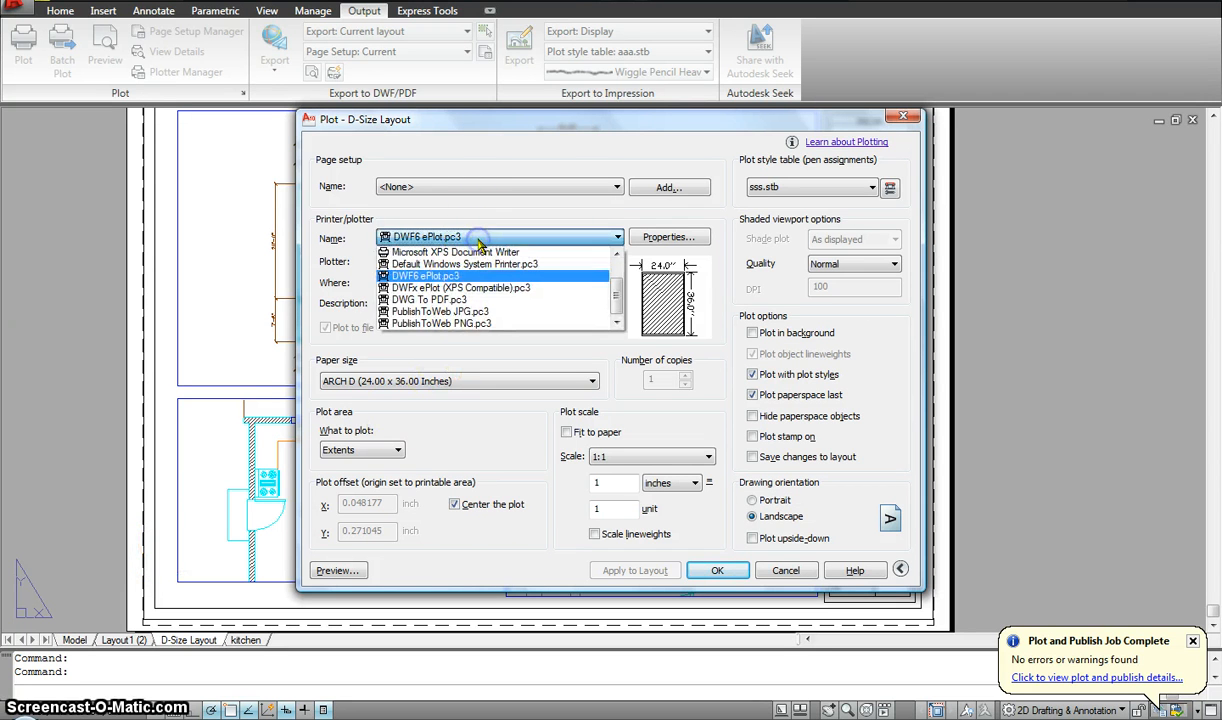
mouse_move(475, 210)
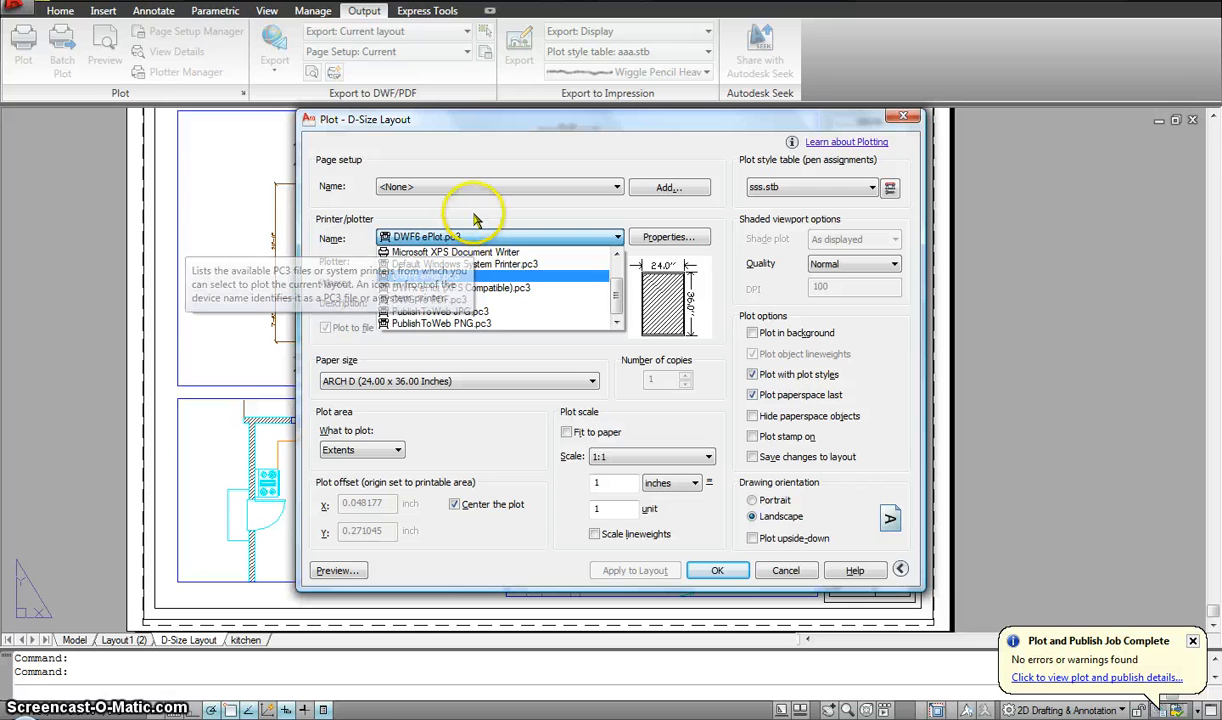
click(497, 237)
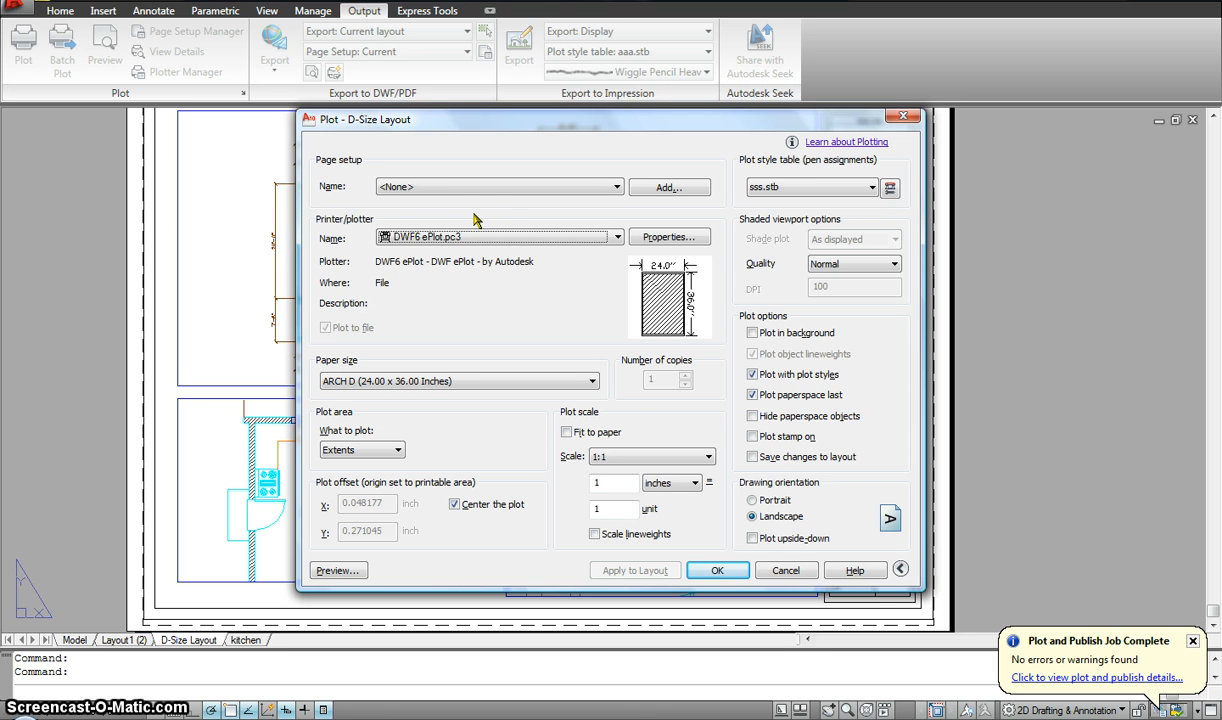
mouse_move(594, 250)
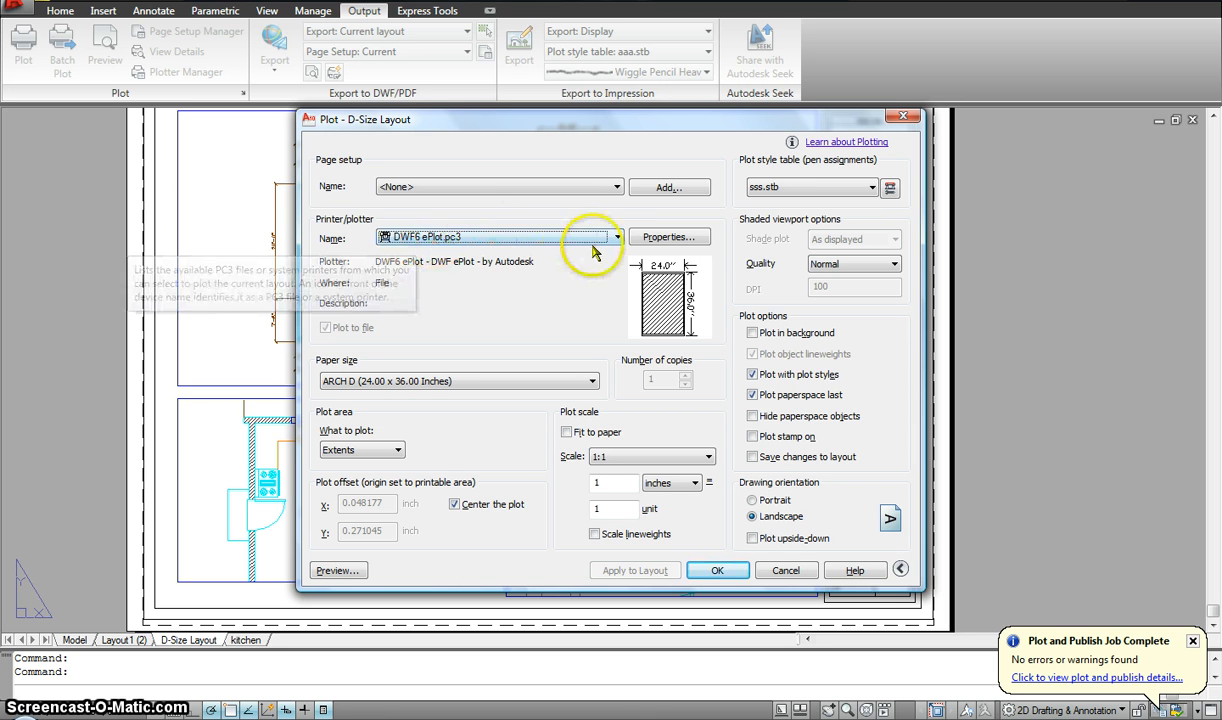
click(617, 237)
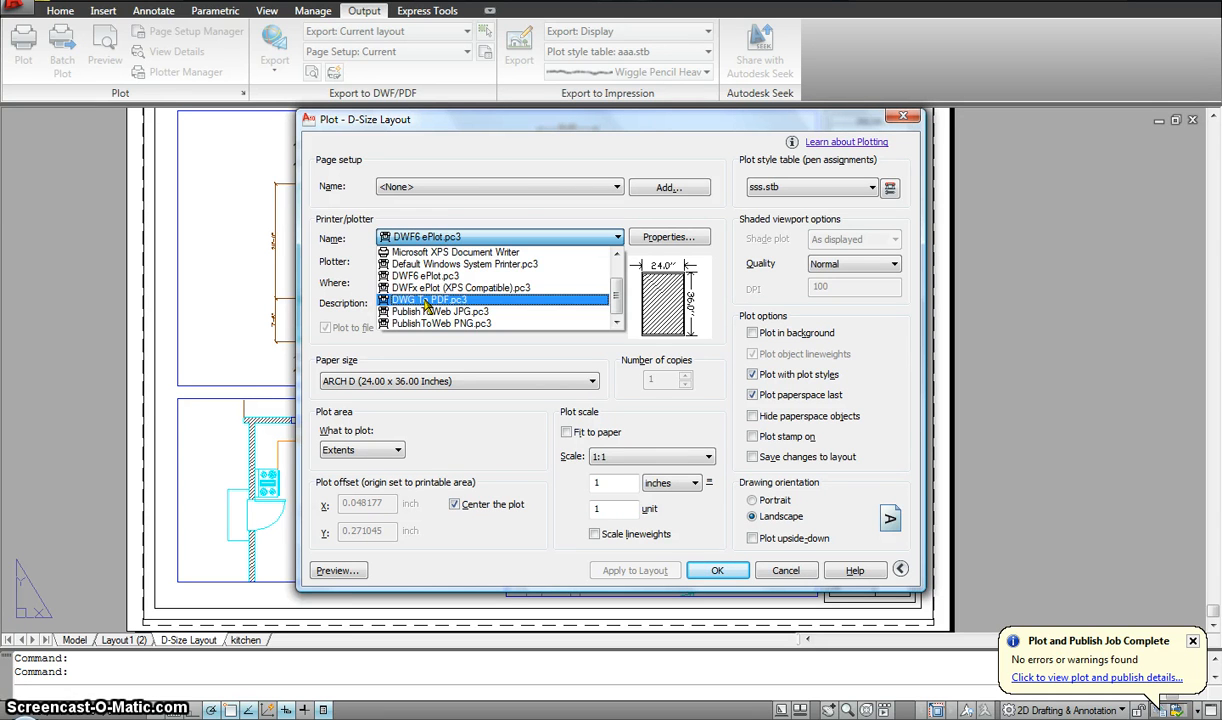
- Plot via DWG To PDF.pc3, saving the PDF in online classes > Autocad > Autocad Architecture
click(427, 299)
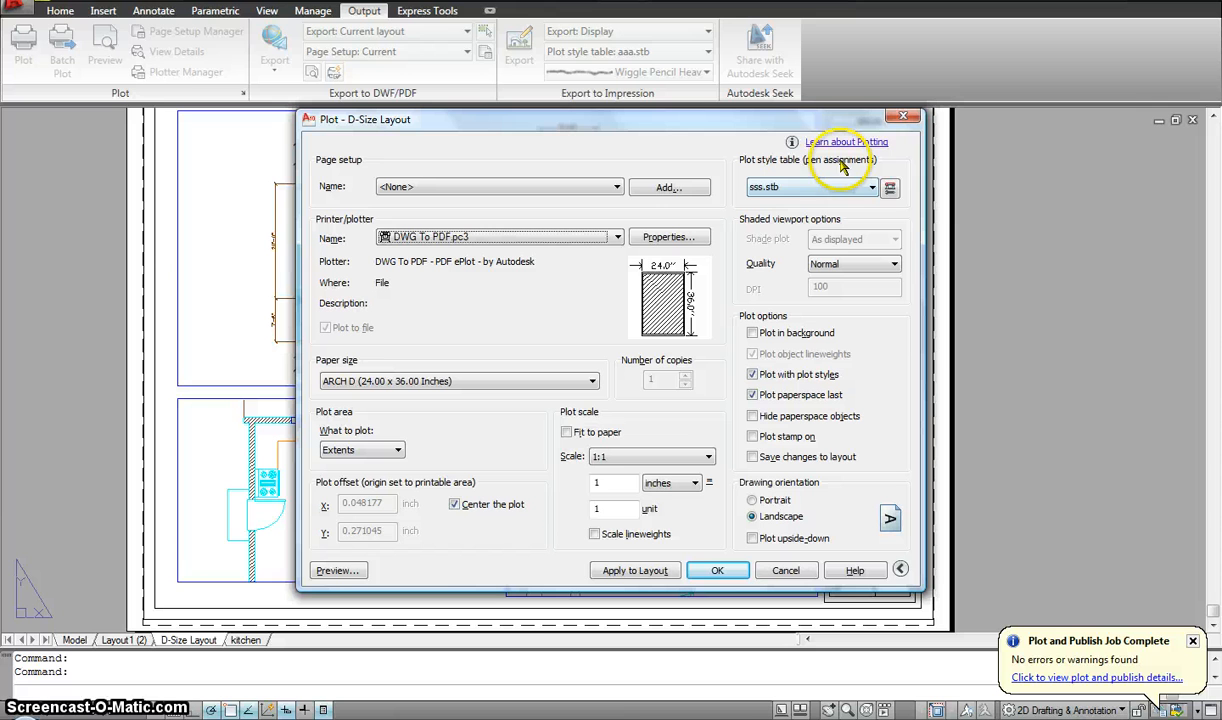
mouse_move(615, 460)
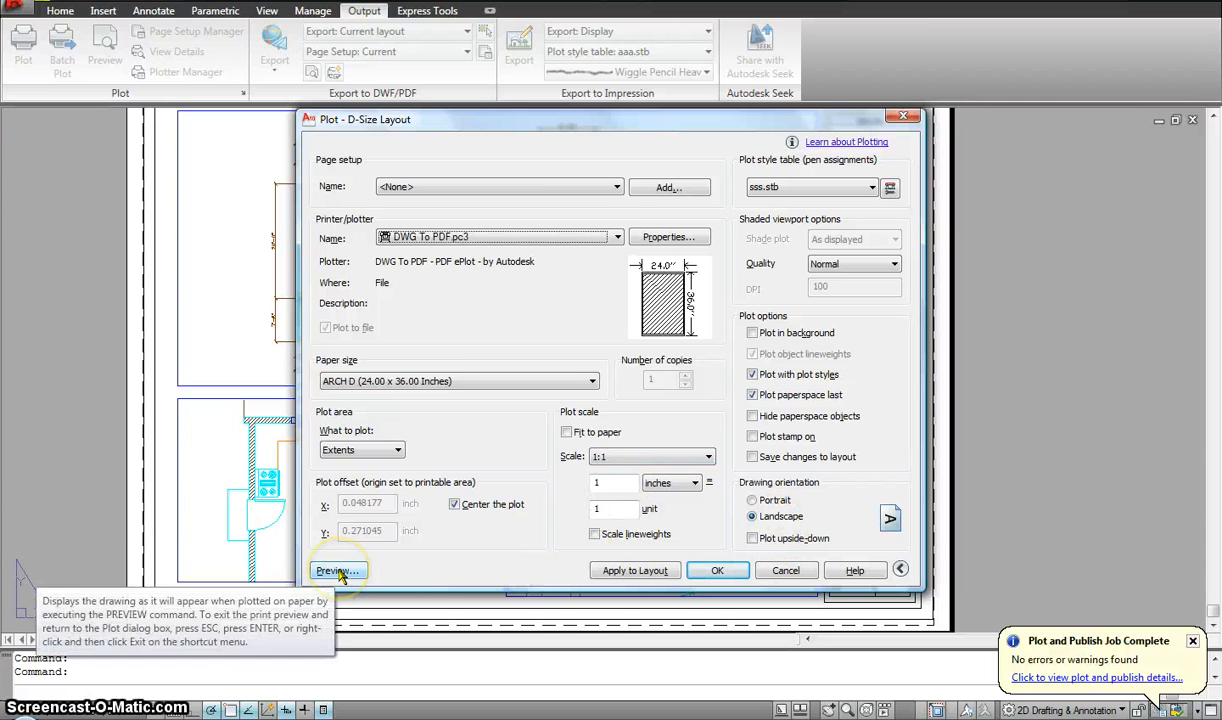
click(338, 570)
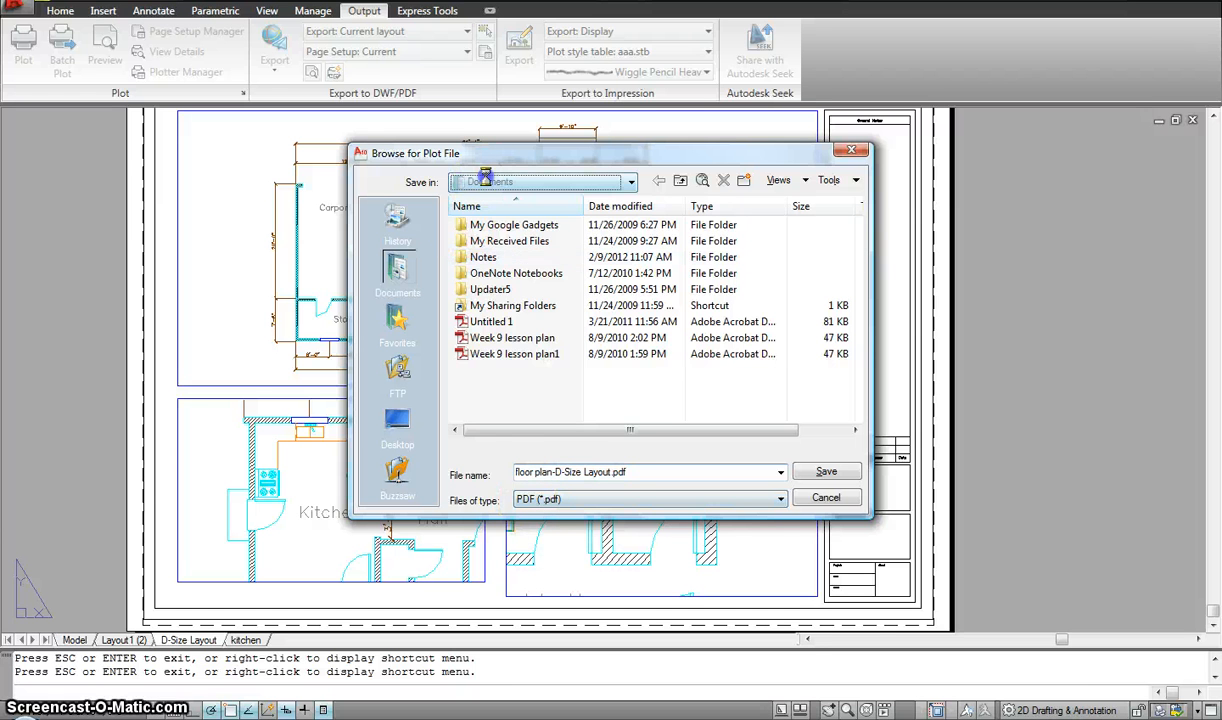
click(630, 181)
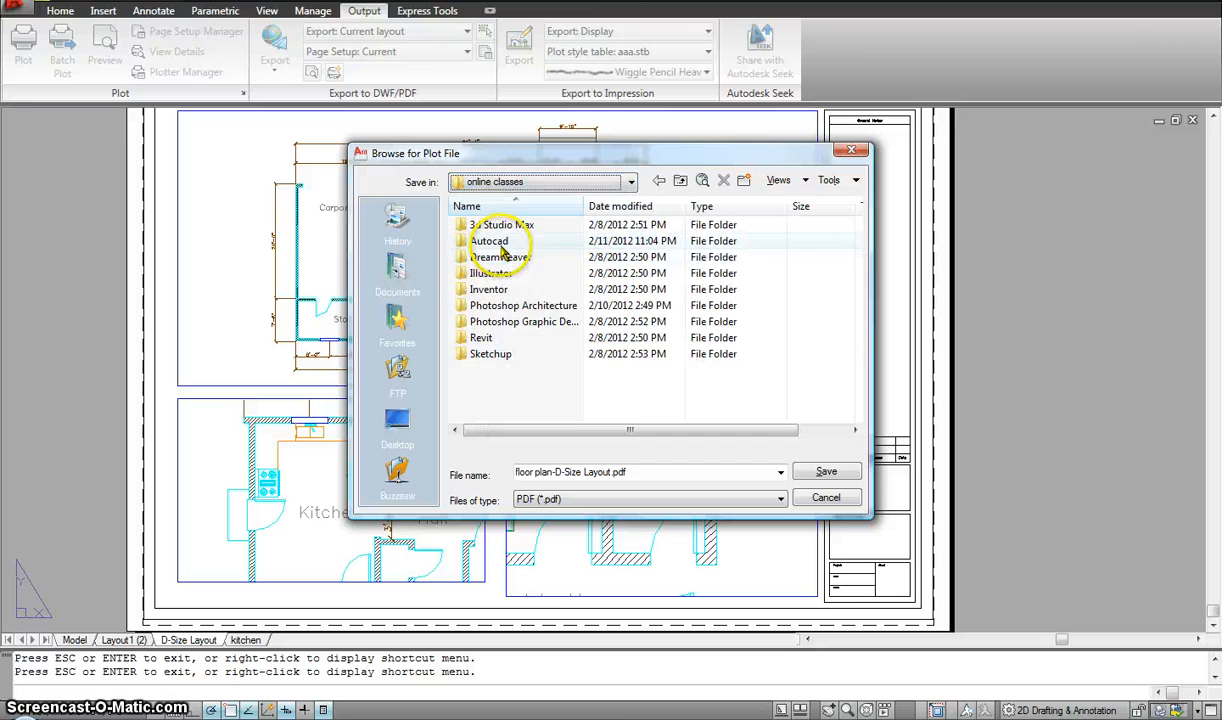
double_click(489, 241)
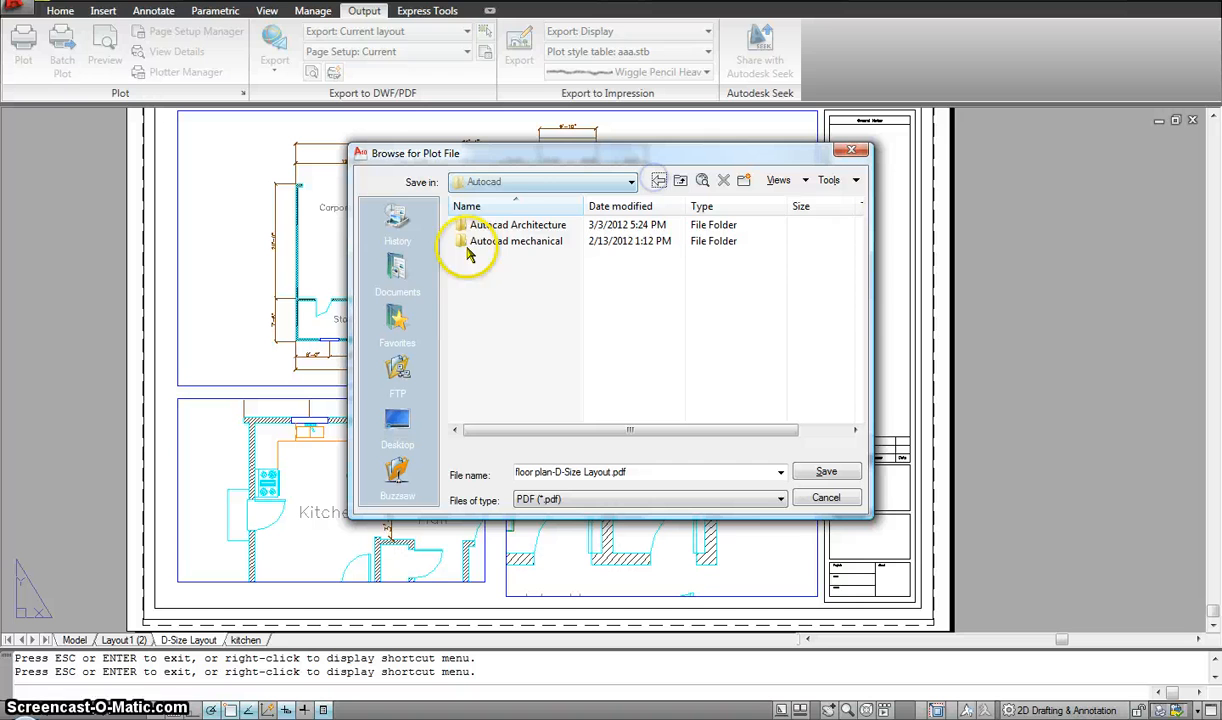
double_click(519, 224)
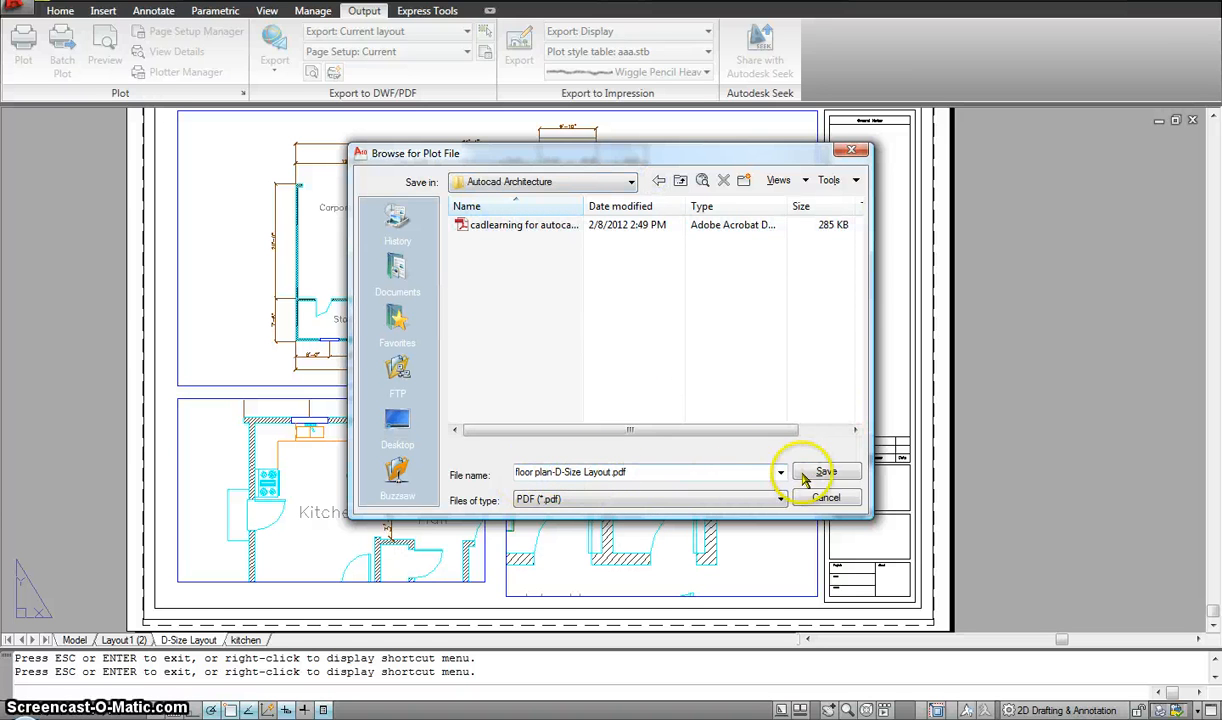
click(825, 471)
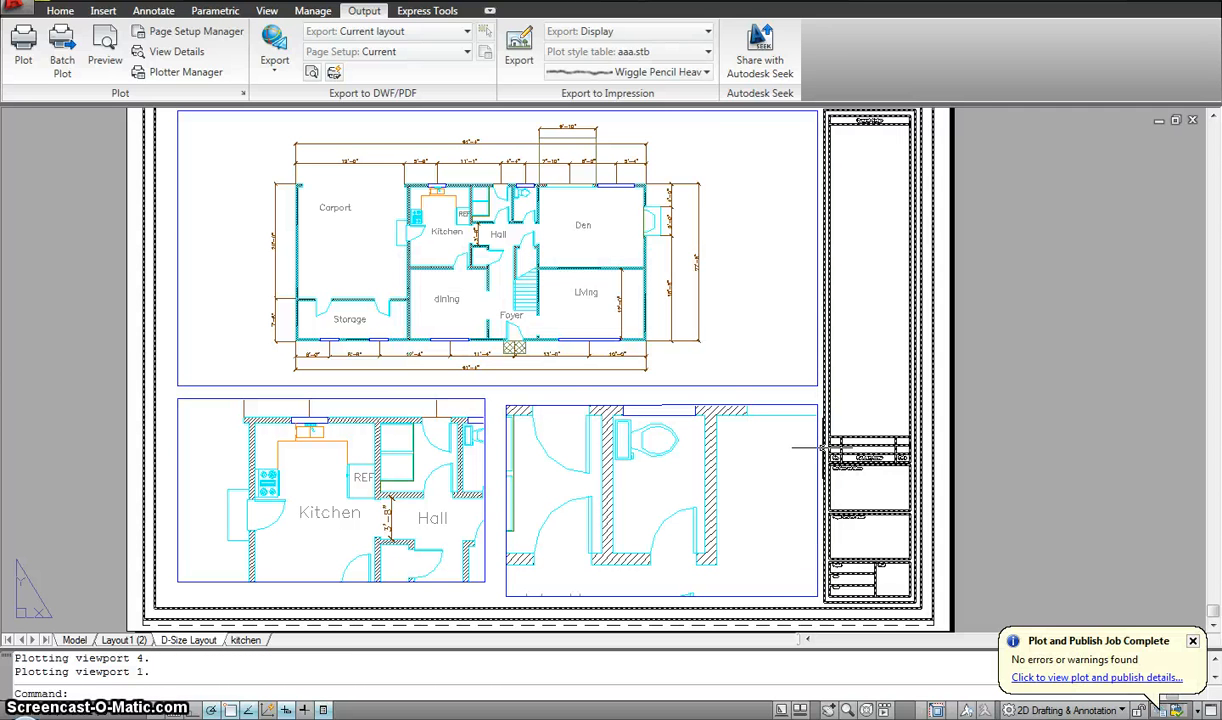
mouse_move(808, 447)
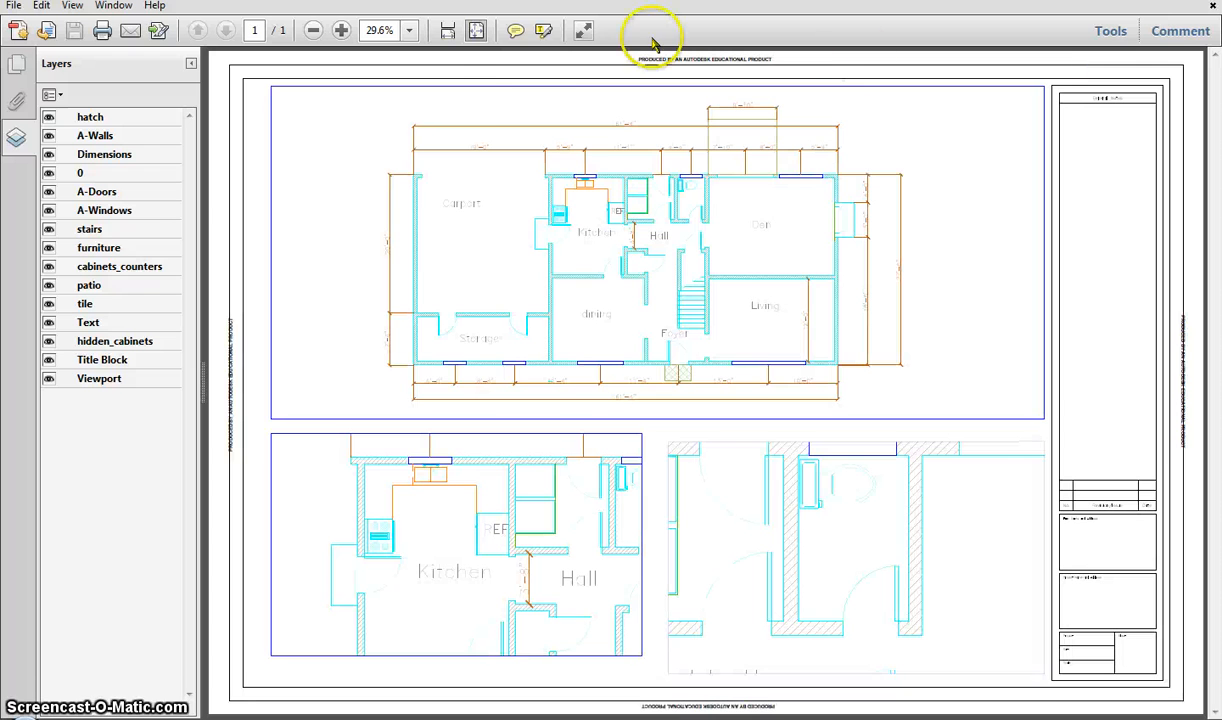
mouse_move(577, 385)
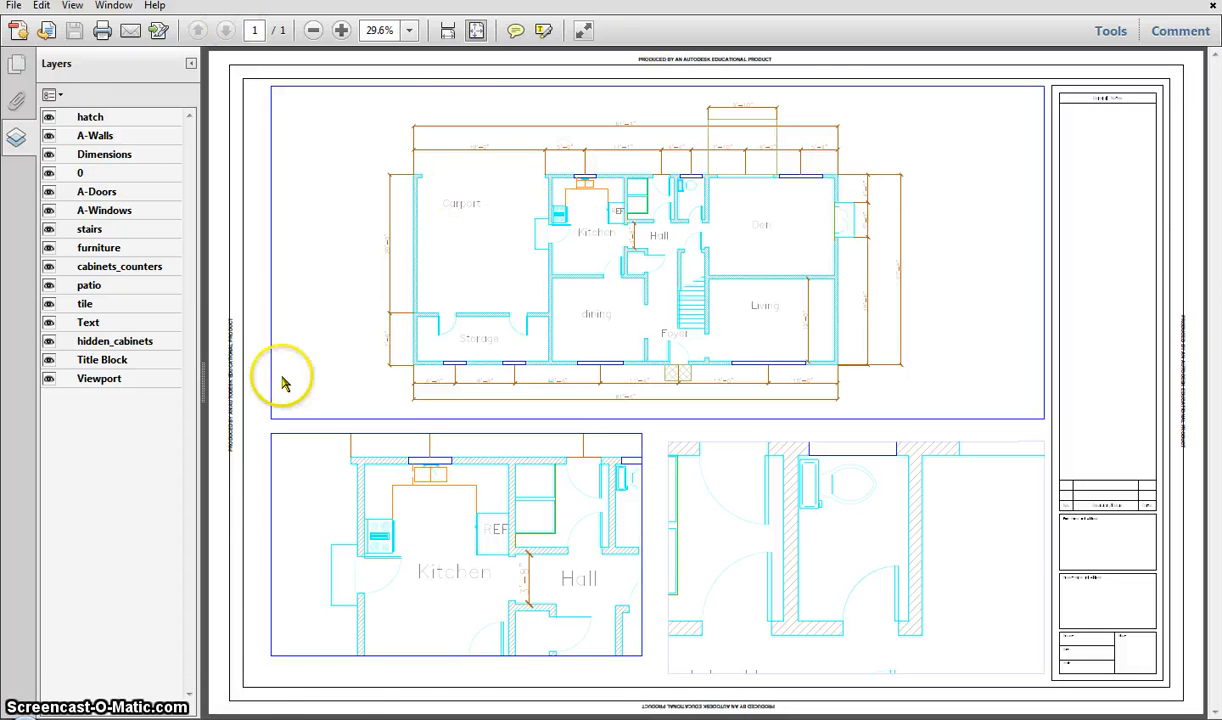
mouse_move(583, 458)
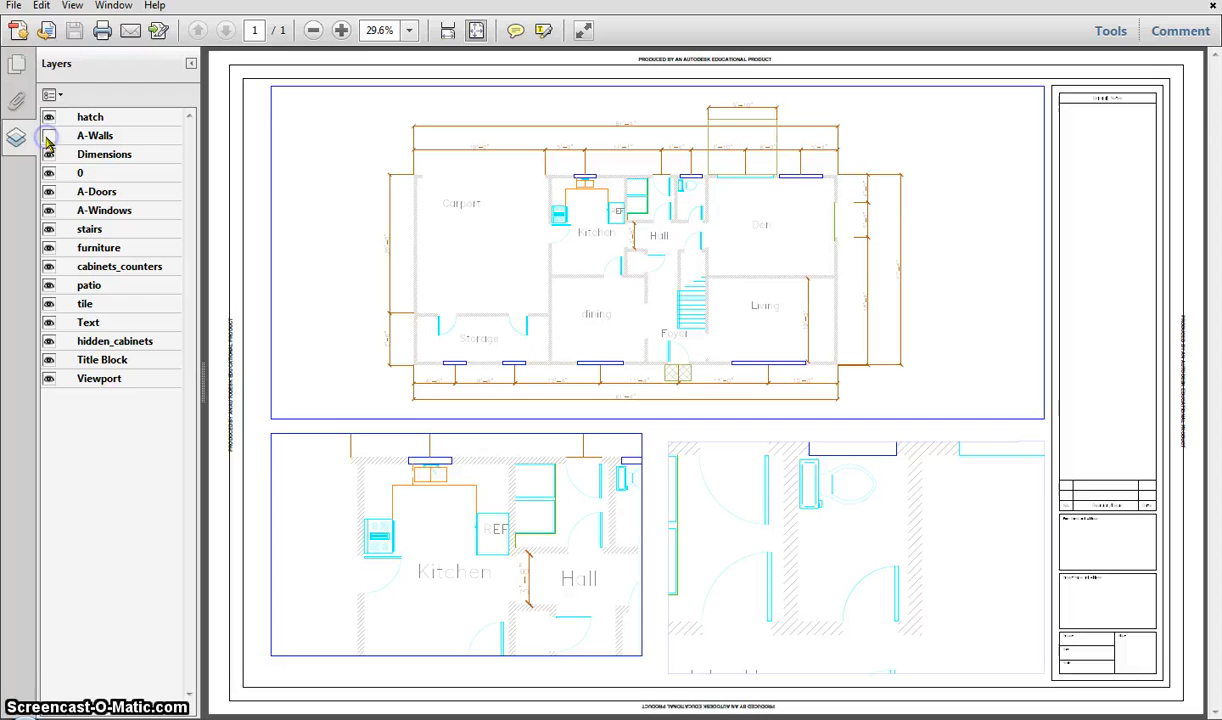
- Hide the hatch, A-Doors and cabinets_counters layers in the PDF's Layers panel
click(49, 117)
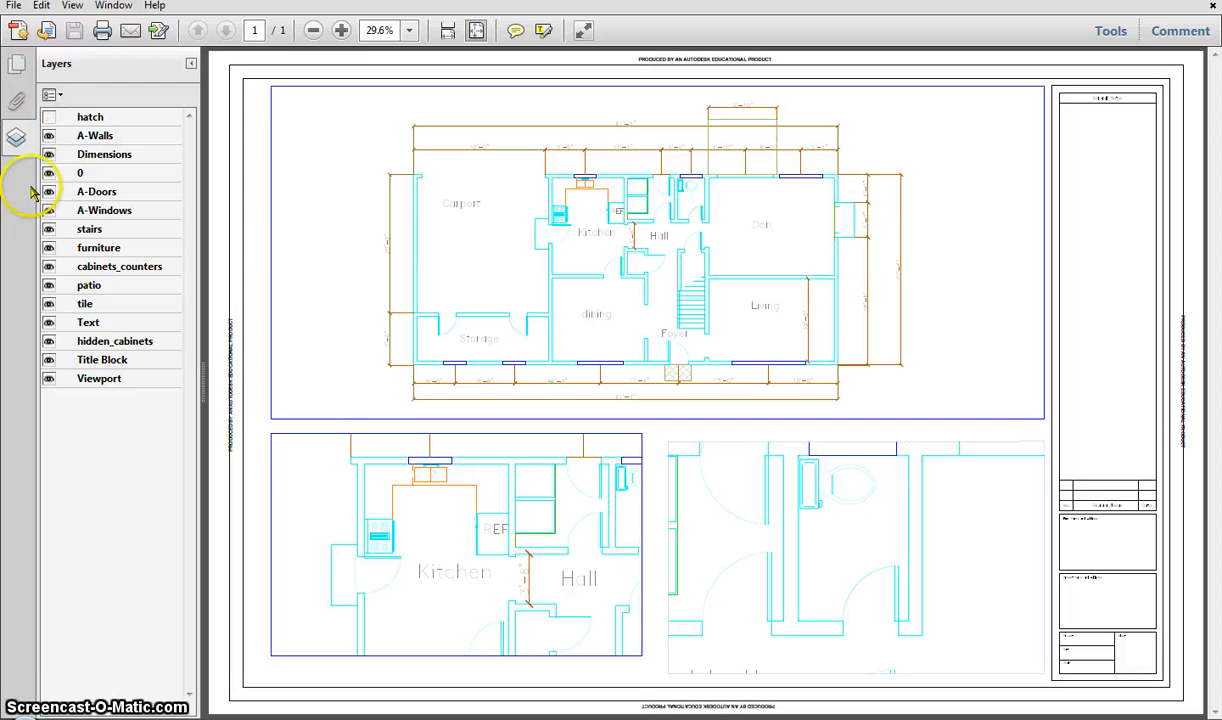
click(49, 191)
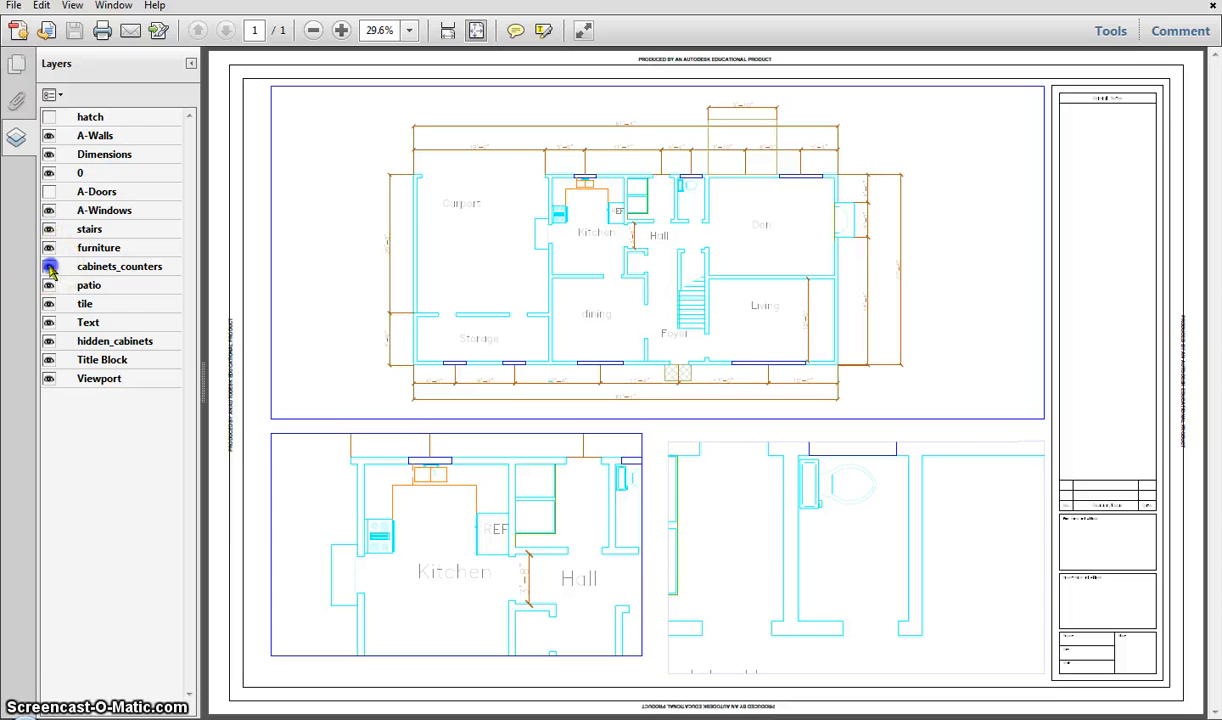
click(49, 266)
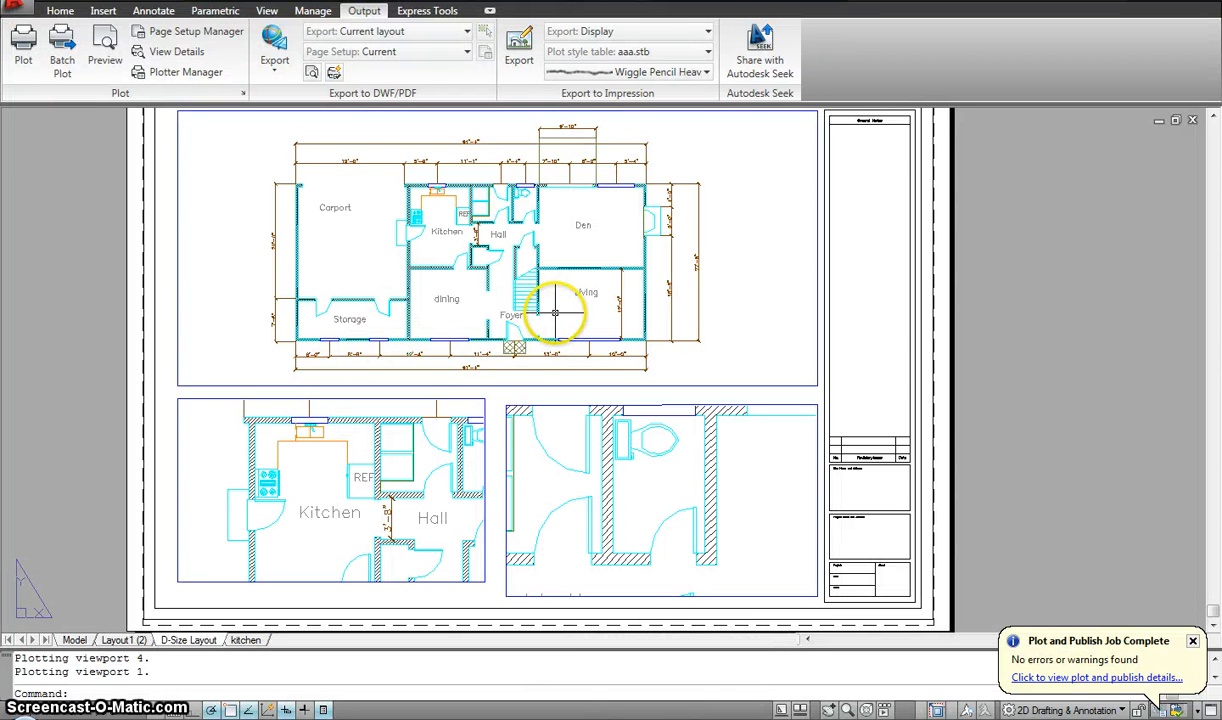
mouse_move(480, 300)
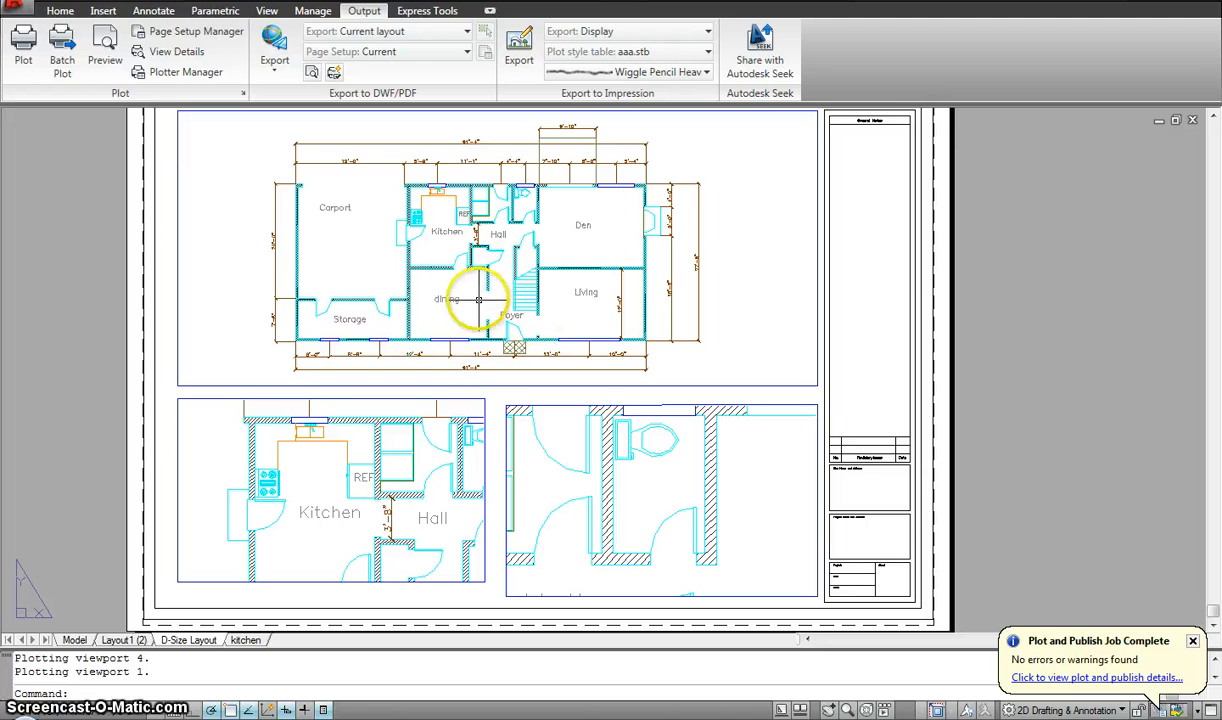
mouse_move(288, 278)
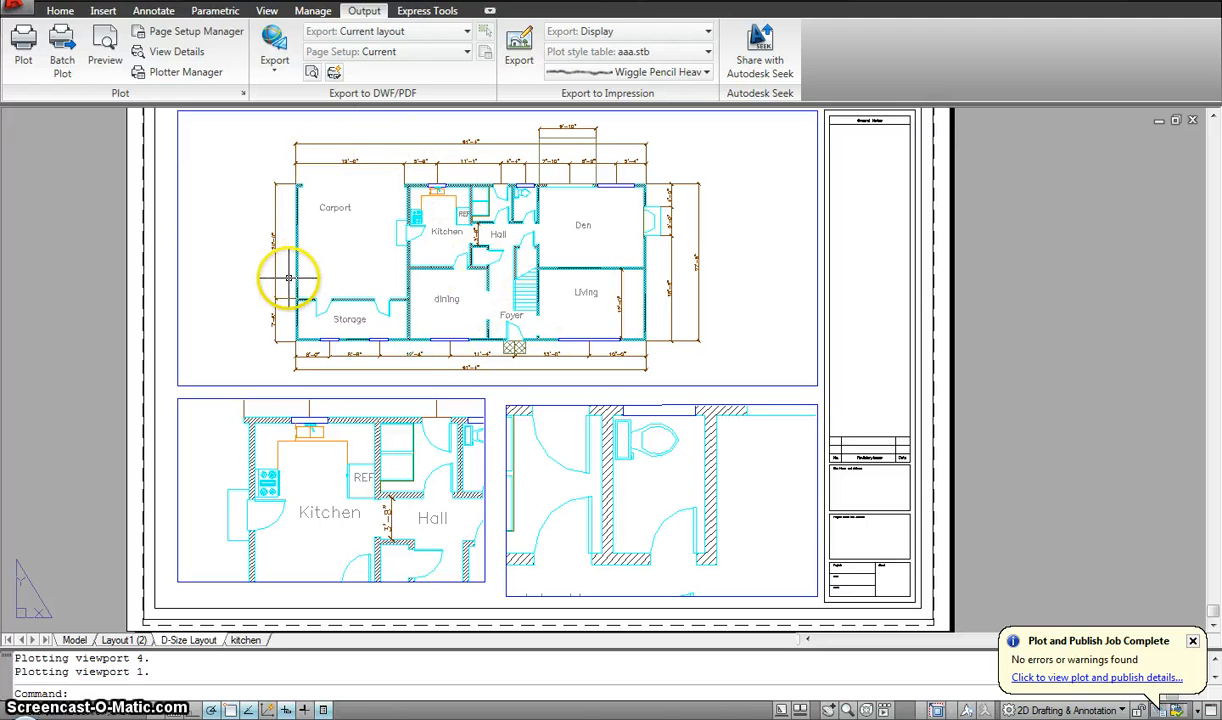
mouse_move(340, 403)
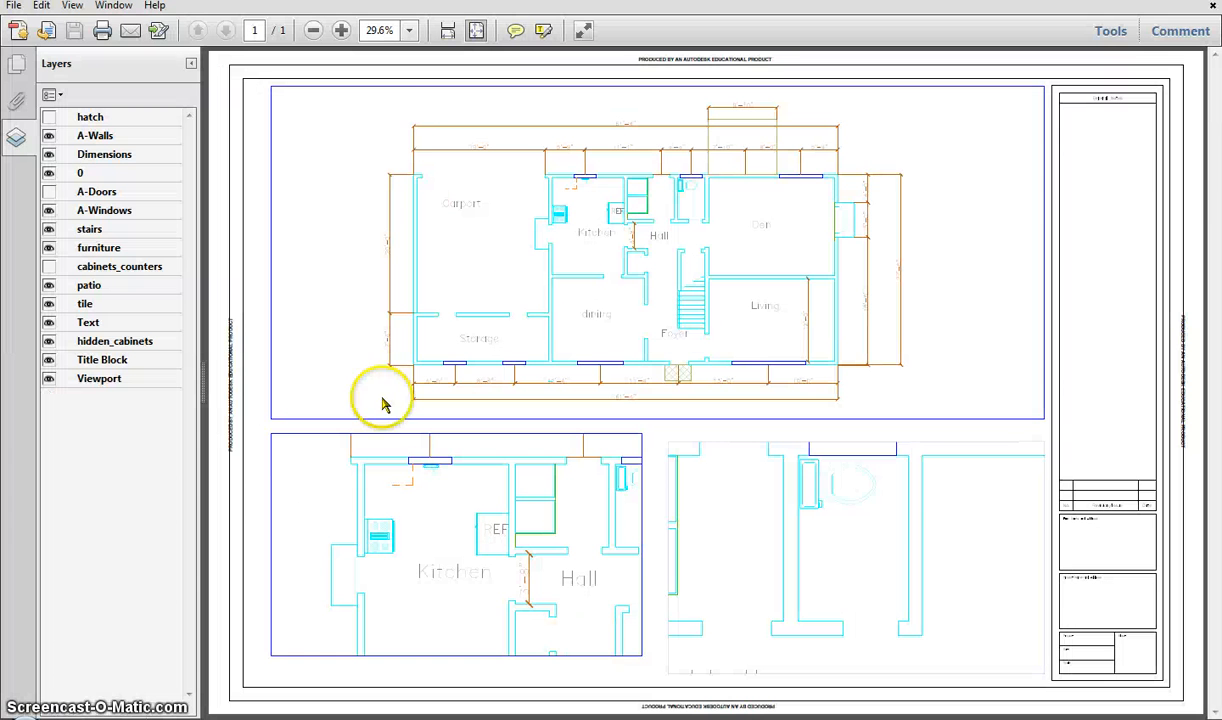
mouse_move(408, 478)
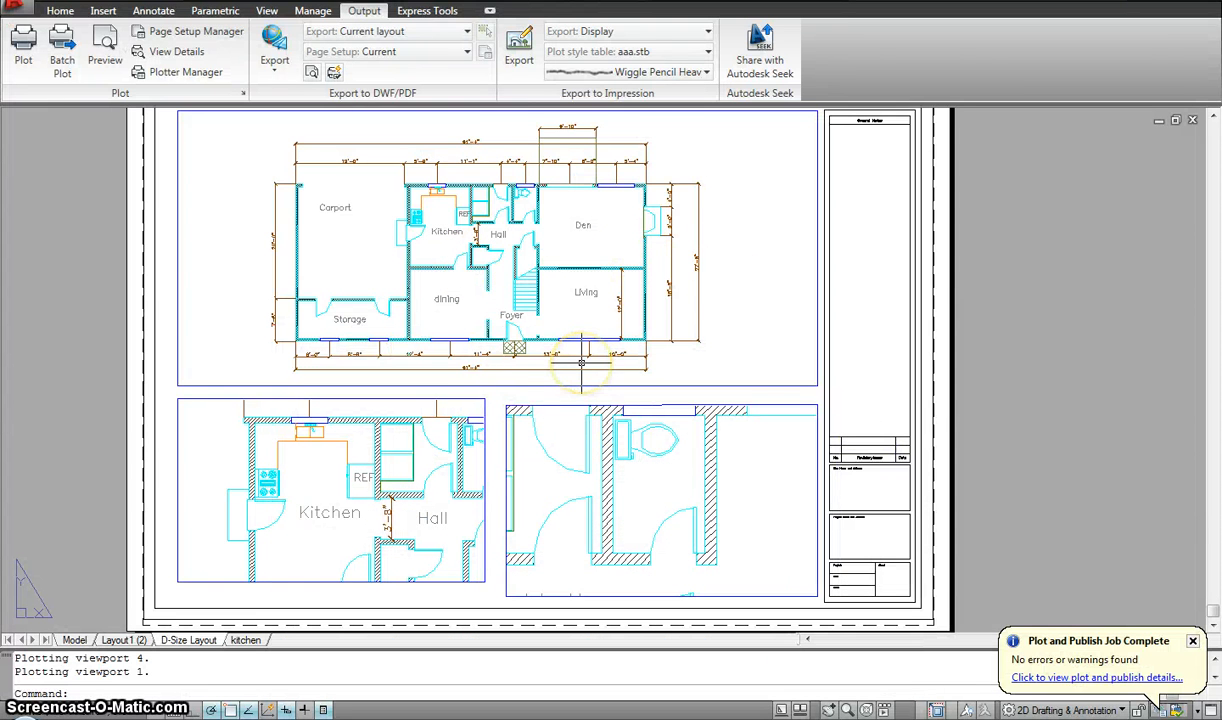
mouse_move(450, 200)
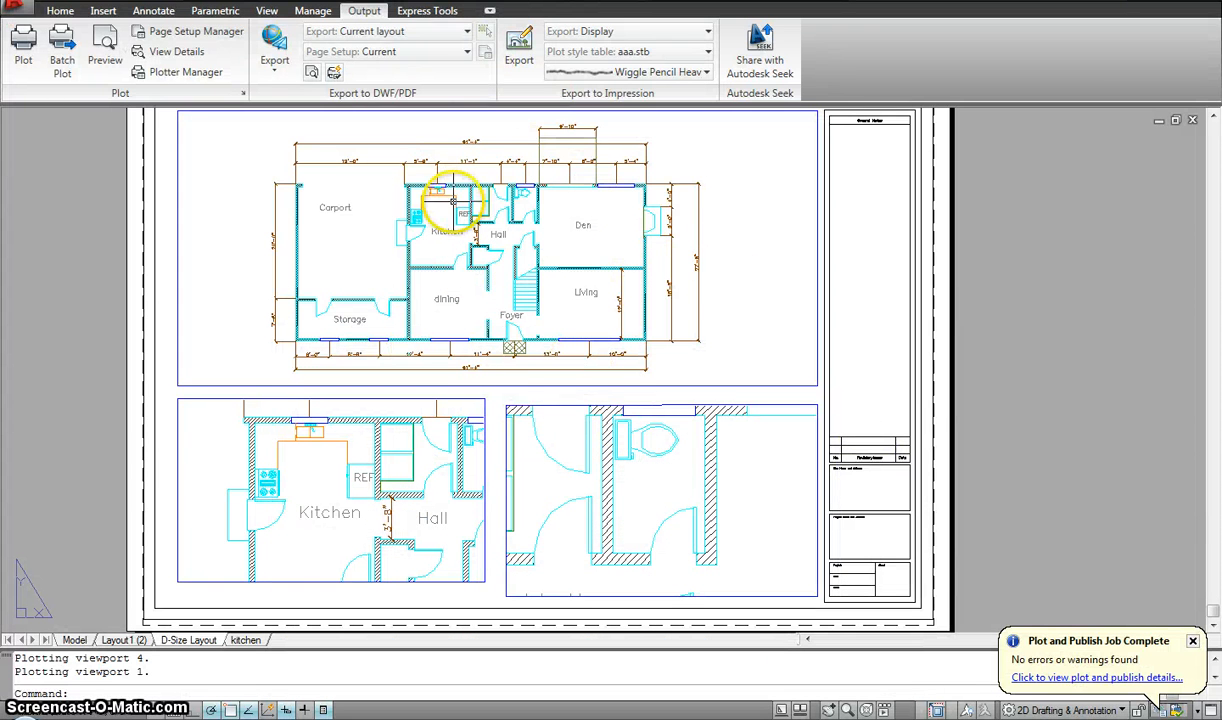
mouse_move(65, 150)
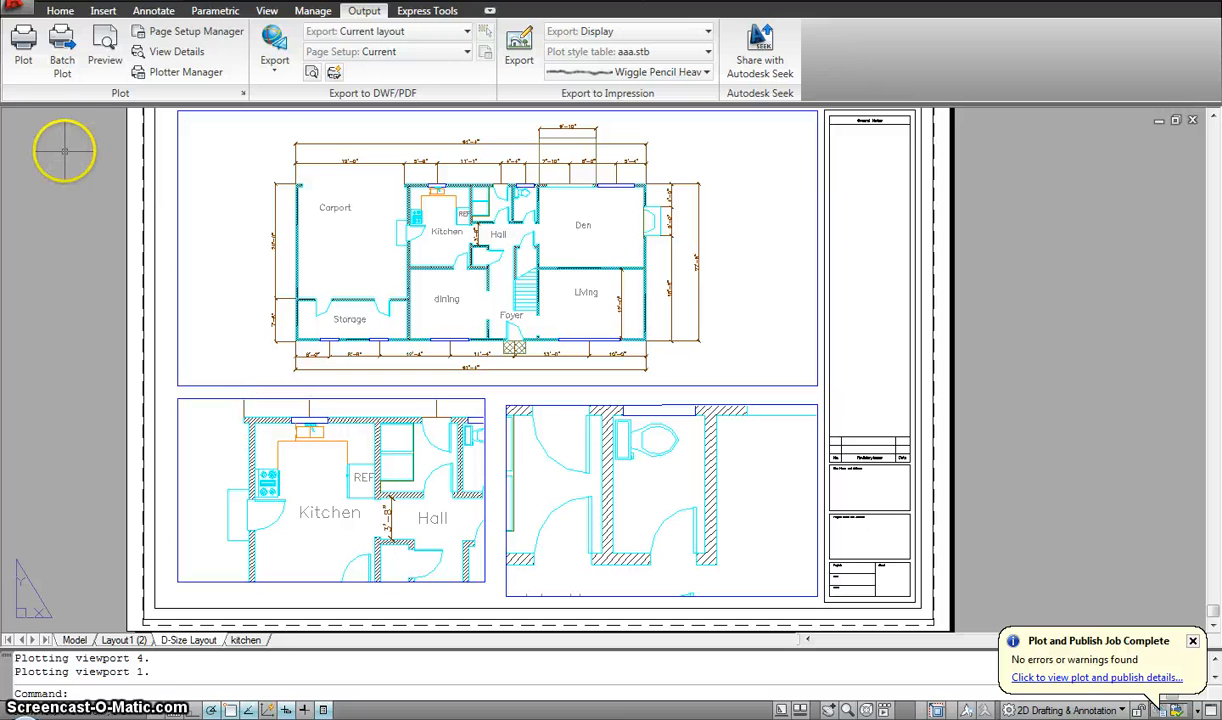